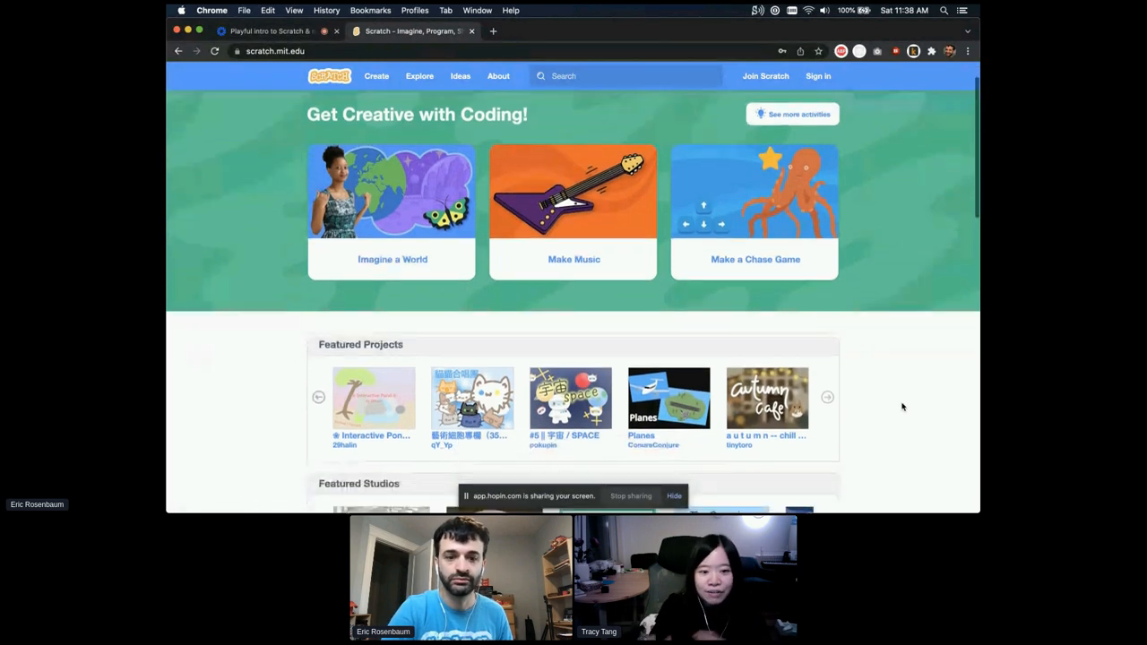
- Check the live Hopin session, then load scratch.mit.edu/microbit in the Scratch tab
{"action": "scroll", "scroll_direction": "down", "scroll_amount": 3}
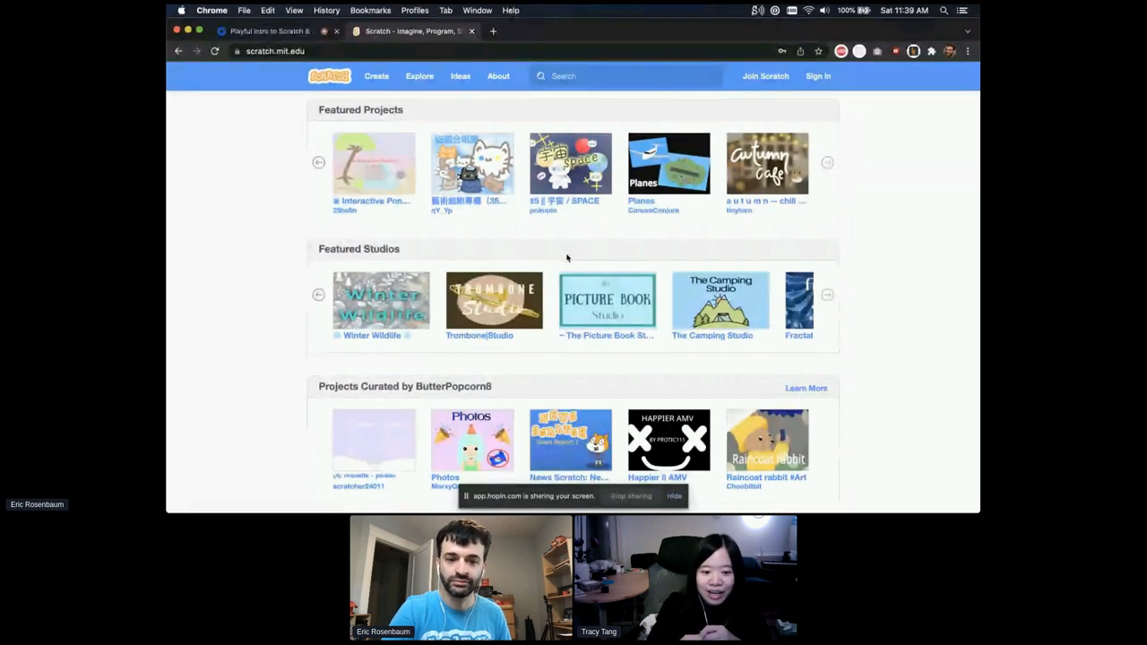
{"action": "scroll", "scroll_direction": "down", "scroll_amount": 3}
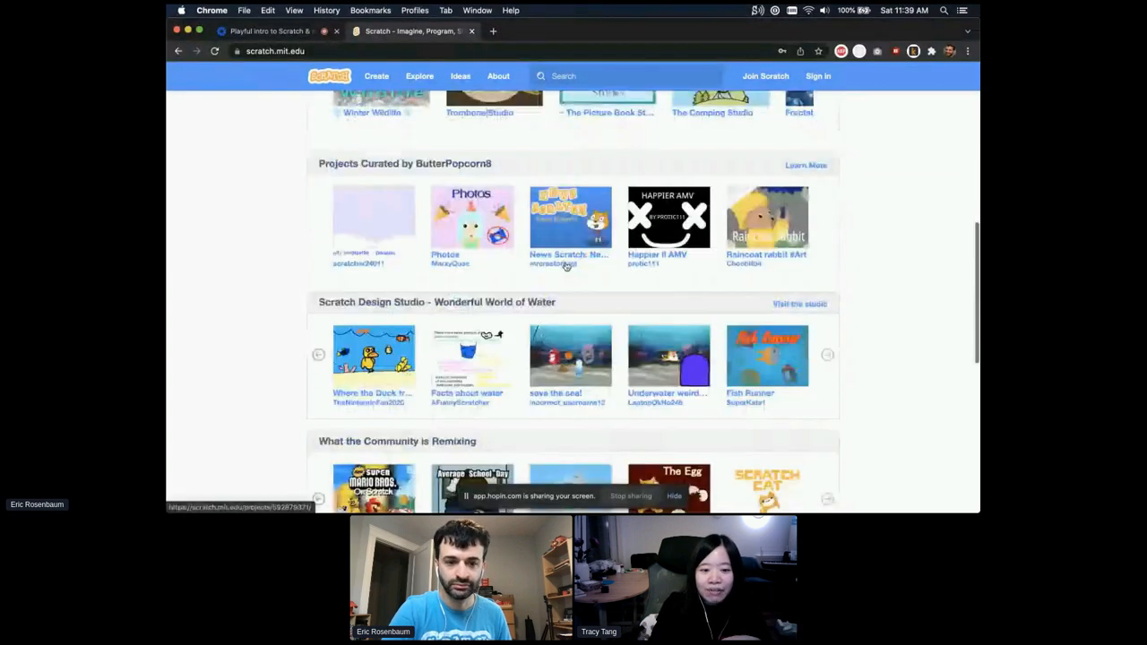
{"action": "scroll", "scroll_direction": "down", "scroll_amount": 3}
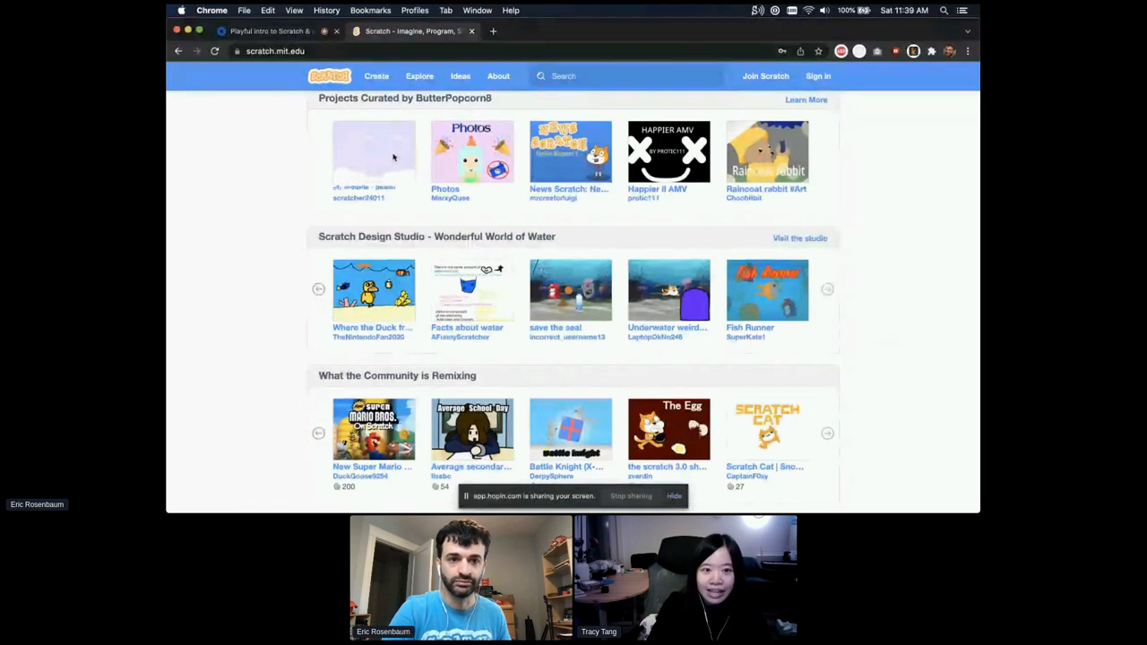
{"action": "mouse_move", "coordinate": [247, 168]}
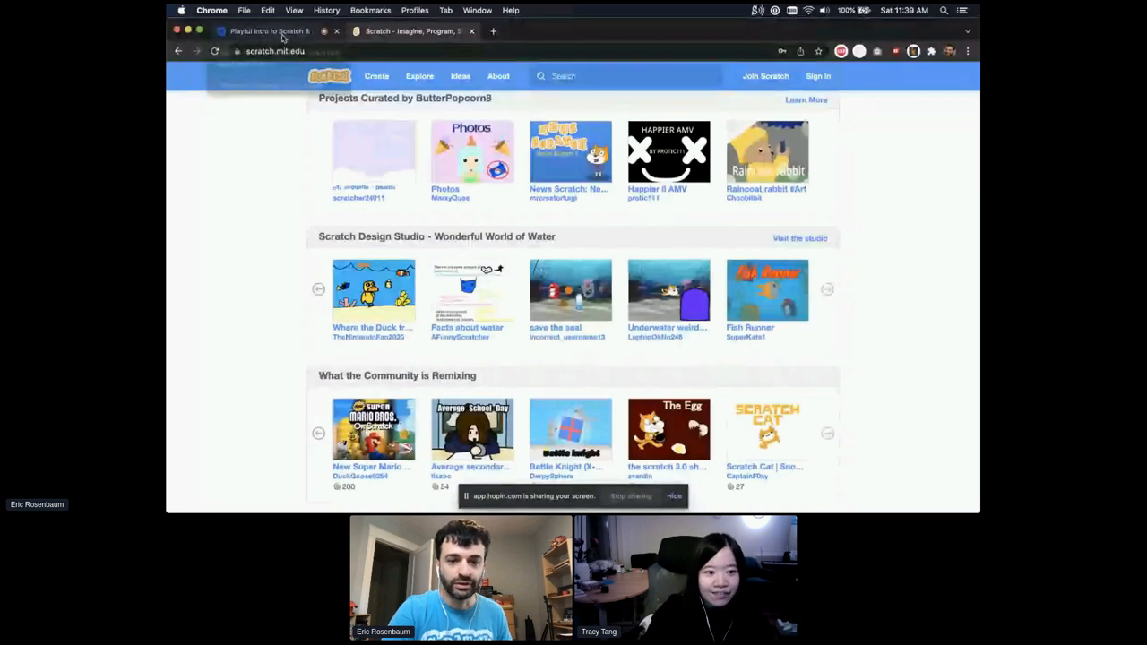
{"action": "left_click", "coordinate": [269, 30]}
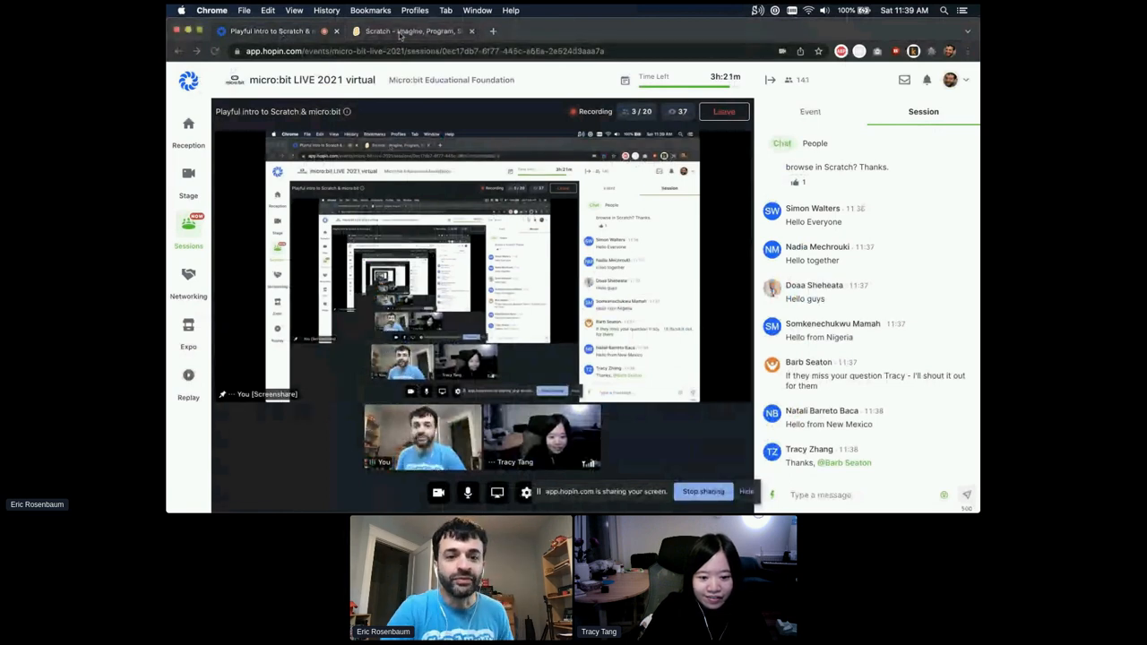
{"action": "left_click", "coordinate": [413, 31]}
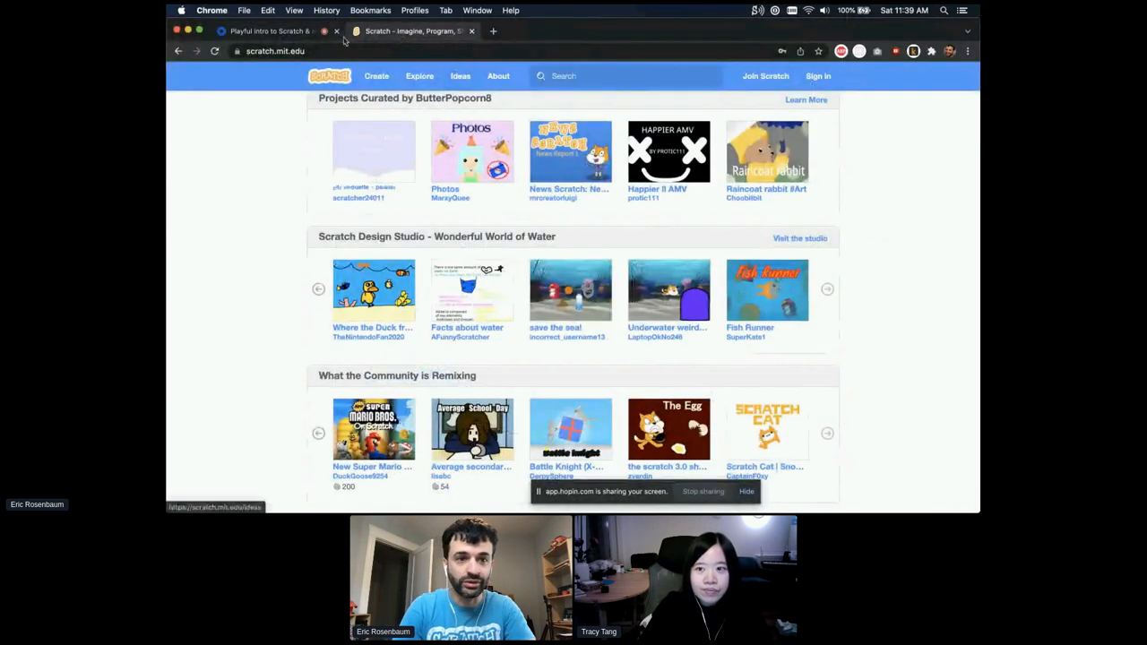
{"action": "left_click", "coordinate": [305, 51]}
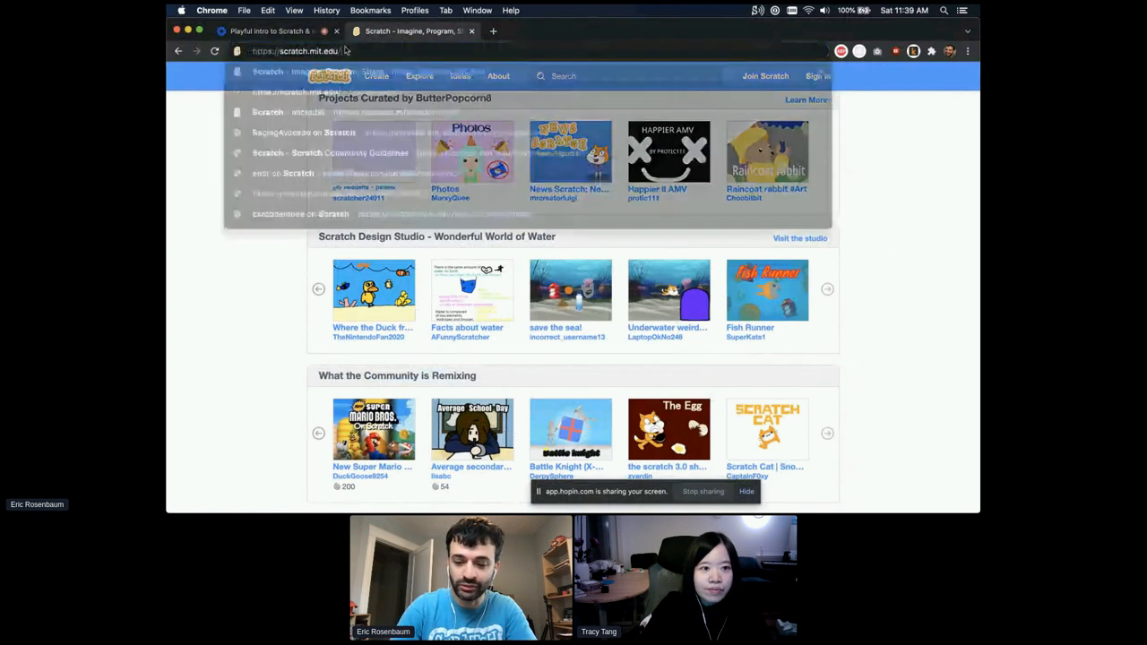
{"action": "type", "text": "microbit"}
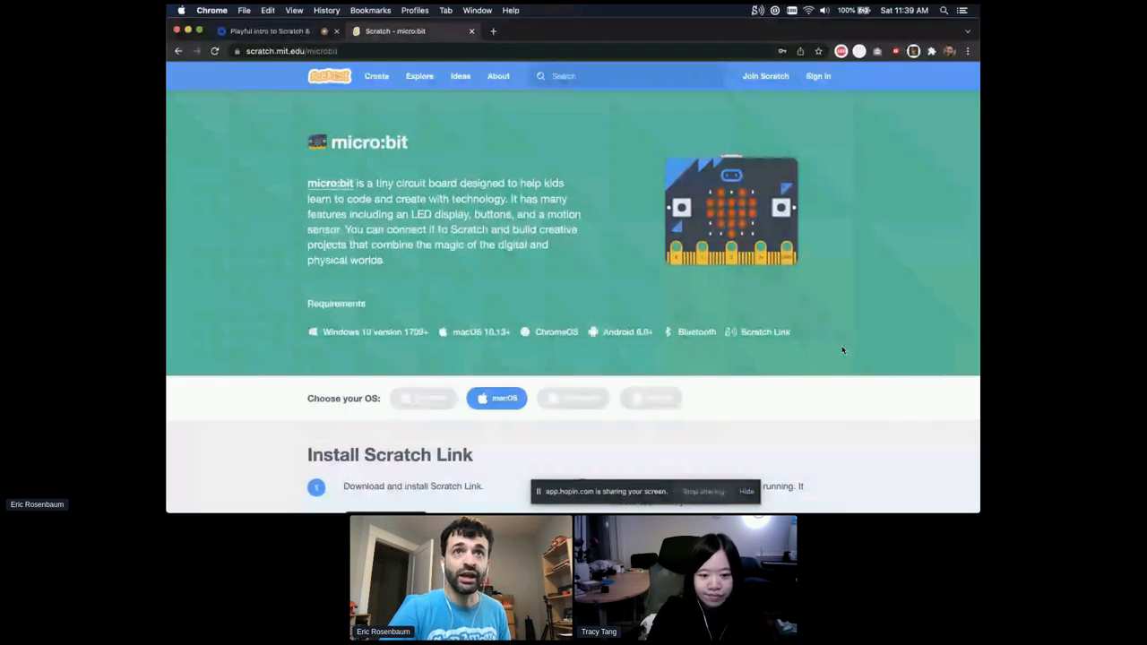
- Scroll through troubleshooting and Things to Try to the macOS Scratch Link install steps
{"action": "scroll", "scroll_direction": "down", "scroll_amount": 3}
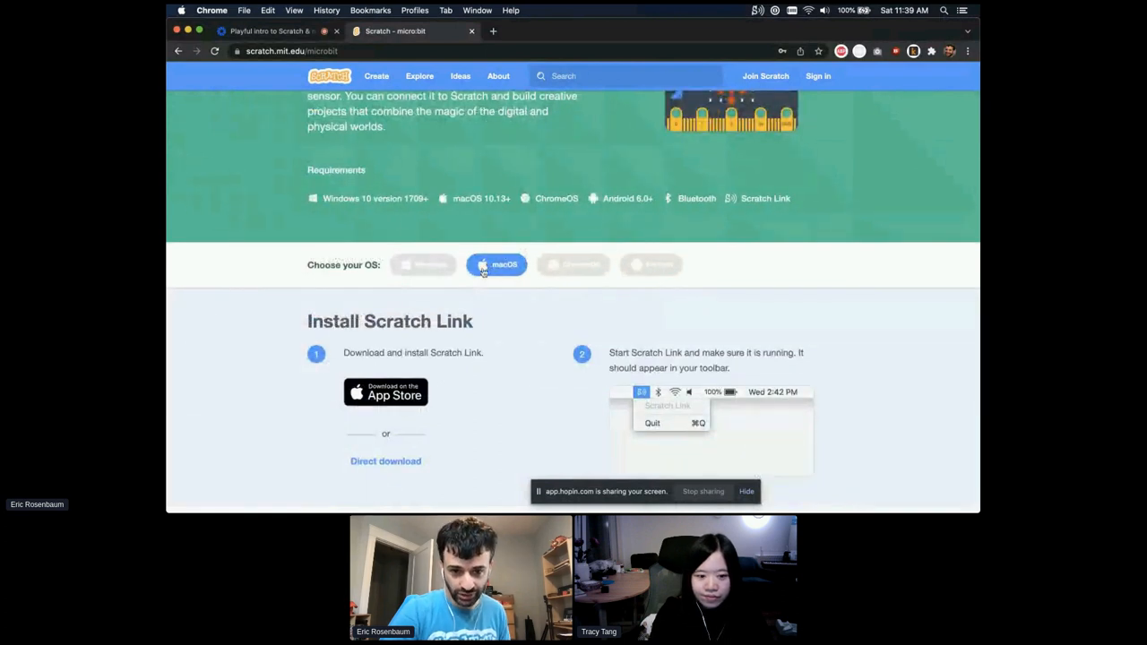
{"action": "mouse_move", "coordinate": [430, 270]}
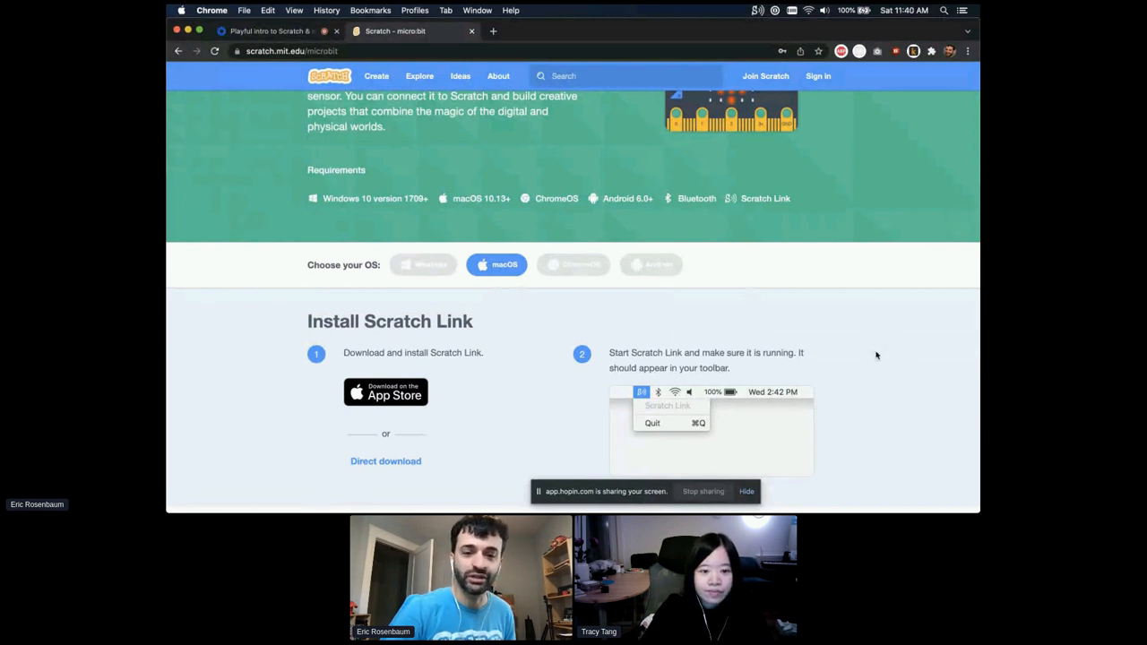
{"action": "scroll", "scroll_direction": "down", "scroll_amount": 3}
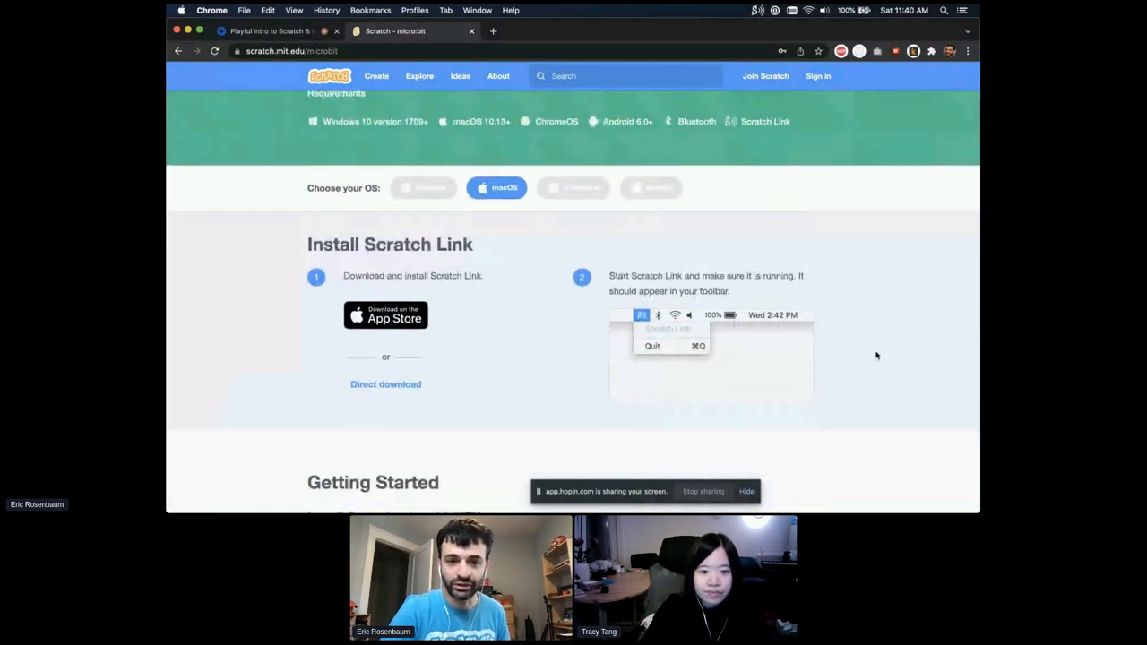
{"action": "scroll", "scroll_direction": "down", "scroll_amount": 3}
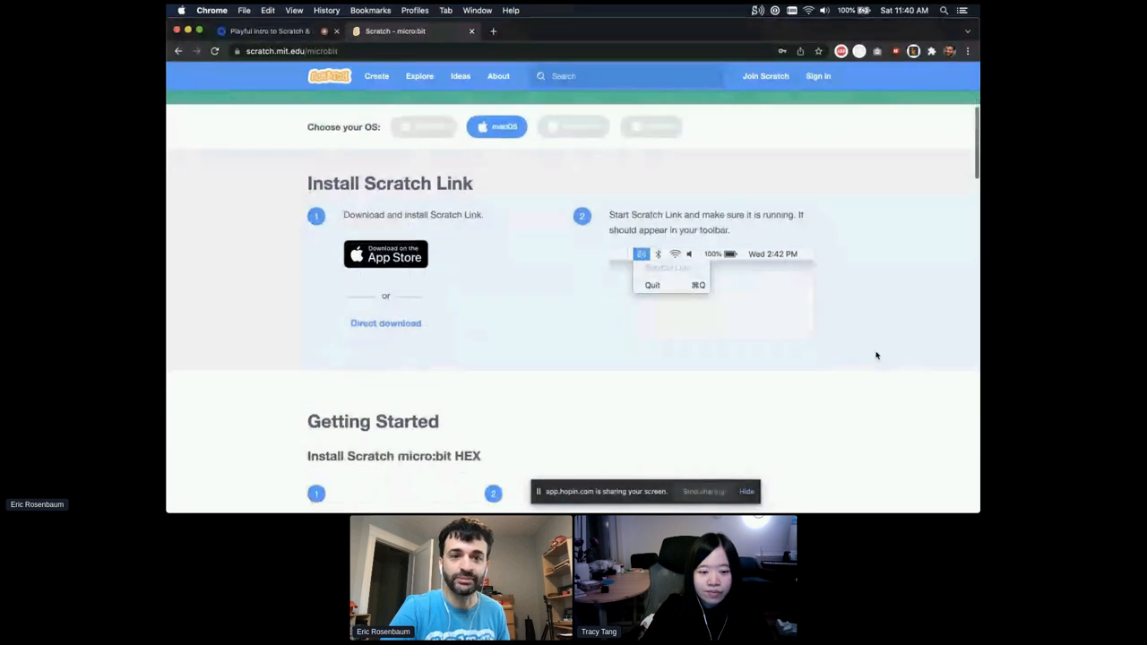
{"action": "scroll", "scroll_direction": "down", "scroll_amount": 3}
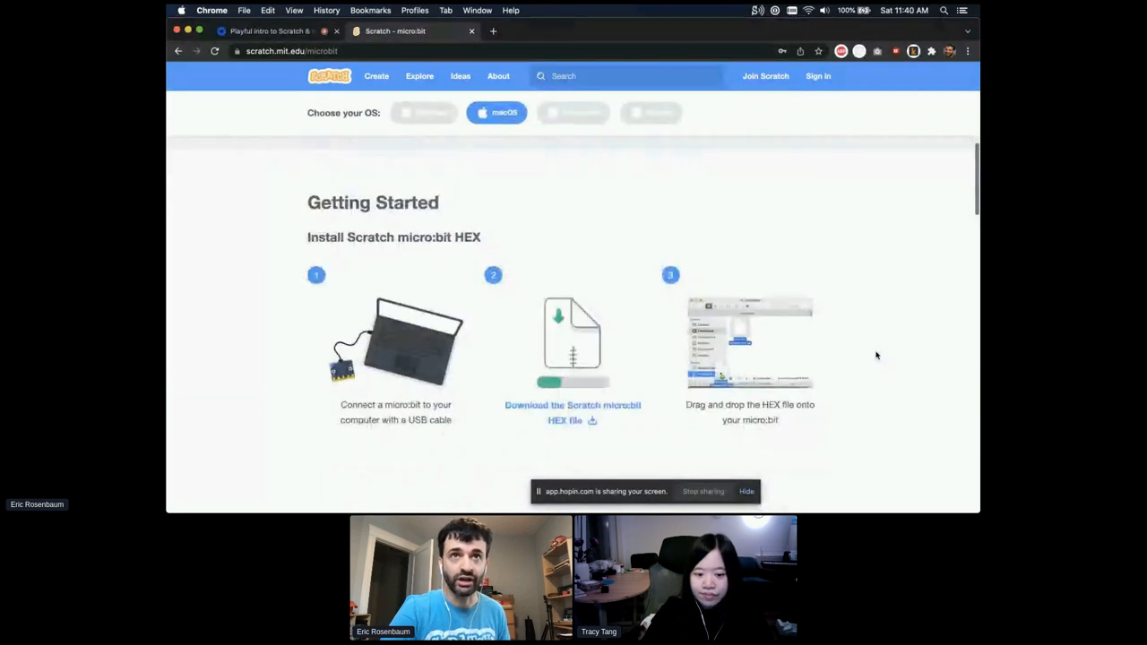
{"action": "scroll", "scroll_direction": "down", "scroll_amount": 3}
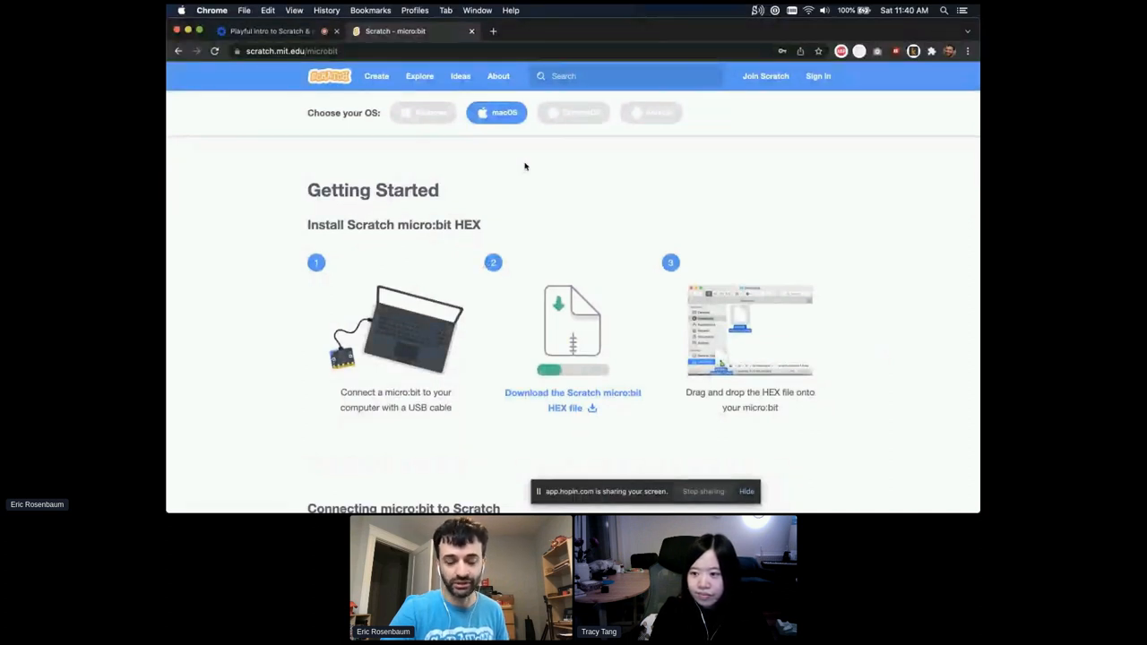
{"action": "mouse_move", "coordinate": [895, 303]}
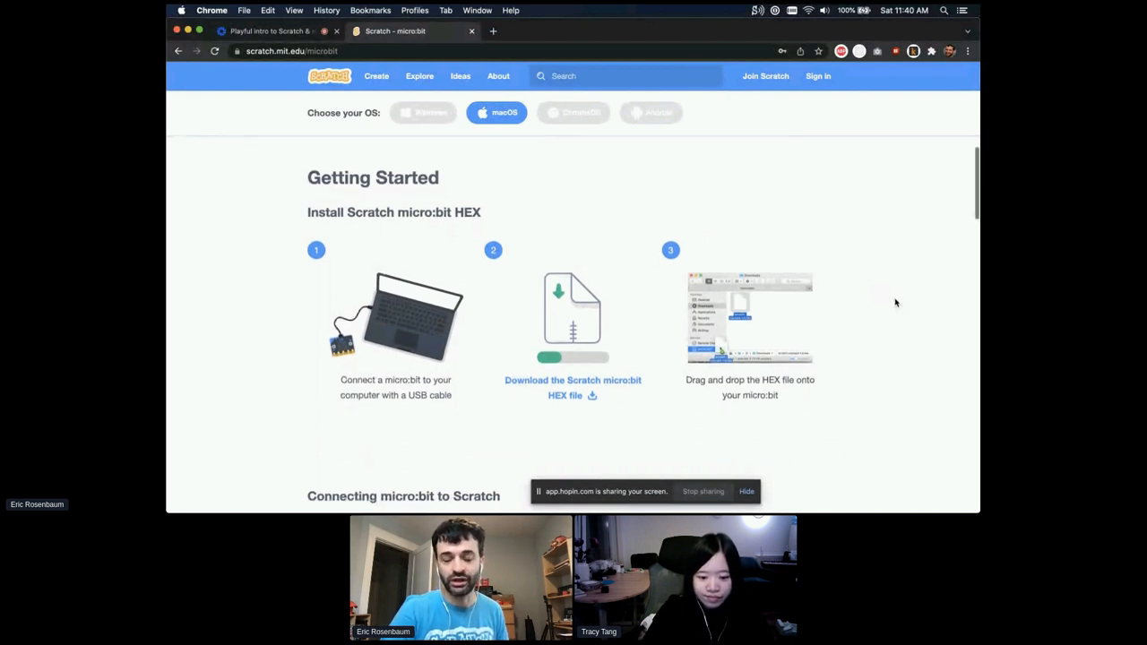
{"action": "scroll", "scroll_direction": "down", "scroll_amount": 3}
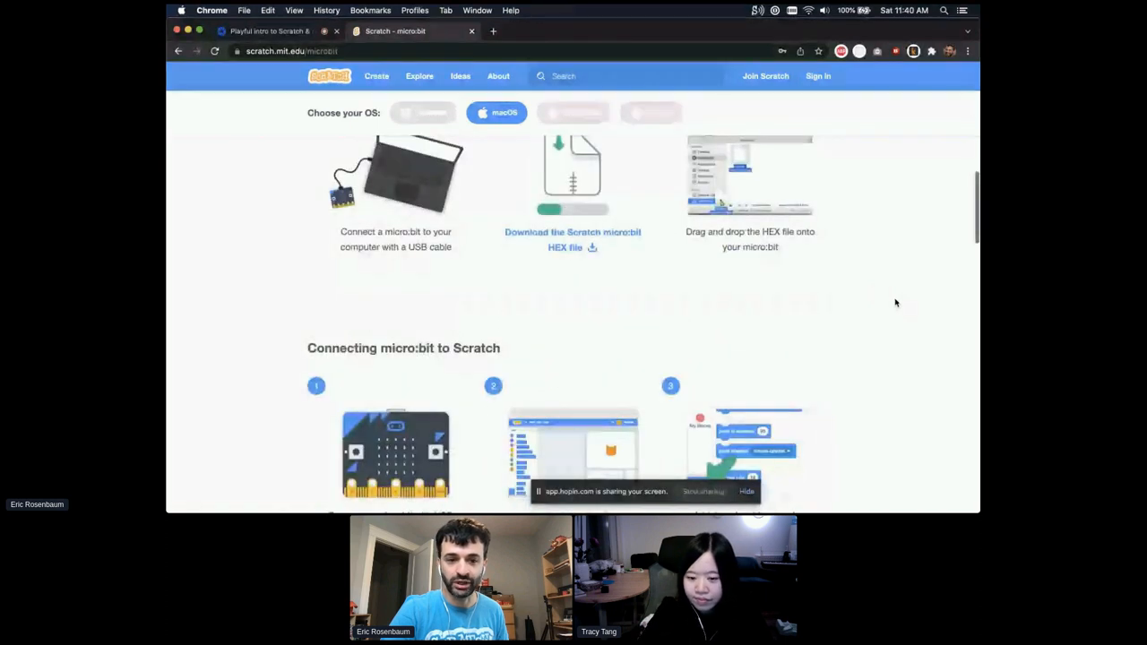
{"action": "scroll", "scroll_direction": "down", "scroll_amount": 3}
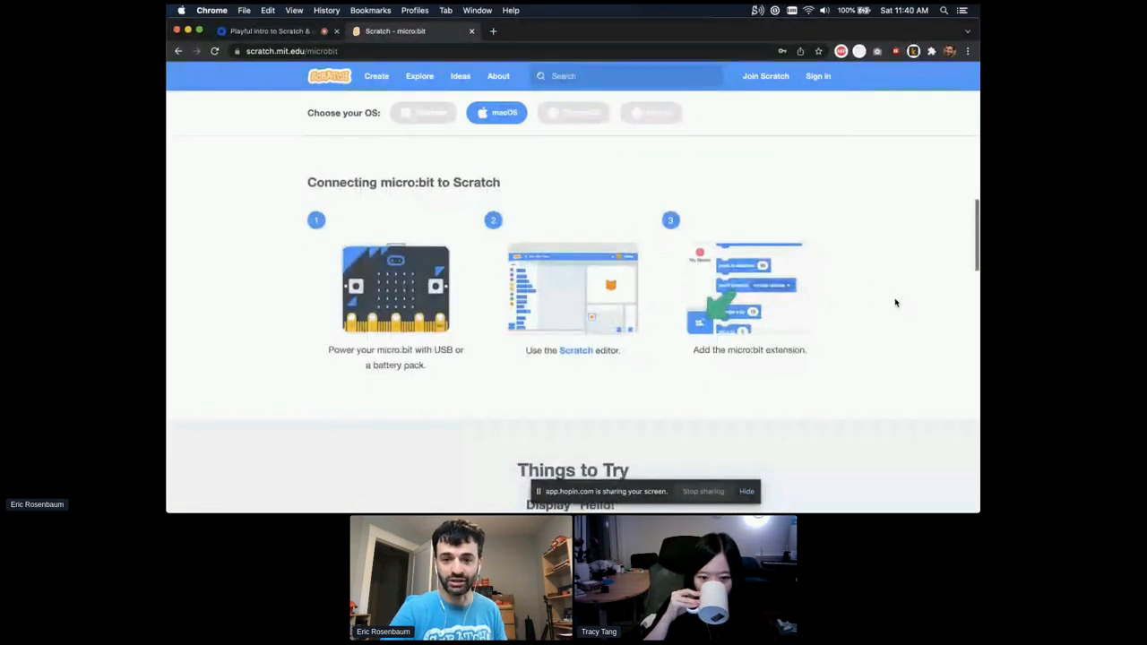
{"action": "scroll", "scroll_direction": "down", "scroll_amount": 3}
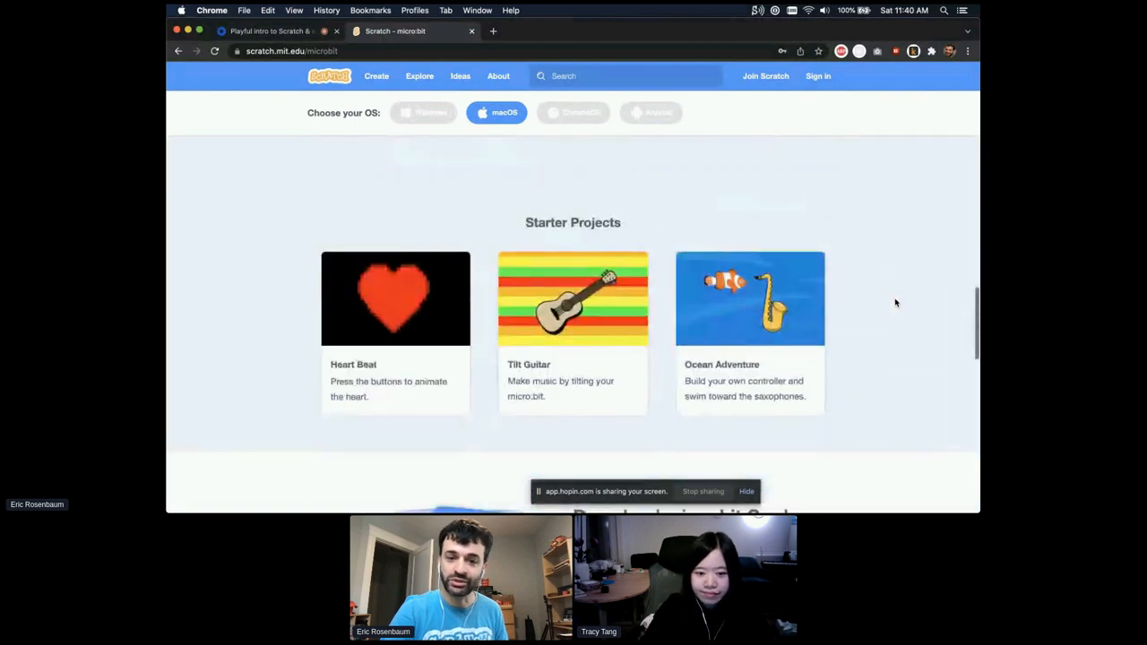
{"action": "scroll", "scroll_direction": "down", "scroll_amount": 3}
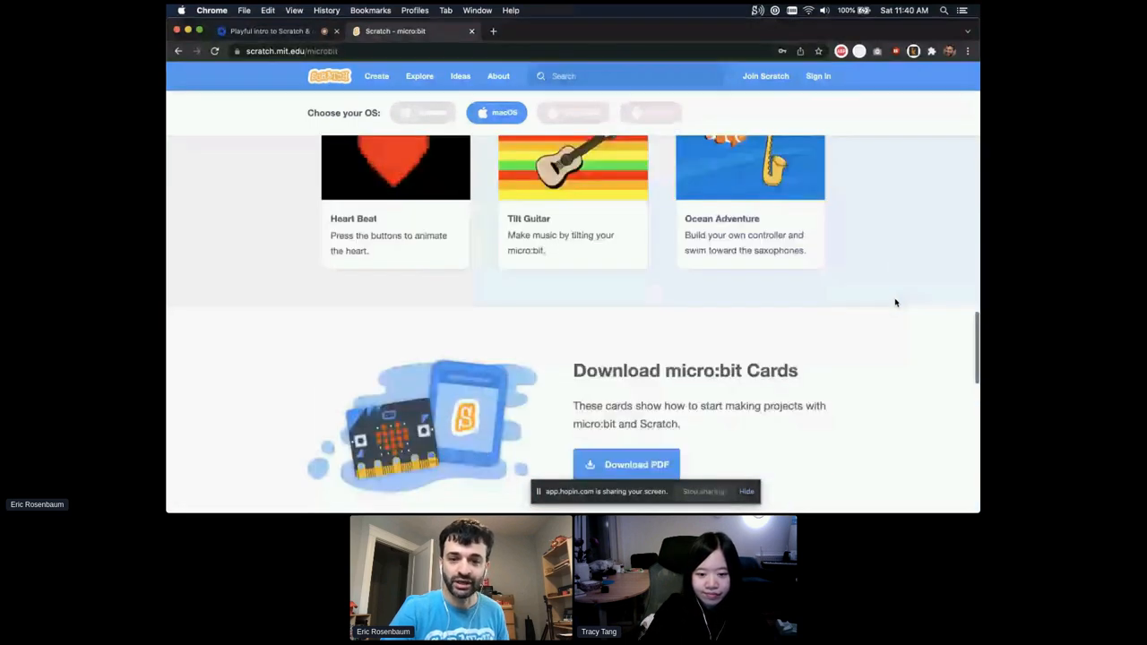
{"action": "scroll", "scroll_direction": "down", "scroll_amount": 3}
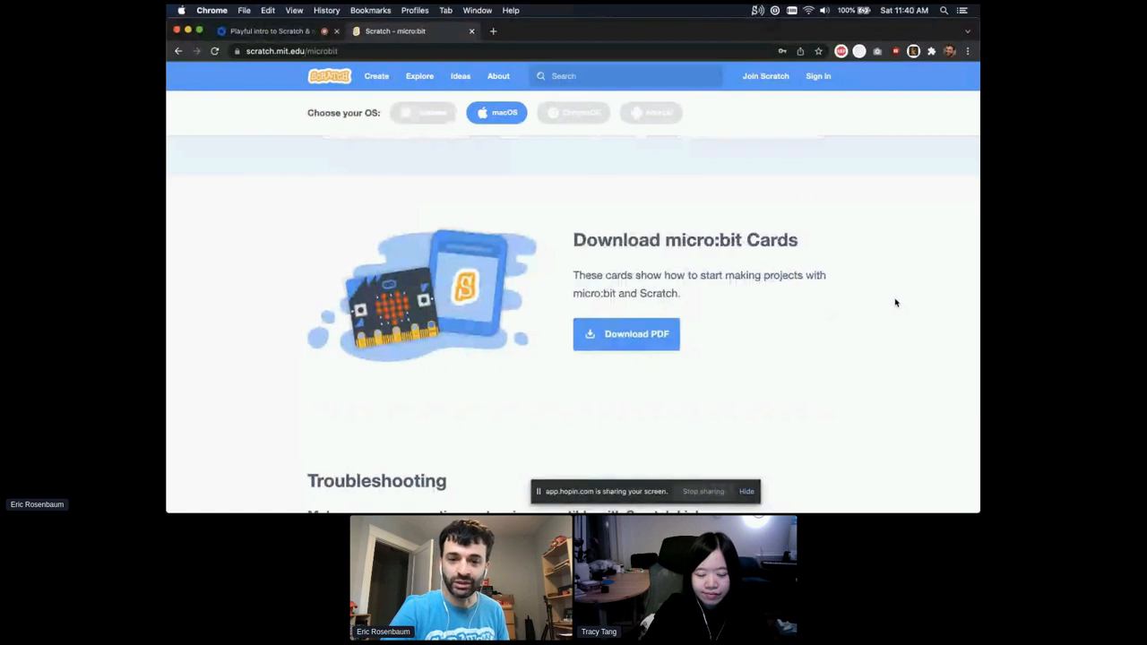
{"action": "scroll", "scroll_direction": "down", "scroll_amount": 3}
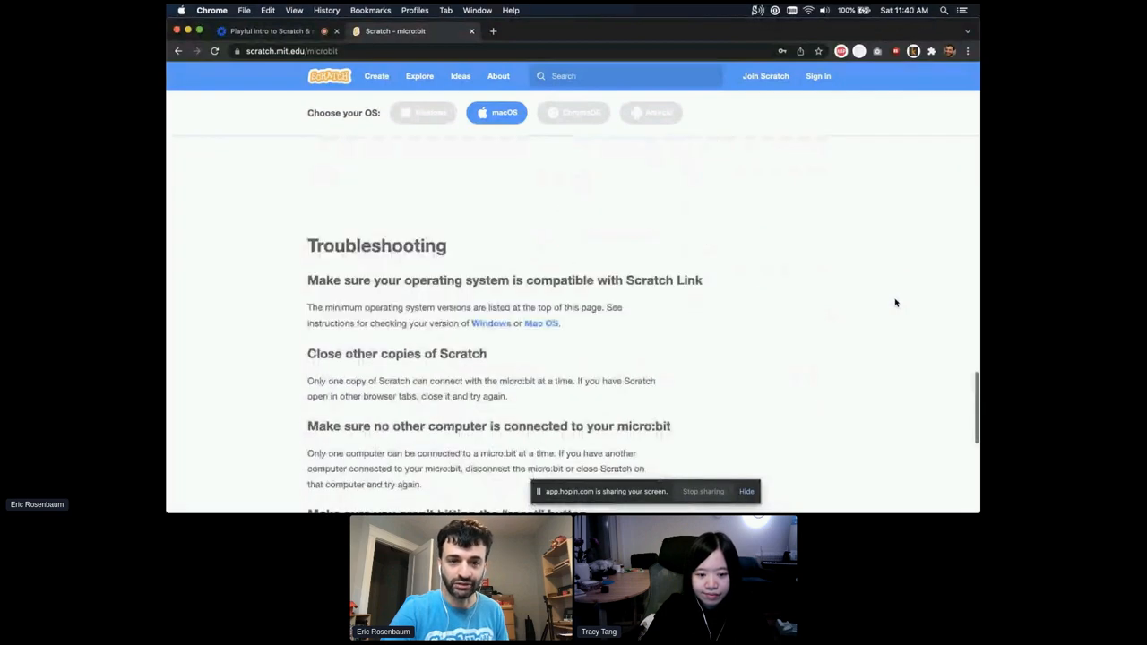
{"action": "scroll", "scroll_direction": "down", "scroll_amount": 3}
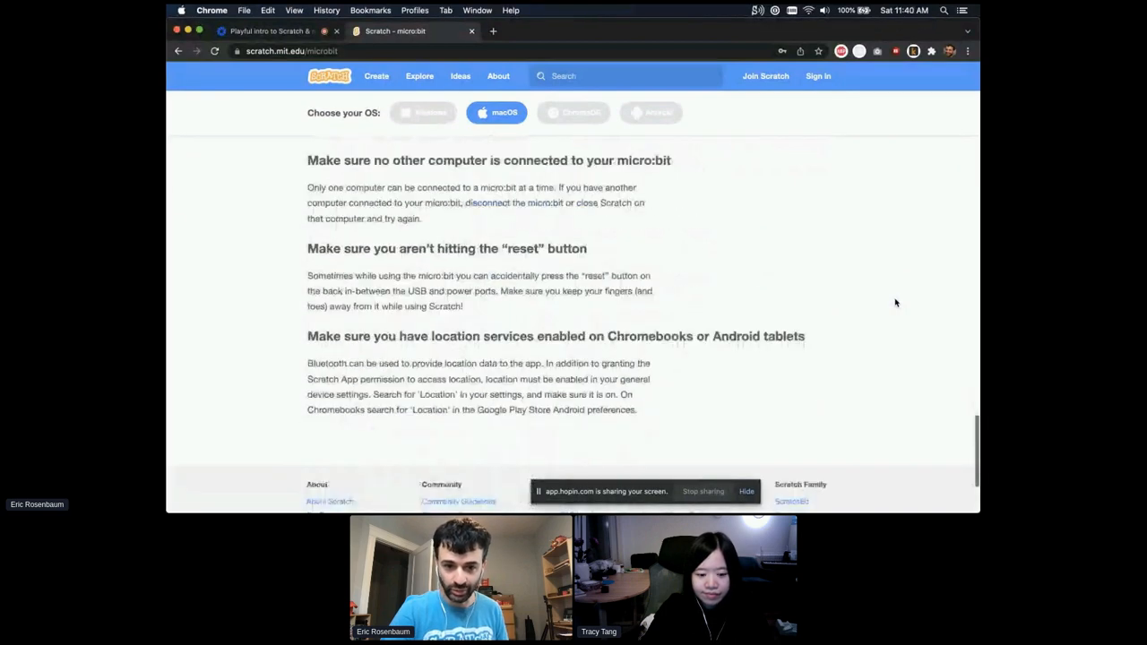
{"action": "scroll", "scroll_direction": "up", "scroll_amount": 3}
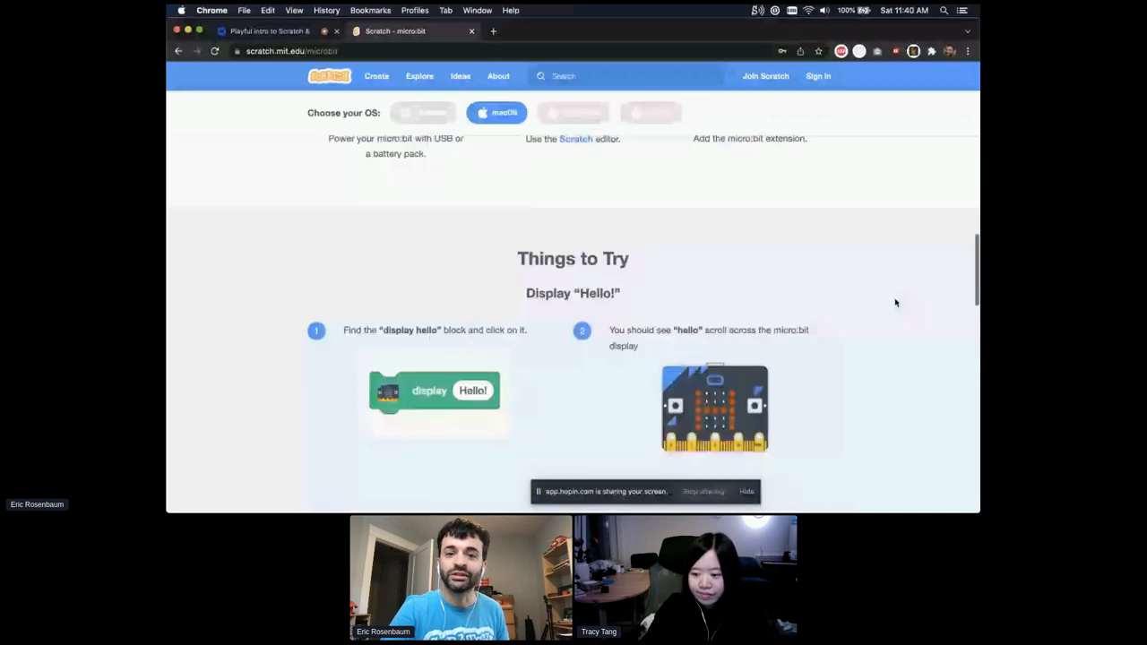
{"action": "scroll", "scroll_direction": "up", "scroll_amount": 3}
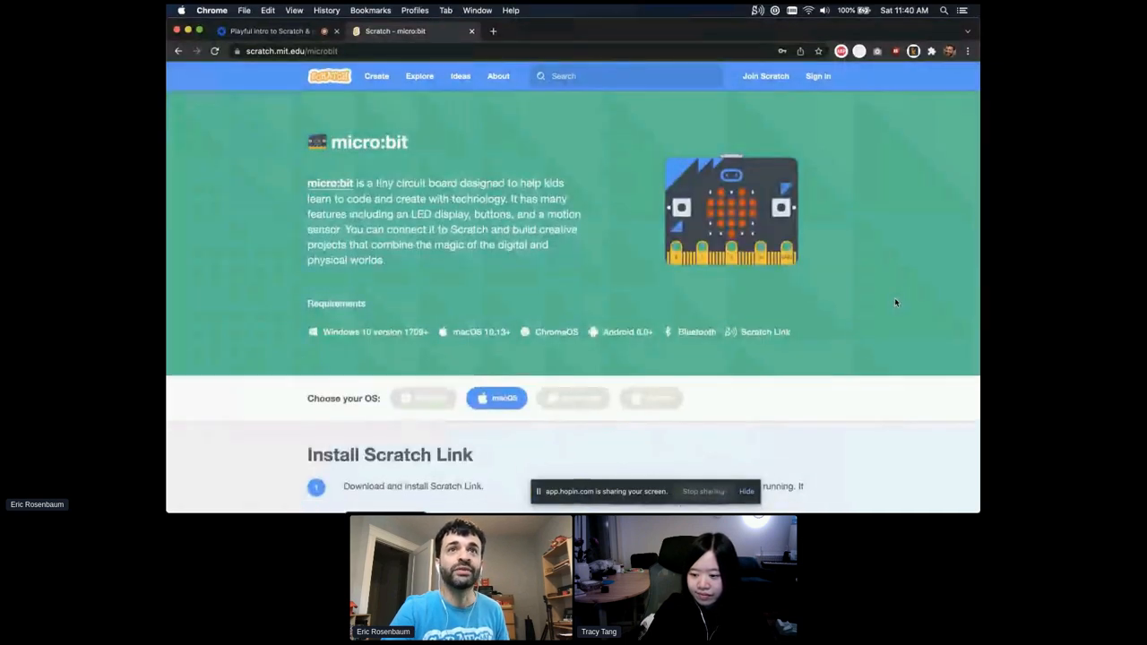
{"action": "scroll", "scroll_direction": "down", "scroll_amount": 3}
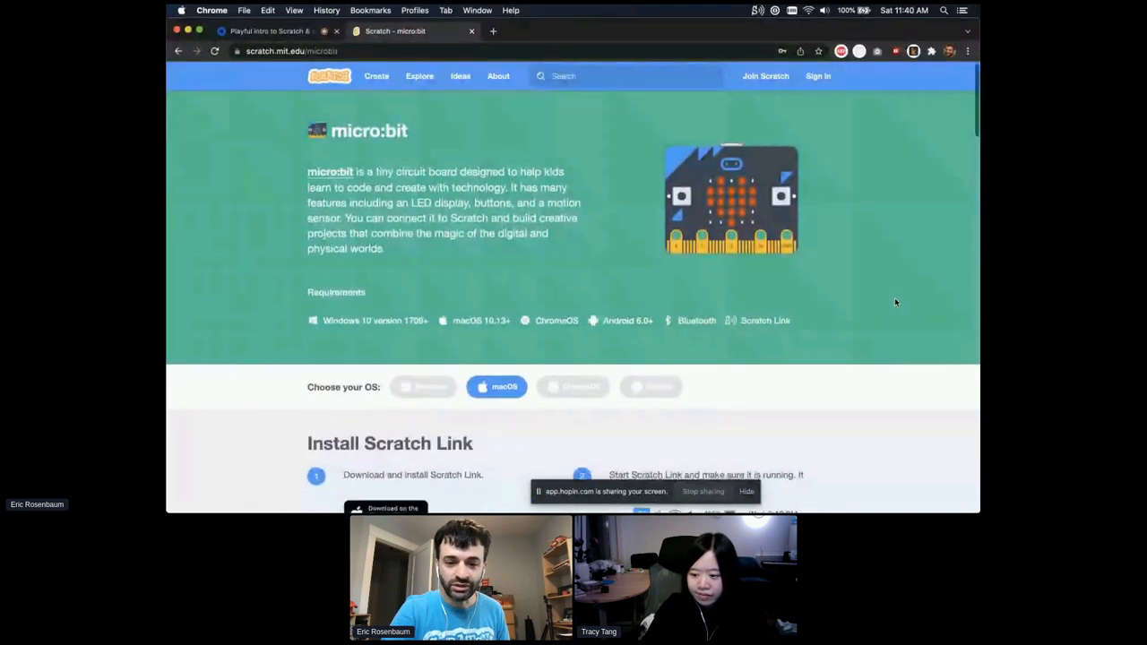
{"action": "scroll", "scroll_direction": "down", "scroll_amount": 3}
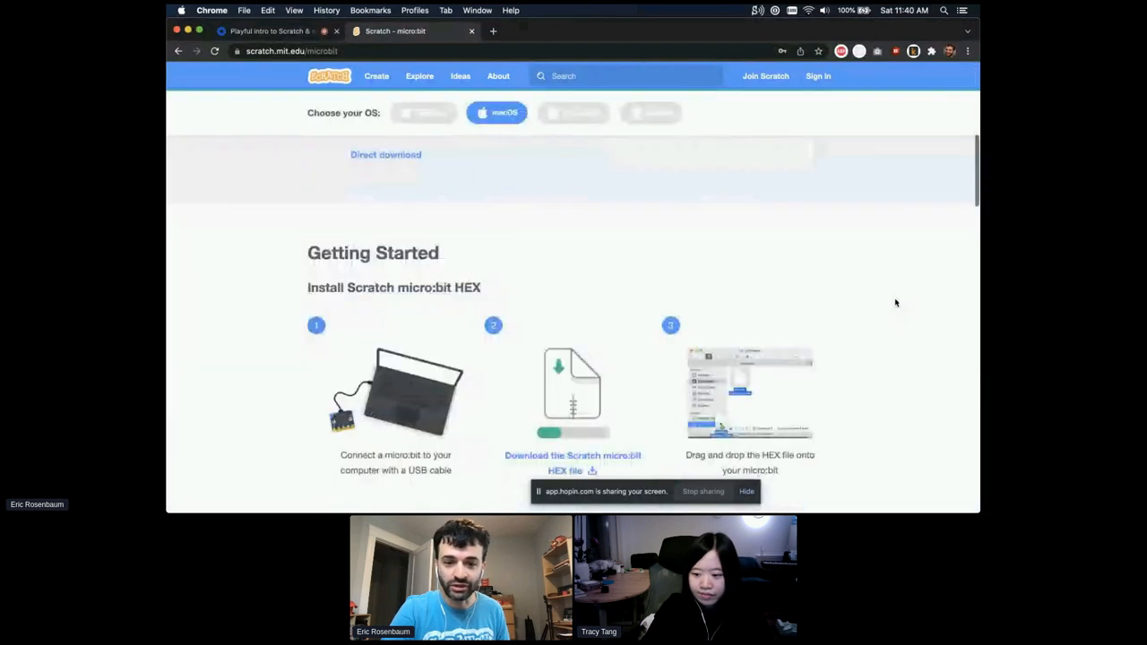
{"action": "scroll", "scroll_direction": "up", "scroll_amount": 3}
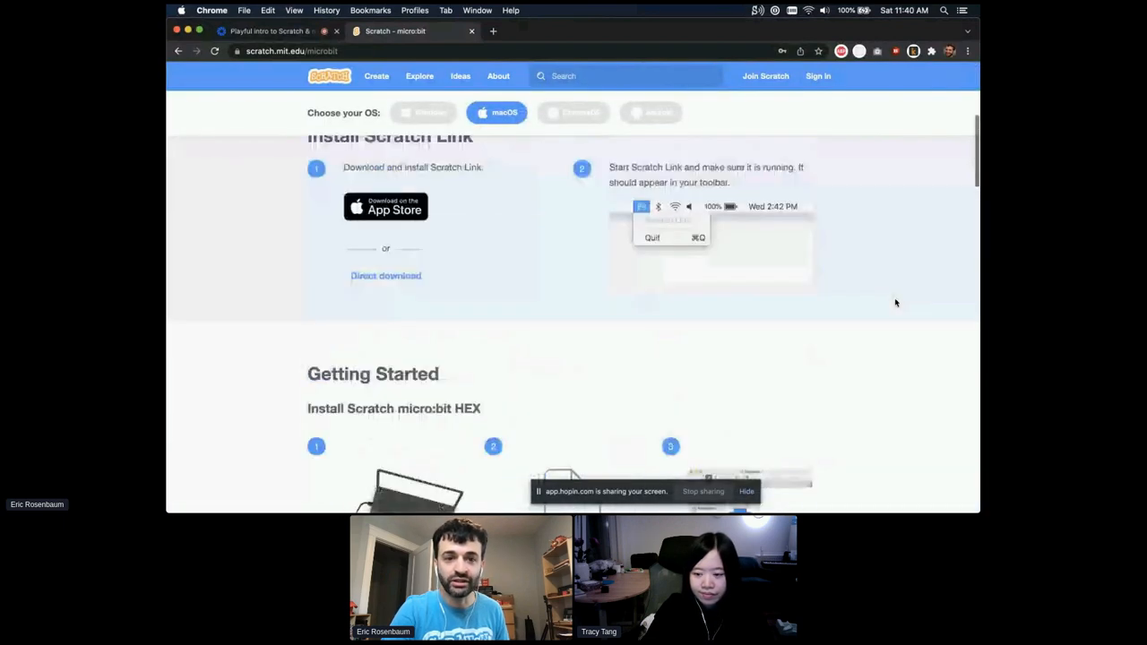
{"action": "scroll", "scroll_direction": "up", "scroll_amount": 3}
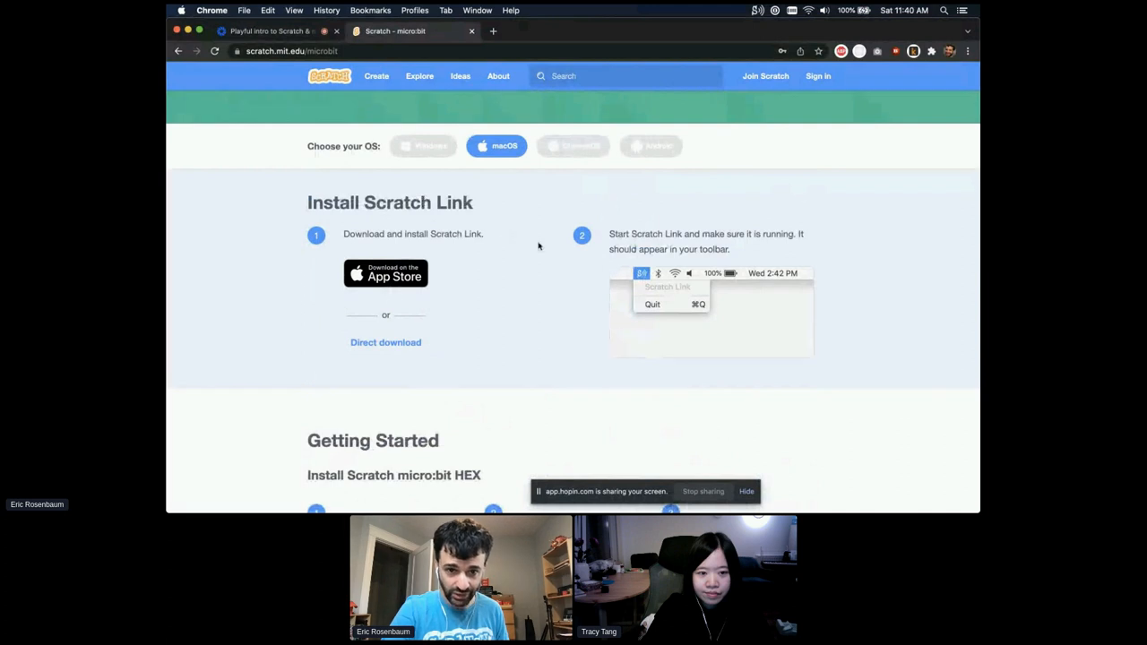
{"action": "mouse_move", "coordinate": [431, 188]}
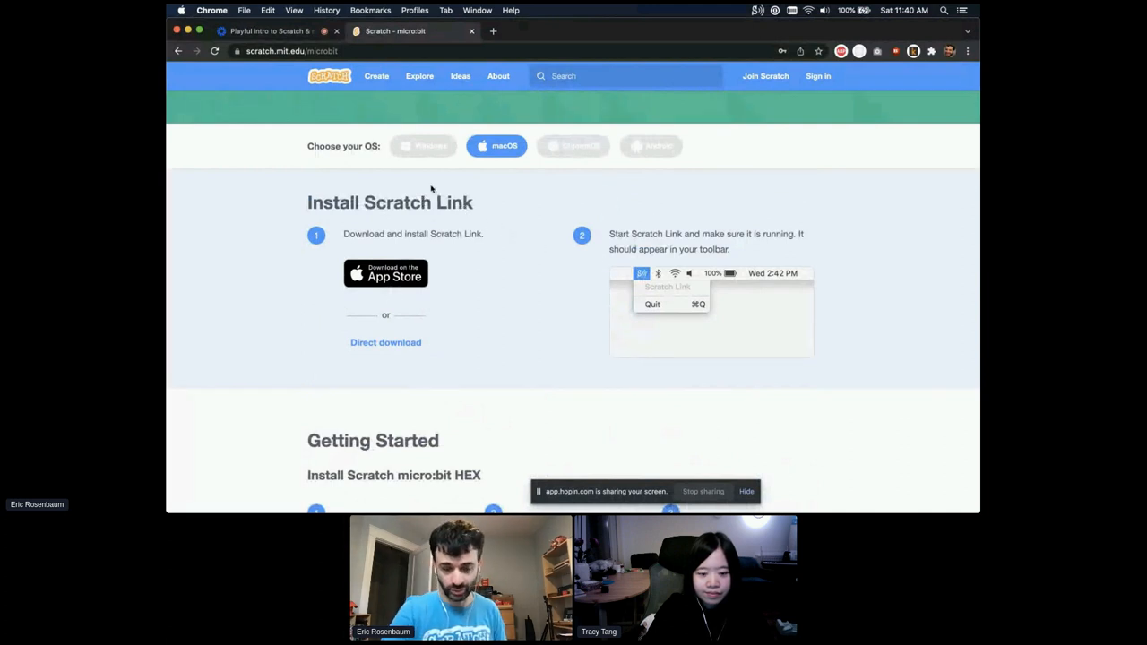
{"action": "mouse_move", "coordinate": [589, 161]}
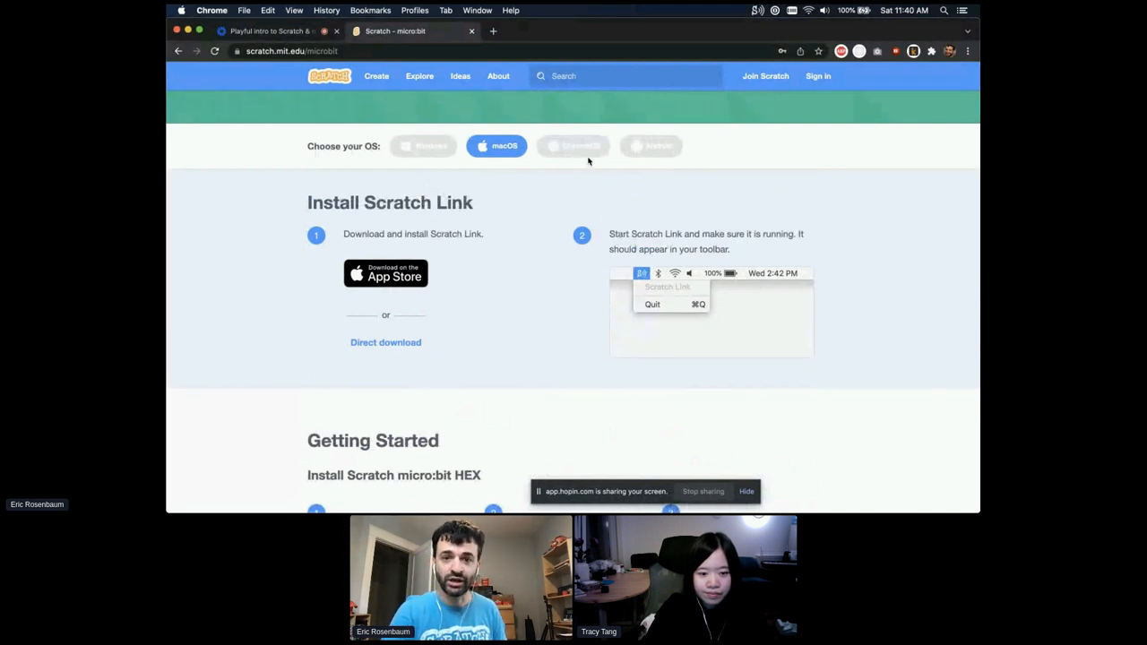
- Select ChromeOS and scroll past the HEX install to Connecting micro:bit to Scratch
{"action": "left_click", "coordinate": [573, 145]}
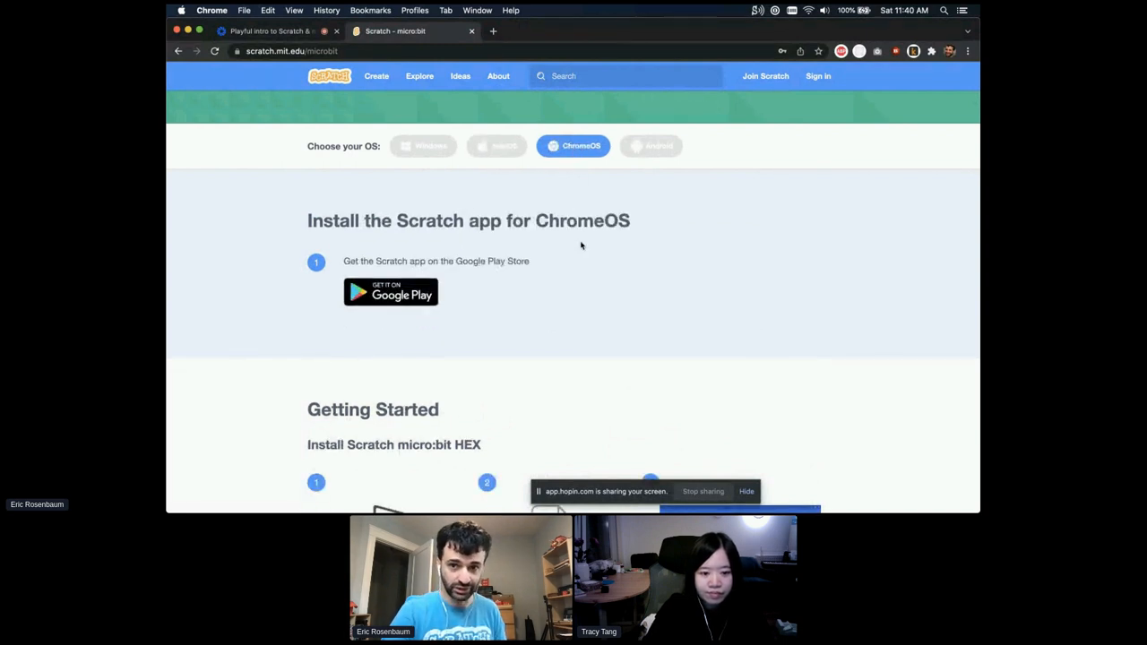
{"action": "scroll", "scroll_direction": "down", "scroll_amount": 3}
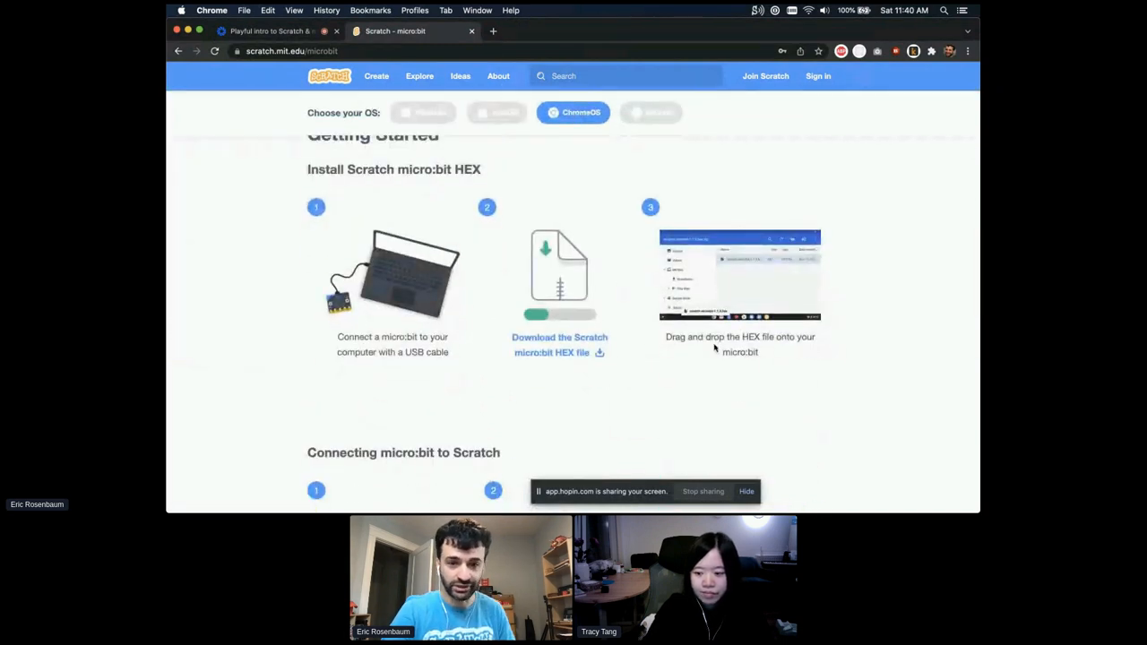
{"action": "scroll", "scroll_direction": "down", "scroll_amount": 3}
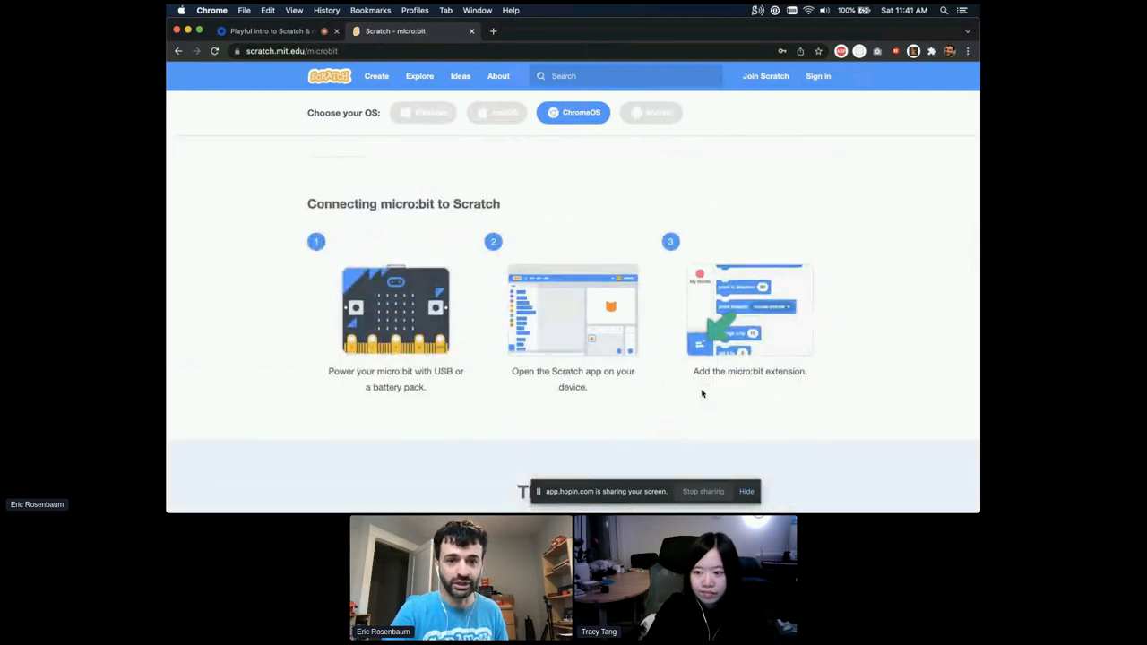
- Open the Scratch editor, dismiss the tutorial video, and zoom the page in
{"action": "left_click", "coordinate": [497, 112]}
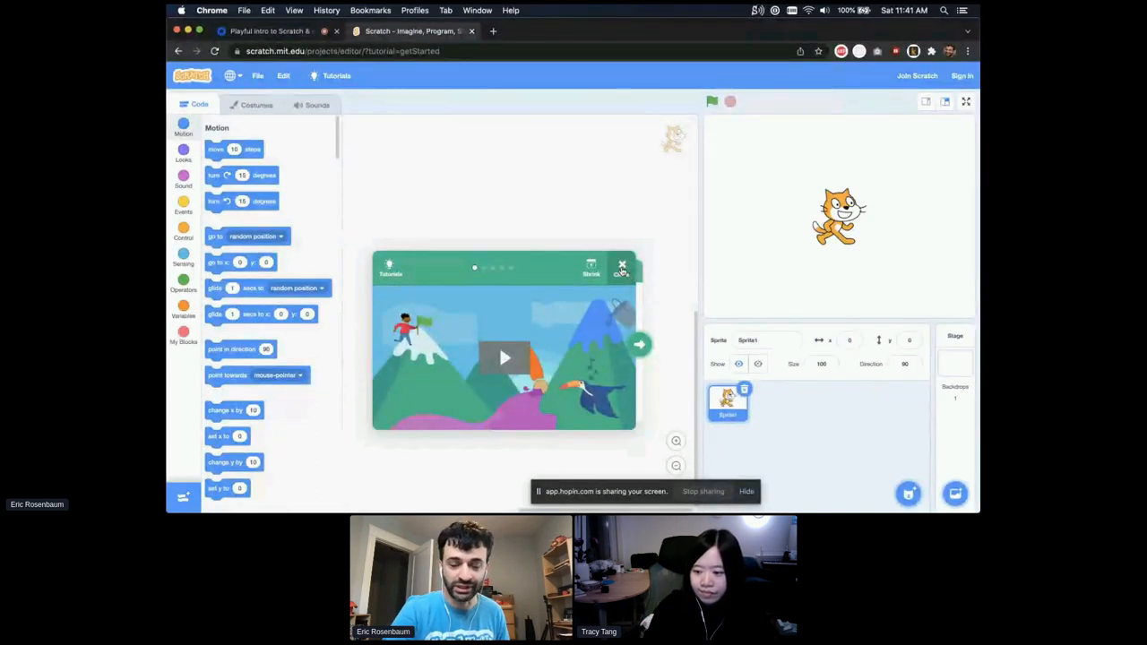
{"action": "left_click", "coordinate": [622, 266]}
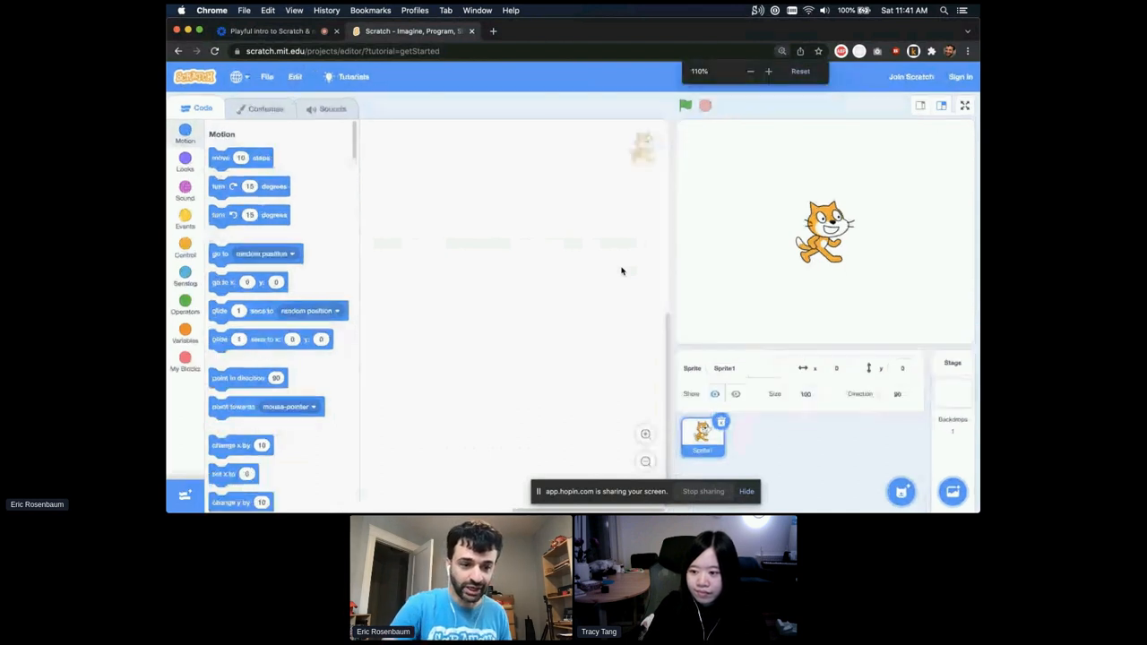
{"action": "left_click", "coordinate": [768, 72]}
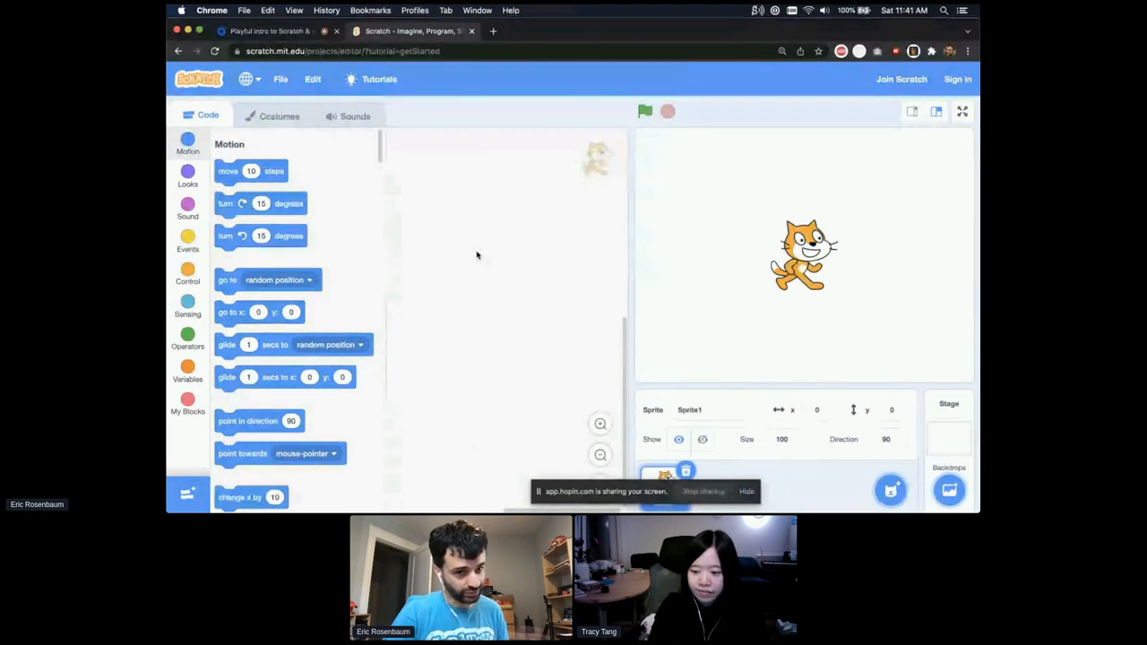
{"action": "mouse_move", "coordinate": [444, 240]}
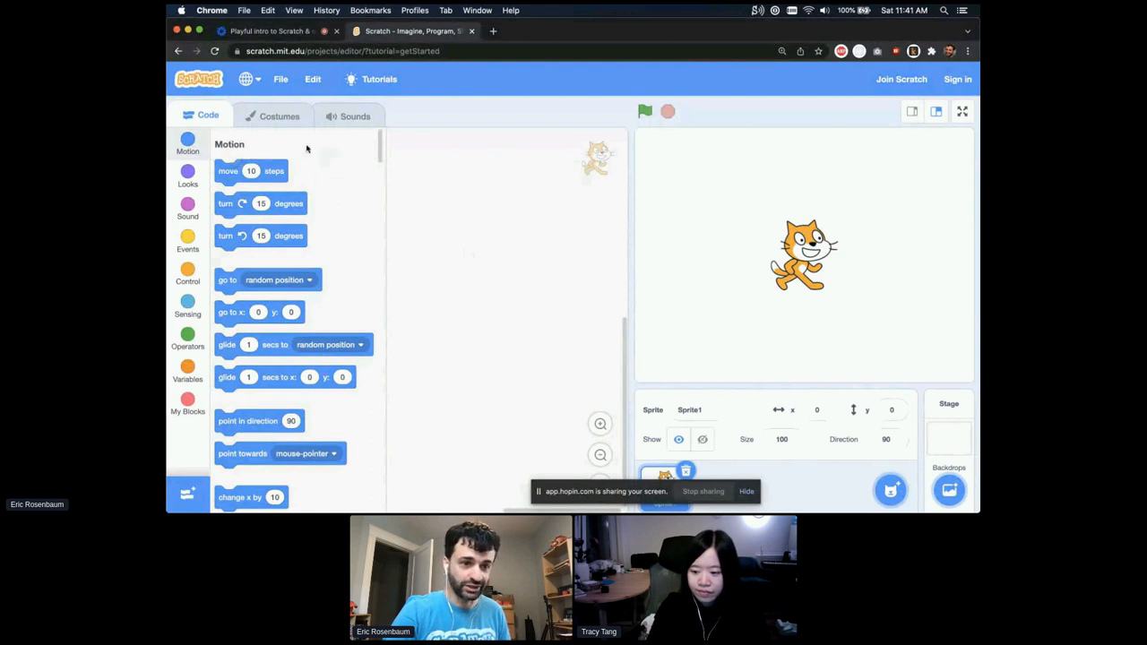
- Place a move 10 steps block and make the cat glide to random positions twice
{"action": "left_click_drag", "start_coordinate": [251, 170], "coordinate": [450, 210]}
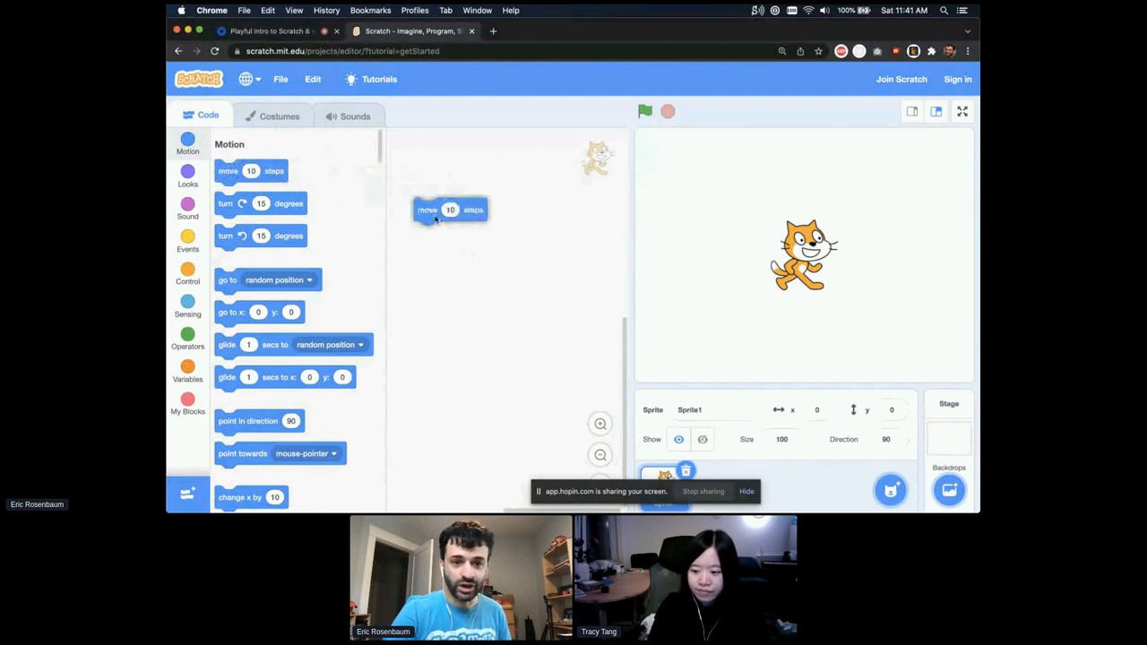
{"action": "left_click_drag", "start_coordinate": [448, 210], "coordinate": [461, 223]}
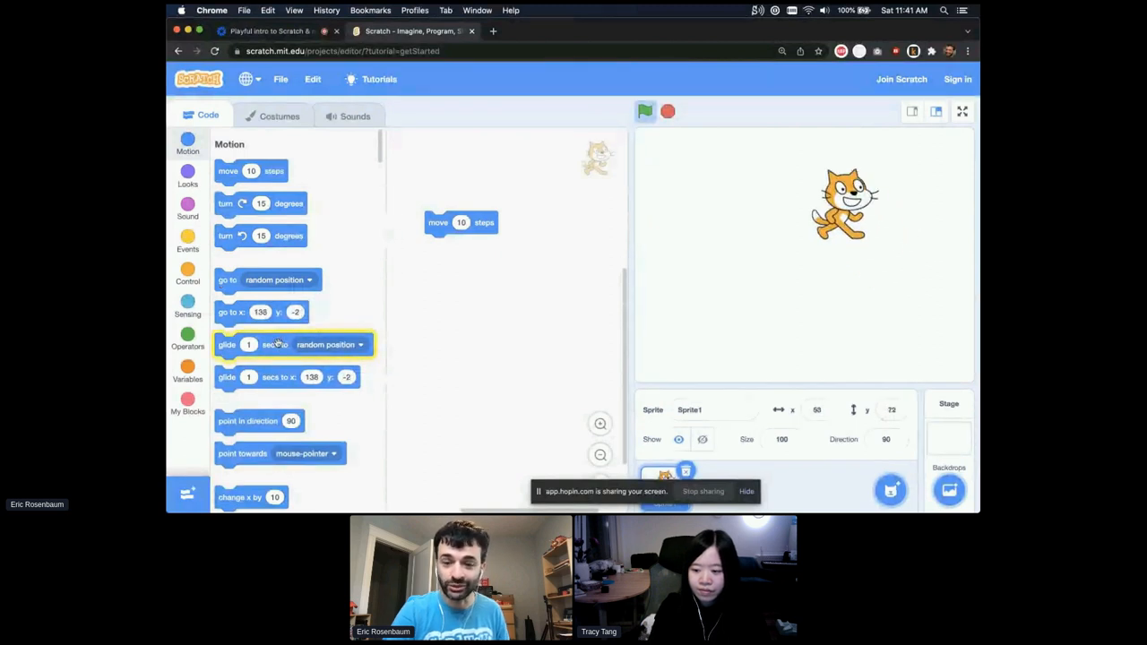
{"action": "left_click", "coordinate": [645, 111]}
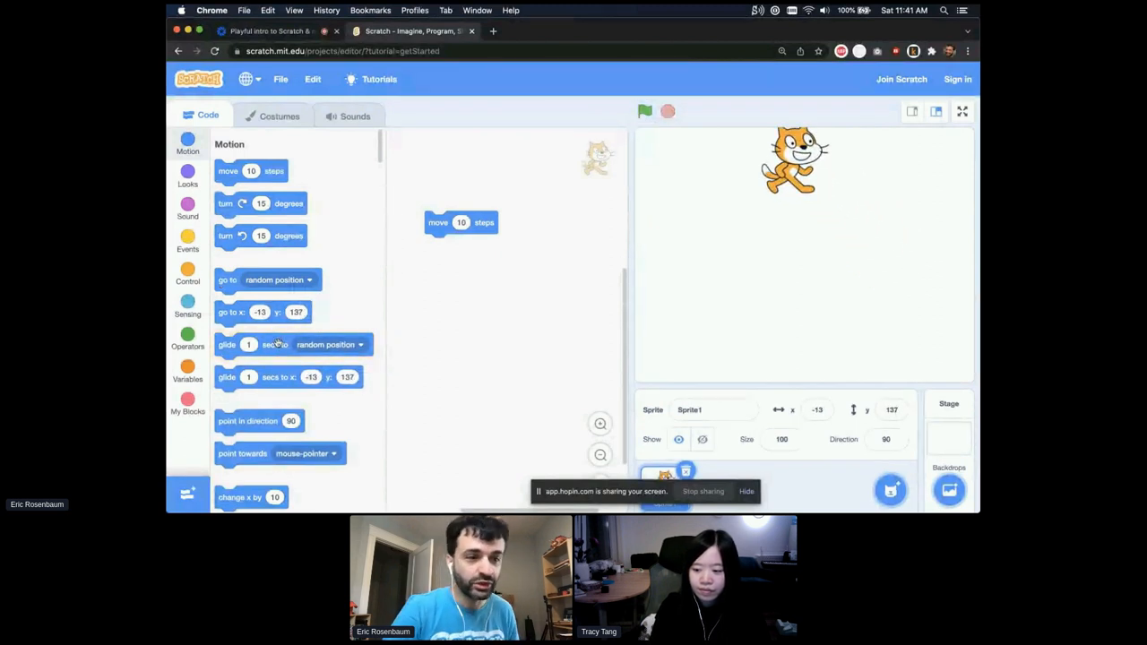
{"action": "left_click", "coordinate": [188, 206]}
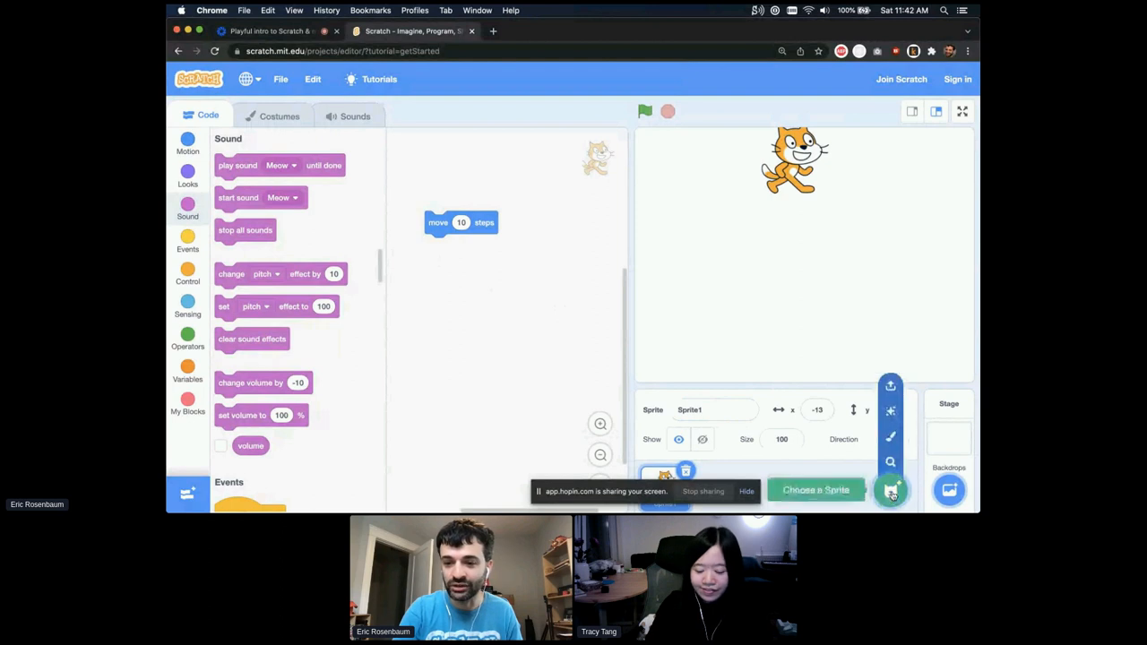
- Pick the Dragon sprite from the sprite library
{"action": "left_click", "coordinate": [890, 489]}
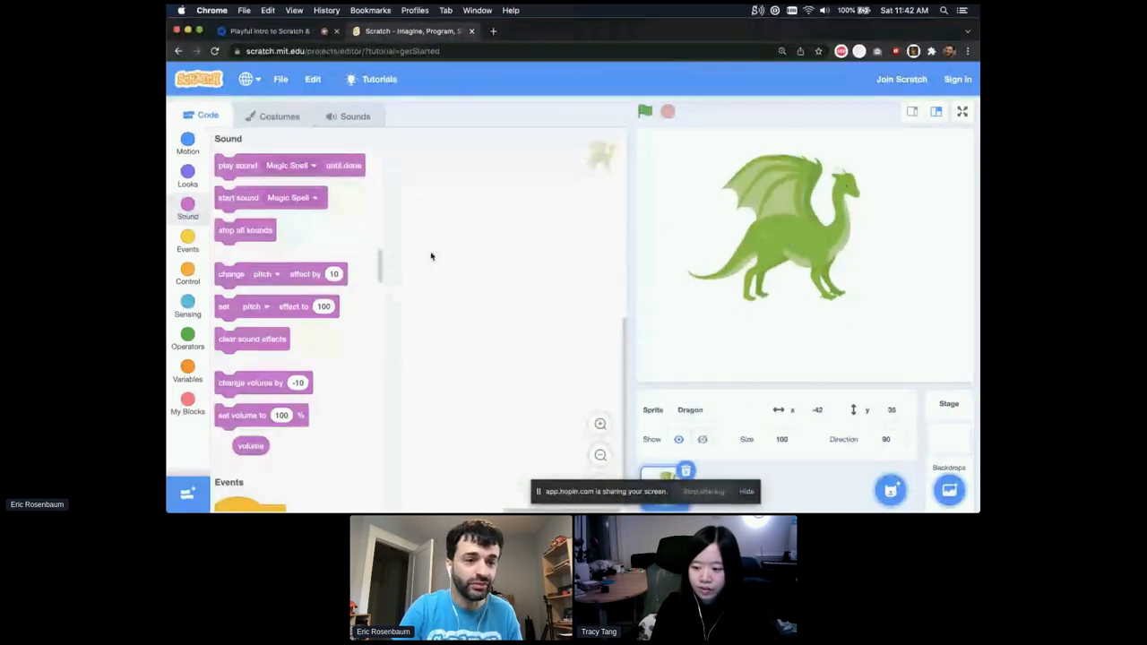
- Place turn 15 degrees blocks and test the dragon's left turn
{"action": "left_click", "coordinate": [188, 142]}
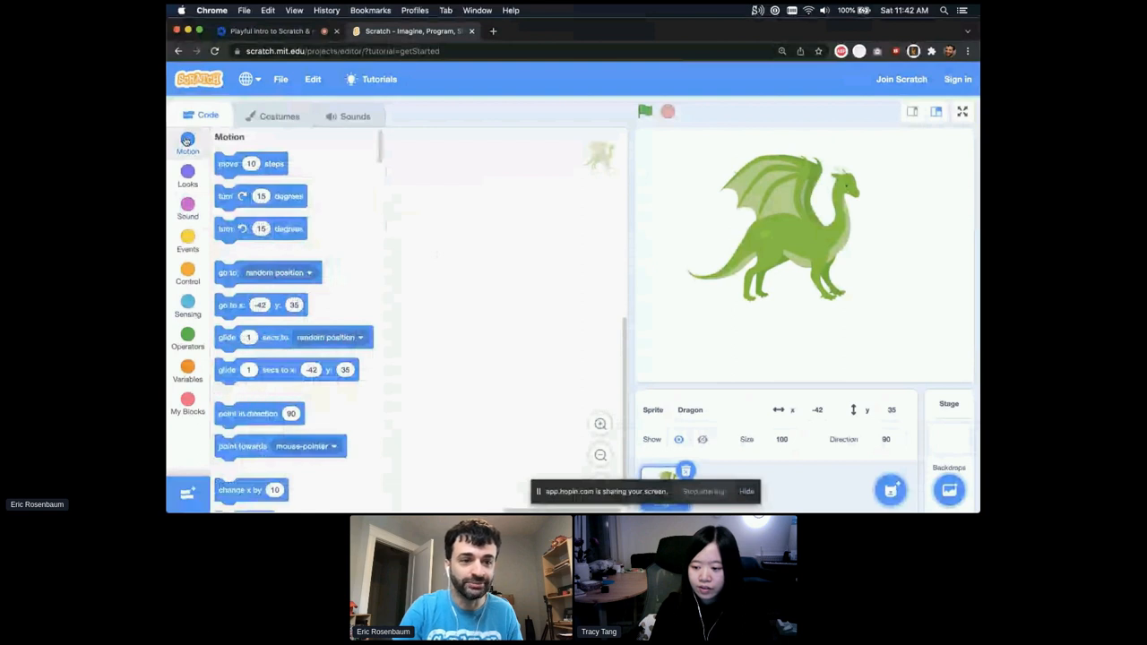
{"action": "left_click_drag", "start_coordinate": [261, 197], "coordinate": [484, 194]}
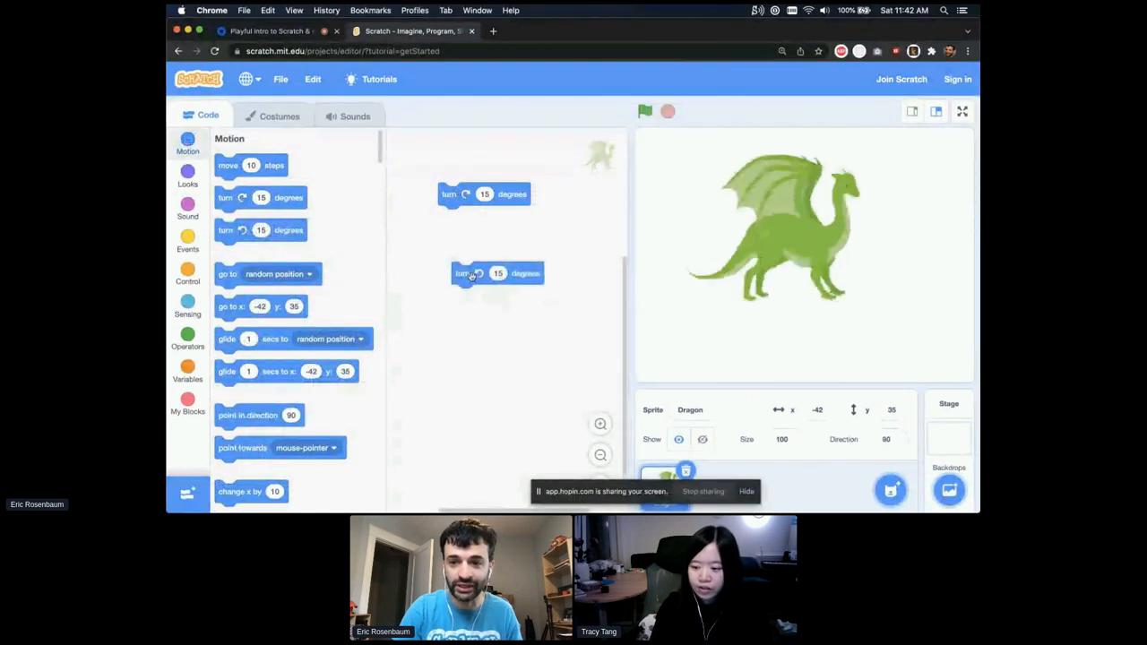
{"action": "left_click", "coordinate": [498, 274]}
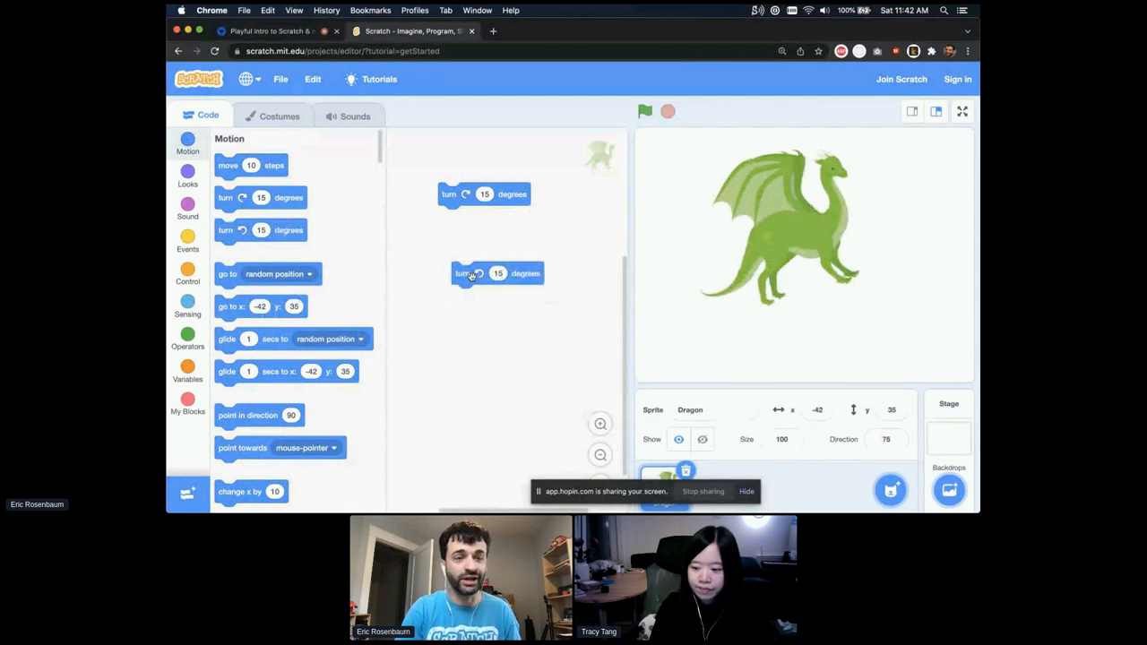
- Attach when key pressed hats set to right arrow and left arrow
{"action": "left_click", "coordinate": [187, 237]}
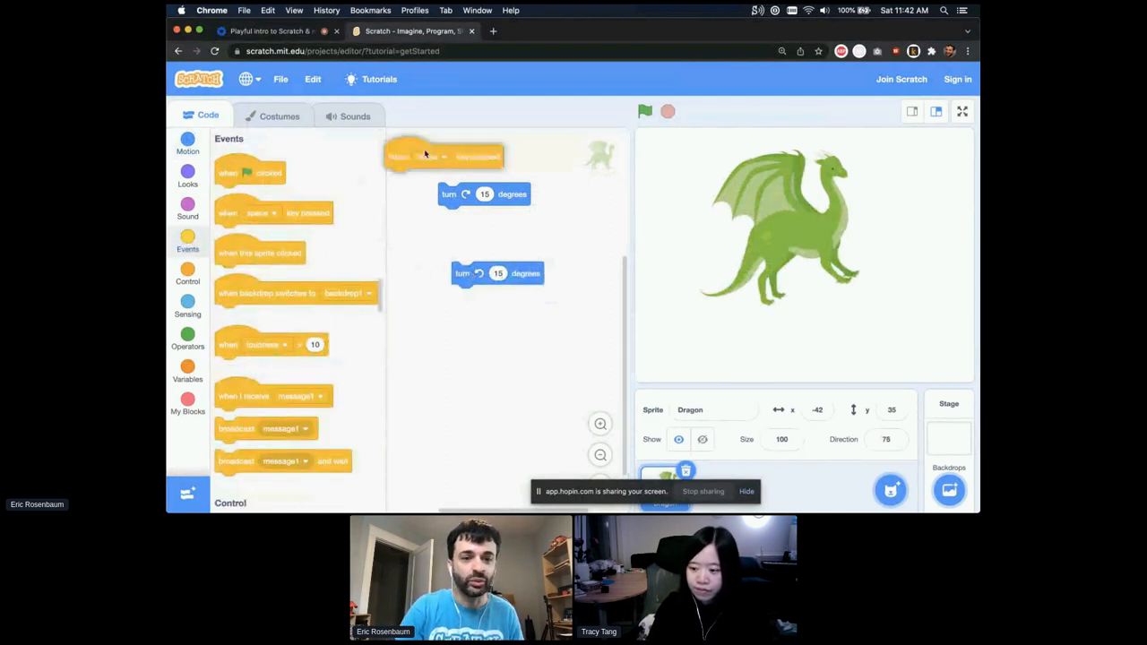
{"action": "left_click_drag", "start_coordinate": [445, 156], "coordinate": [484, 170]}
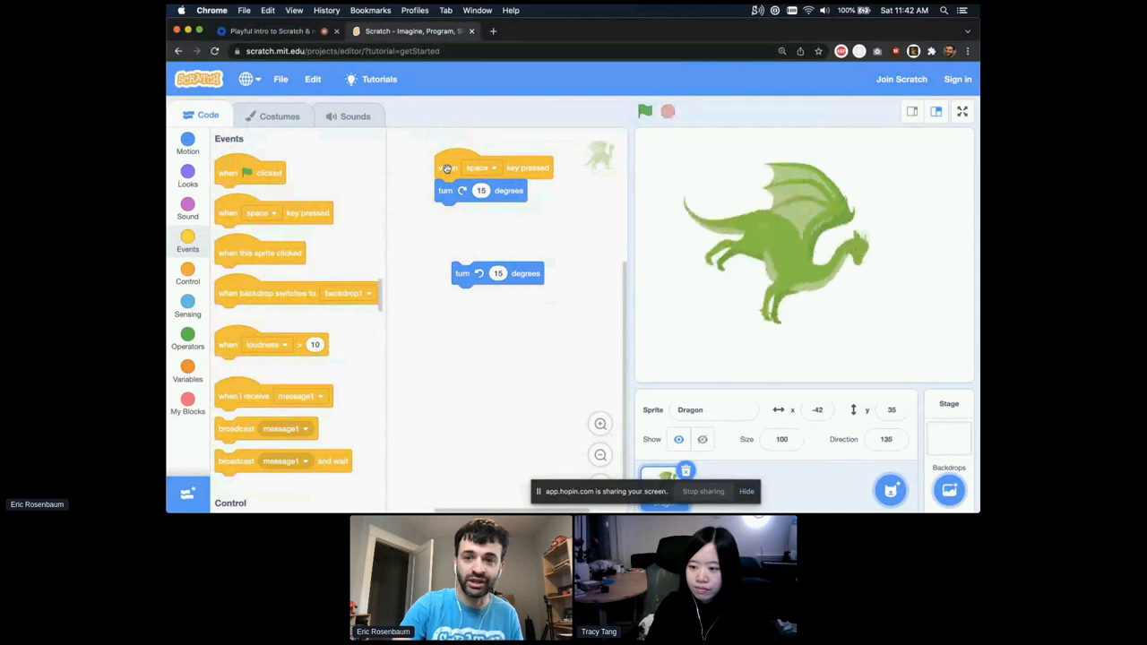
{"action": "left_click", "coordinate": [481, 168]}
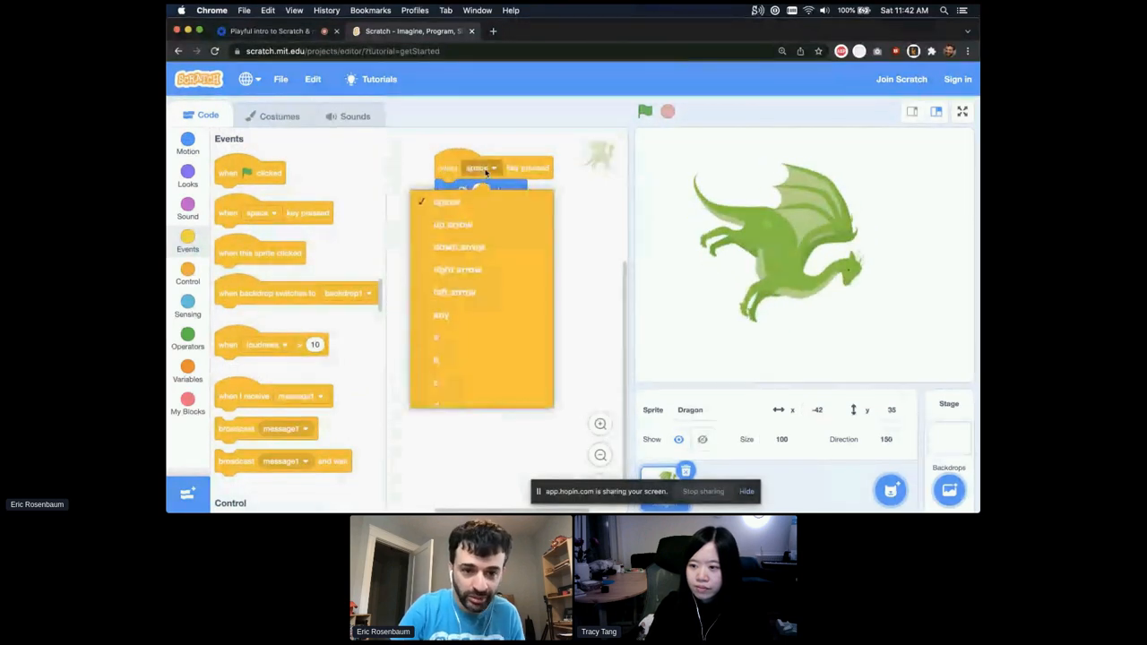
{"action": "left_click", "coordinate": [457, 269]}
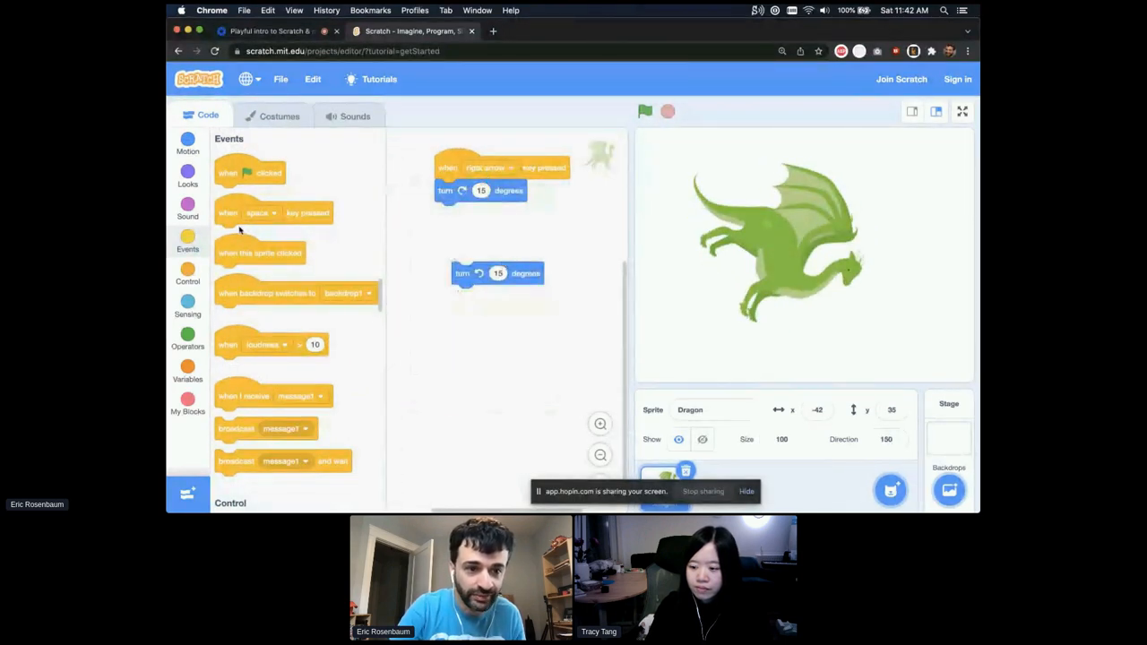
{"action": "left_click", "coordinate": [497, 239]}
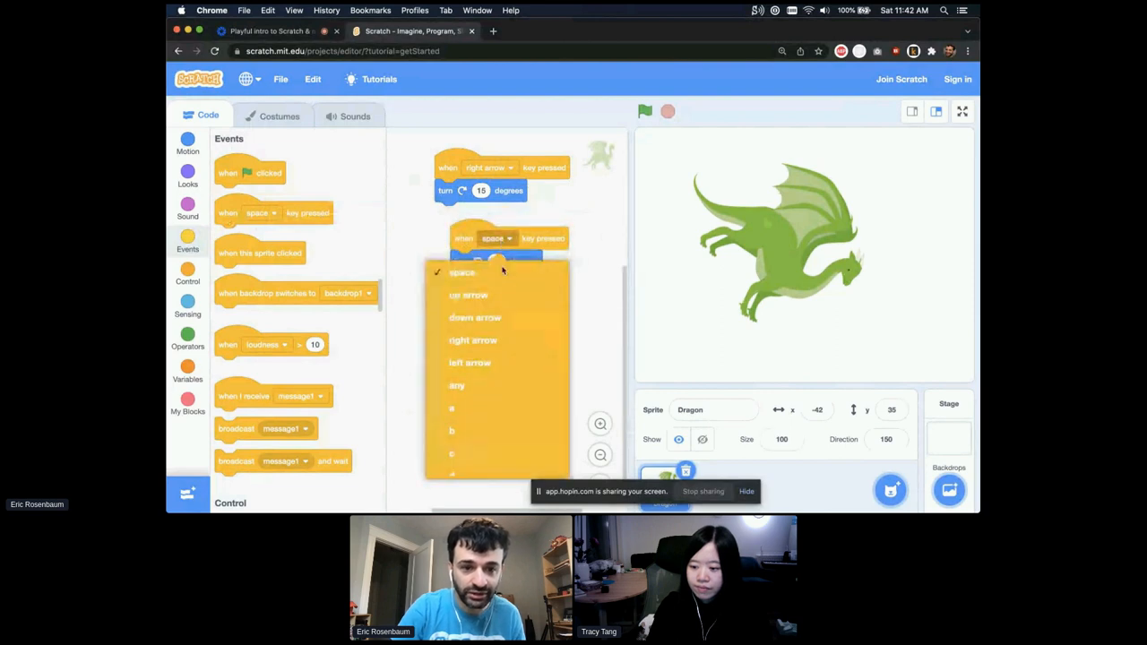
{"action": "left_click", "coordinate": [470, 363]}
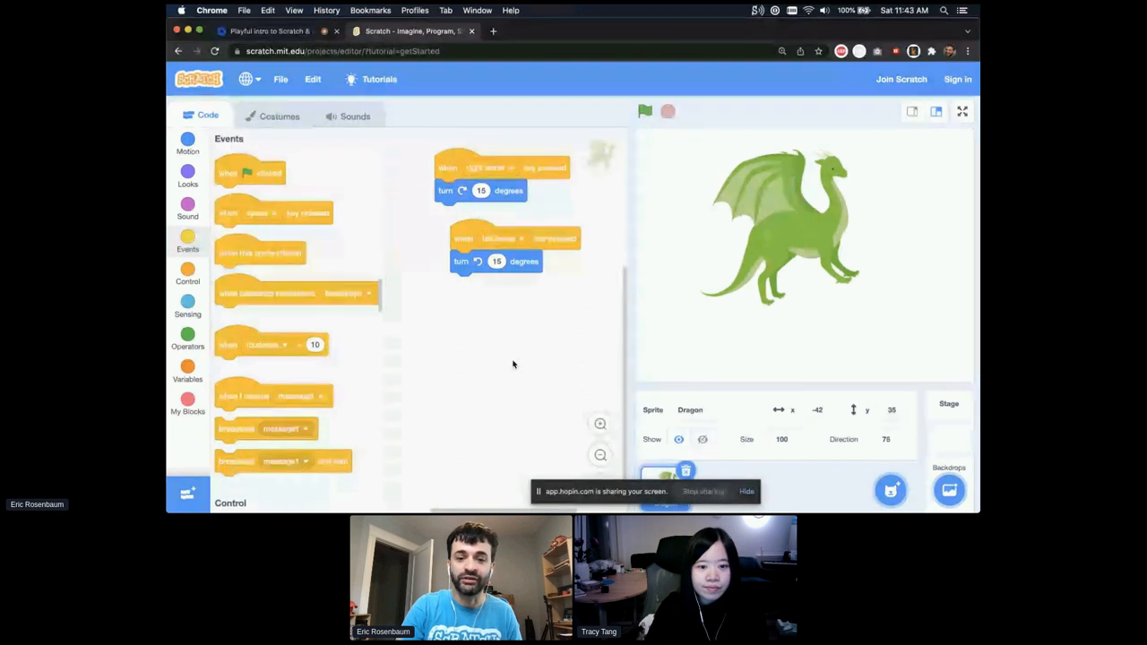
{"action": "left_click", "coordinate": [757, 9]}
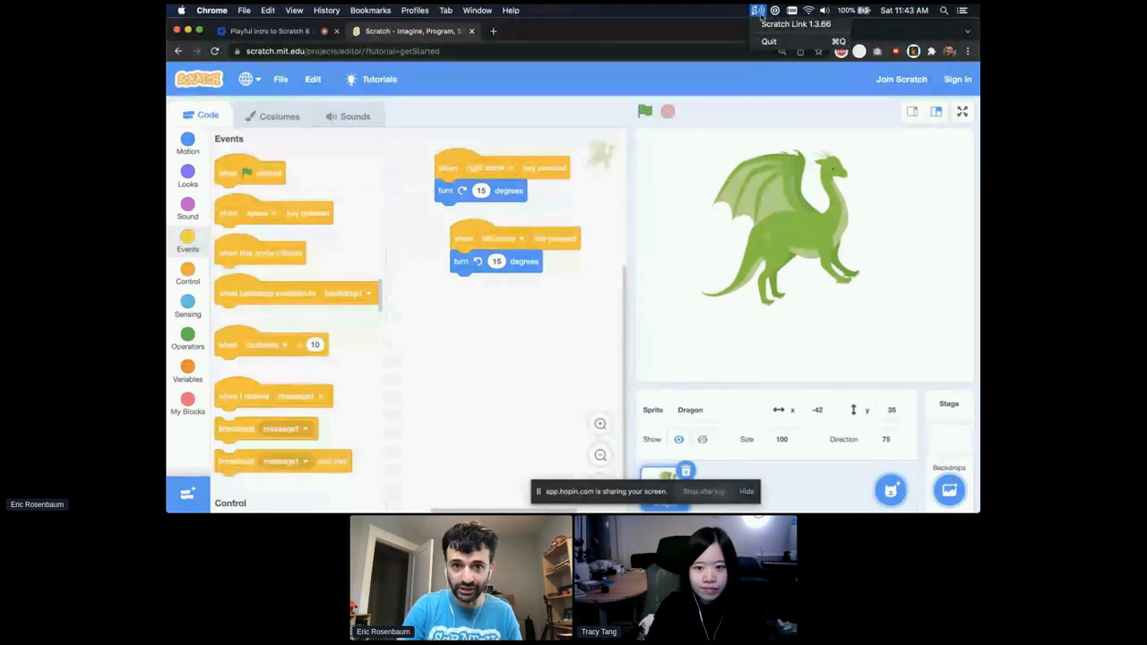
{"action": "mouse_move", "coordinate": [796, 24]}
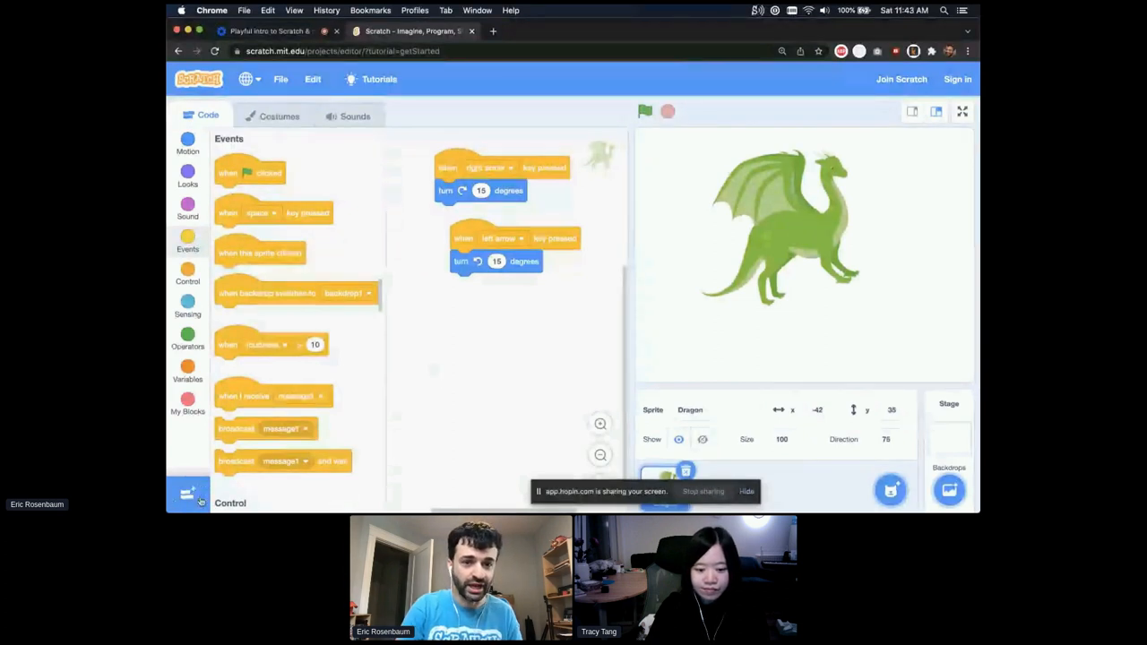
{"action": "mouse_move", "coordinate": [188, 493]}
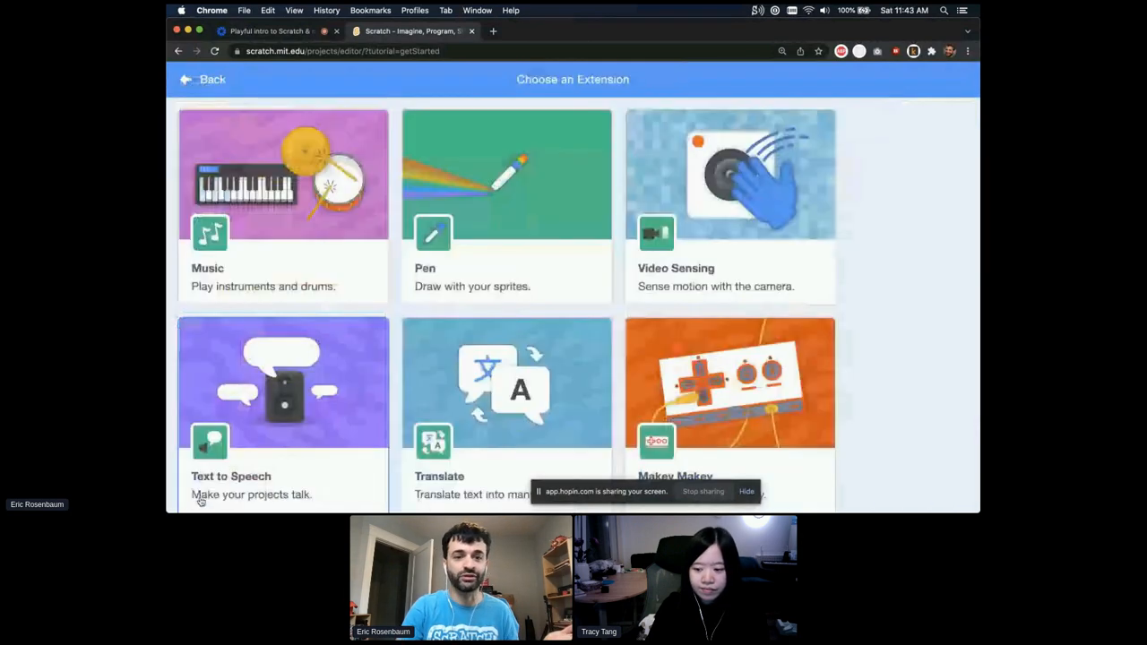
{"action": "mouse_move", "coordinate": [874, 360]}
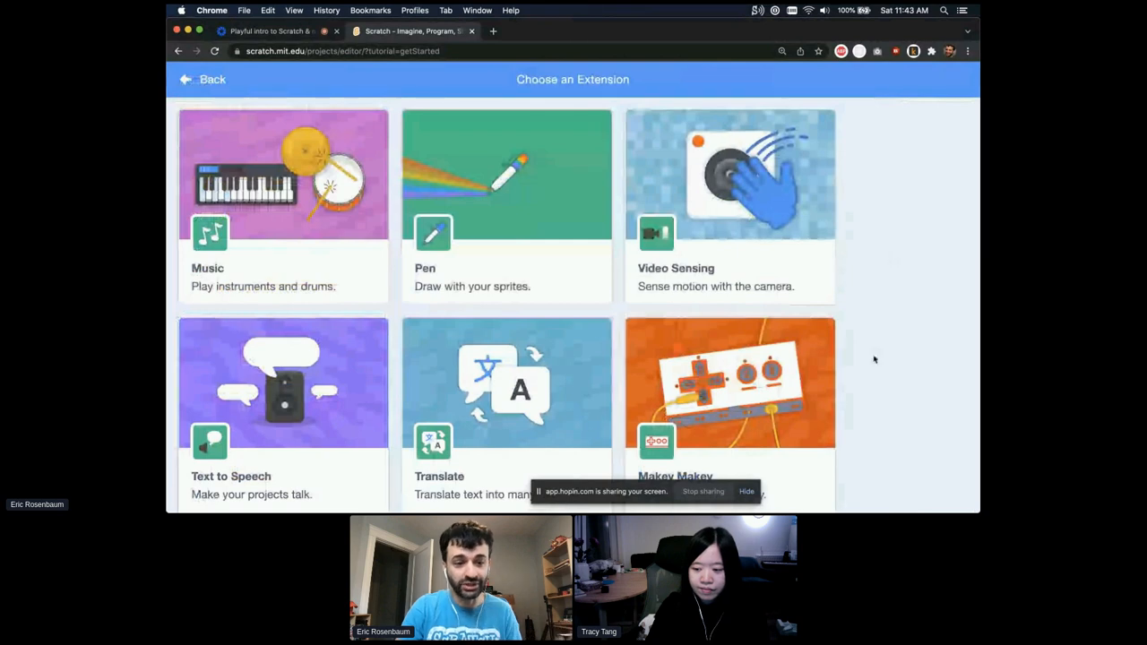
- Scroll through the Choose an Extension page
{"action": "scroll", "scroll_direction": "down", "scroll_amount": 3}
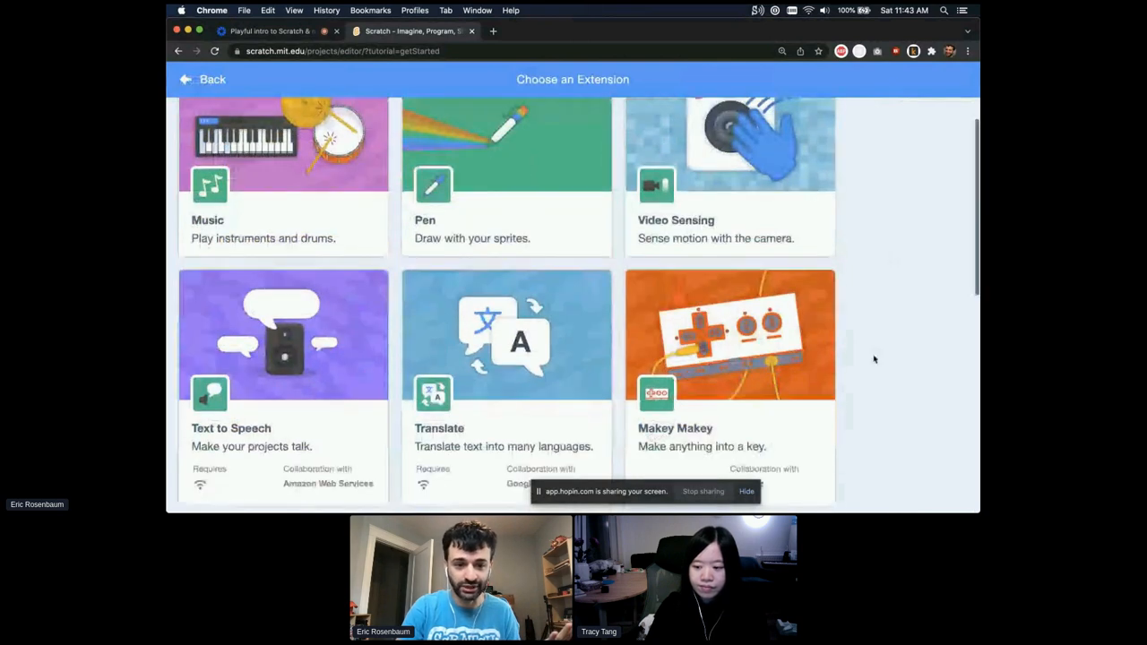
{"action": "scroll", "scroll_direction": "down", "scroll_amount": 3}
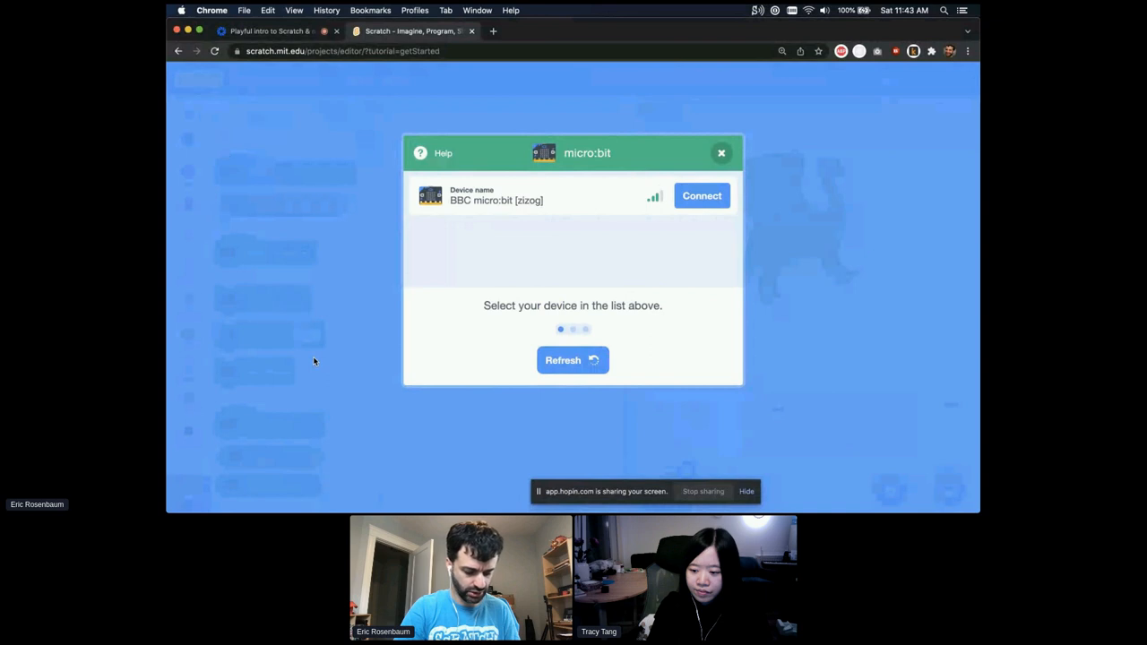
{"action": "mouse_move", "coordinate": [583, 296]}
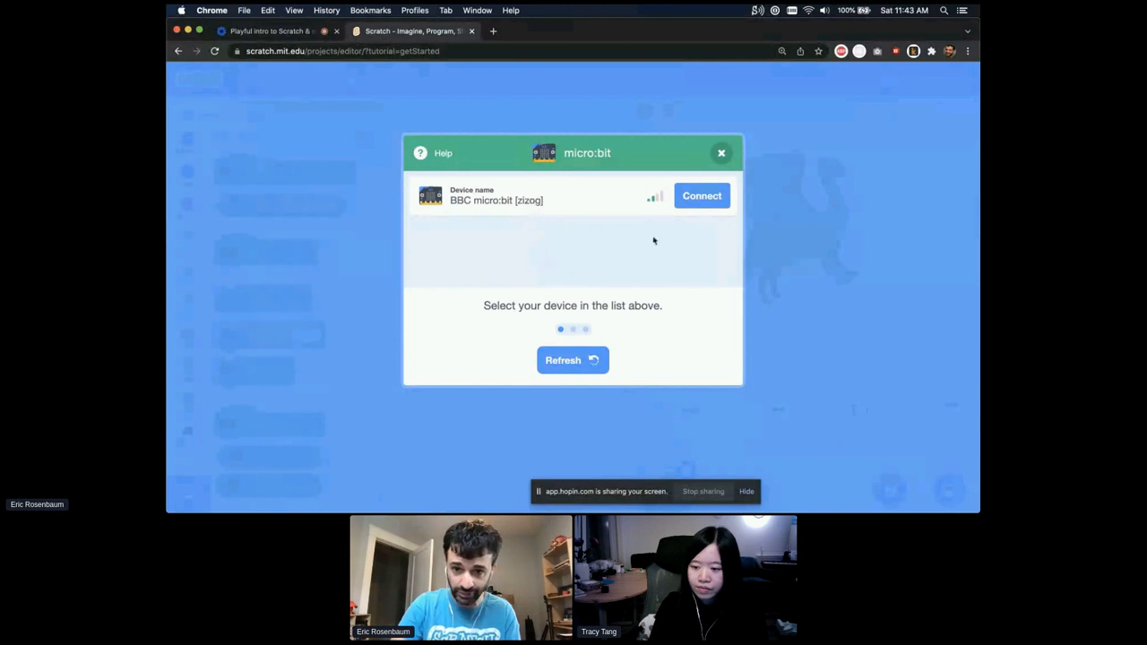
- Connect the BBC micro:bit and go back to the editor
{"action": "left_click", "coordinate": [701, 196]}
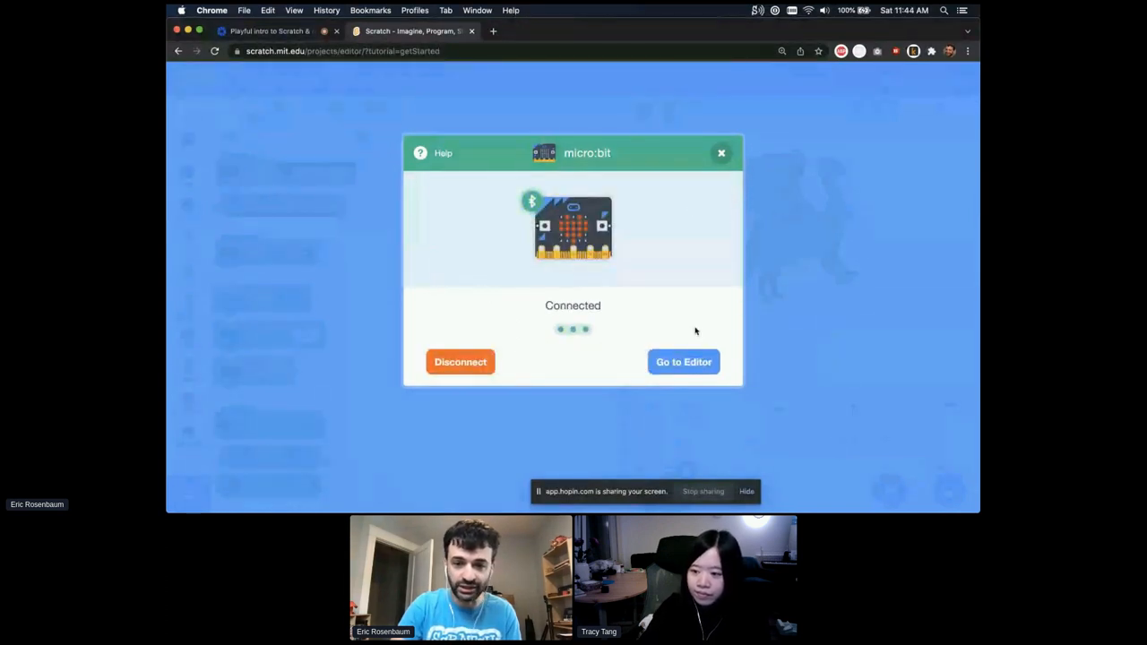
{"action": "left_click", "coordinate": [683, 361]}
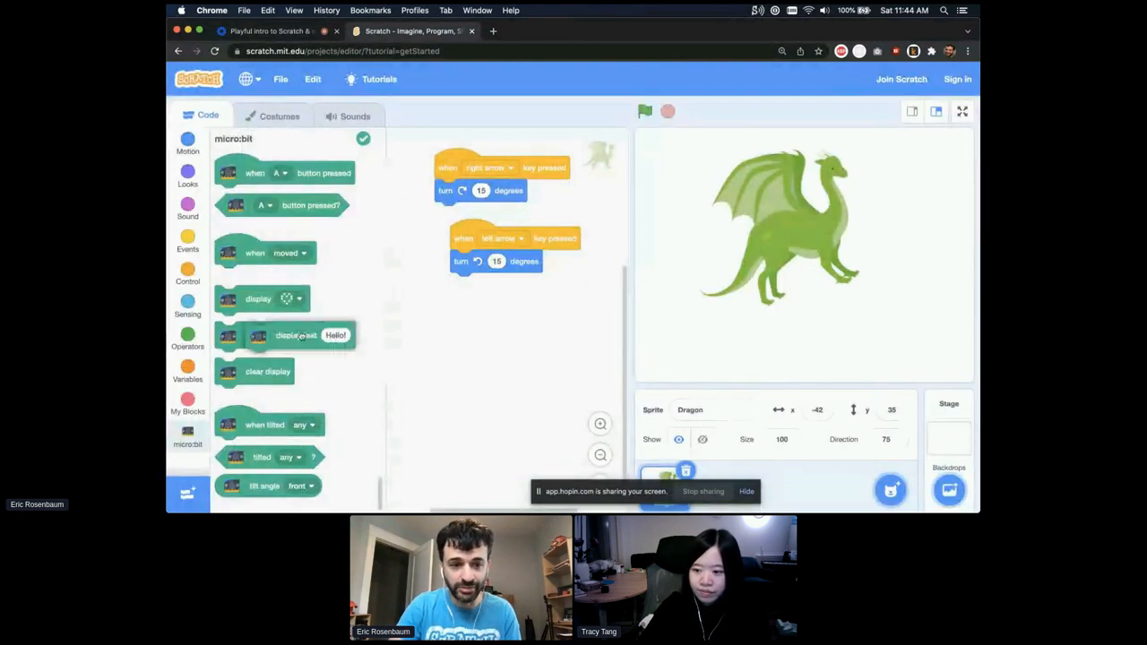
- Place a display text Hello! block and run it on the micro:bit
{"action": "left_click_drag", "start_coordinate": [285, 335], "coordinate": [474, 335]}
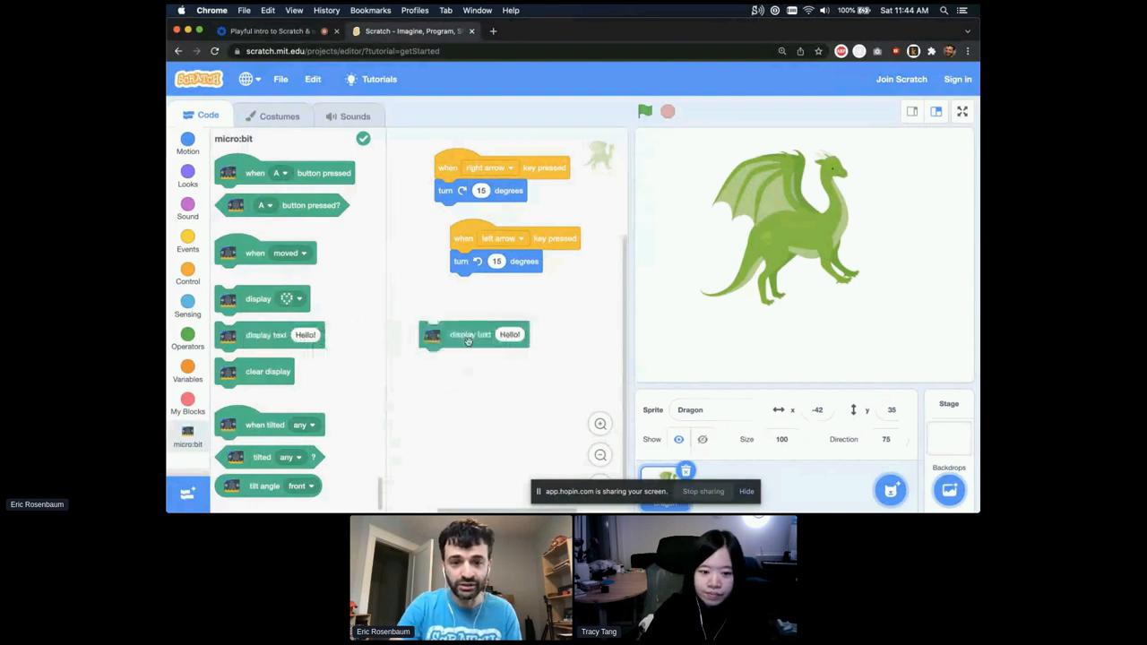
{"action": "left_click", "coordinate": [470, 334]}
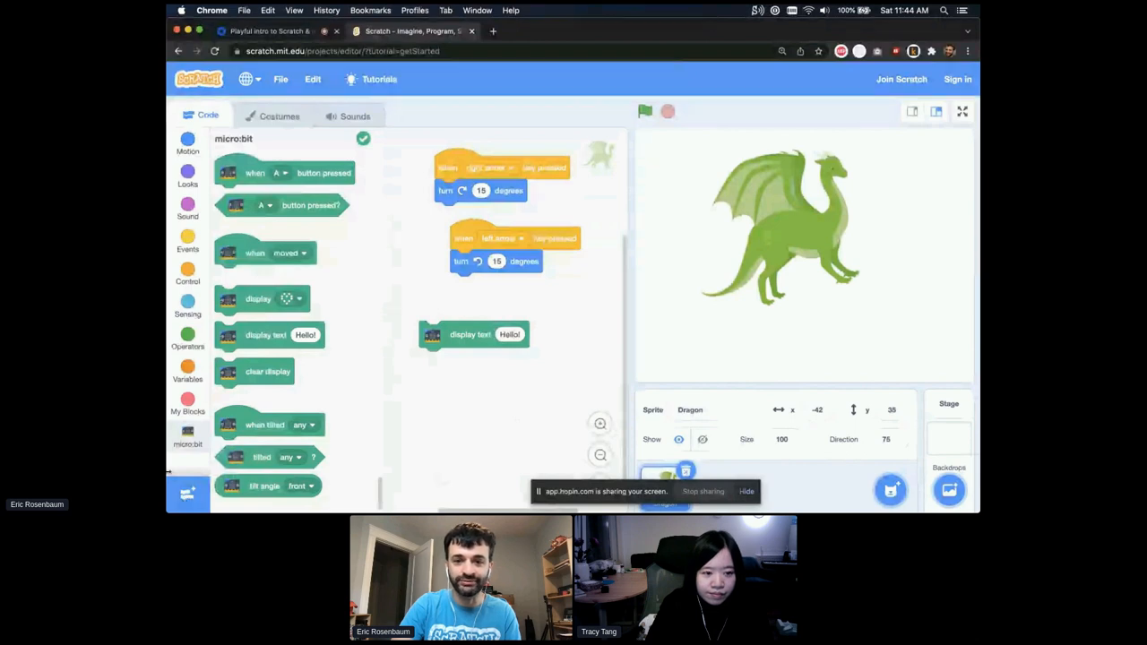
- Add the Video Sensing extension from the extension library
{"action": "left_click", "coordinate": [187, 494]}
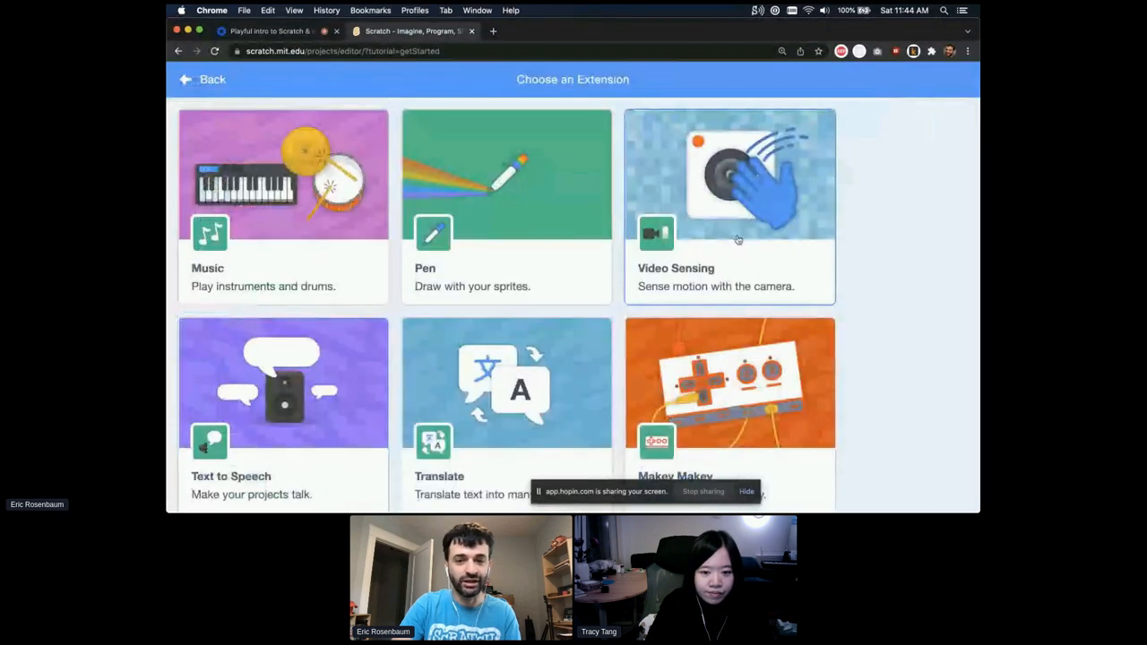
{"action": "left_click", "coordinate": [730, 206]}
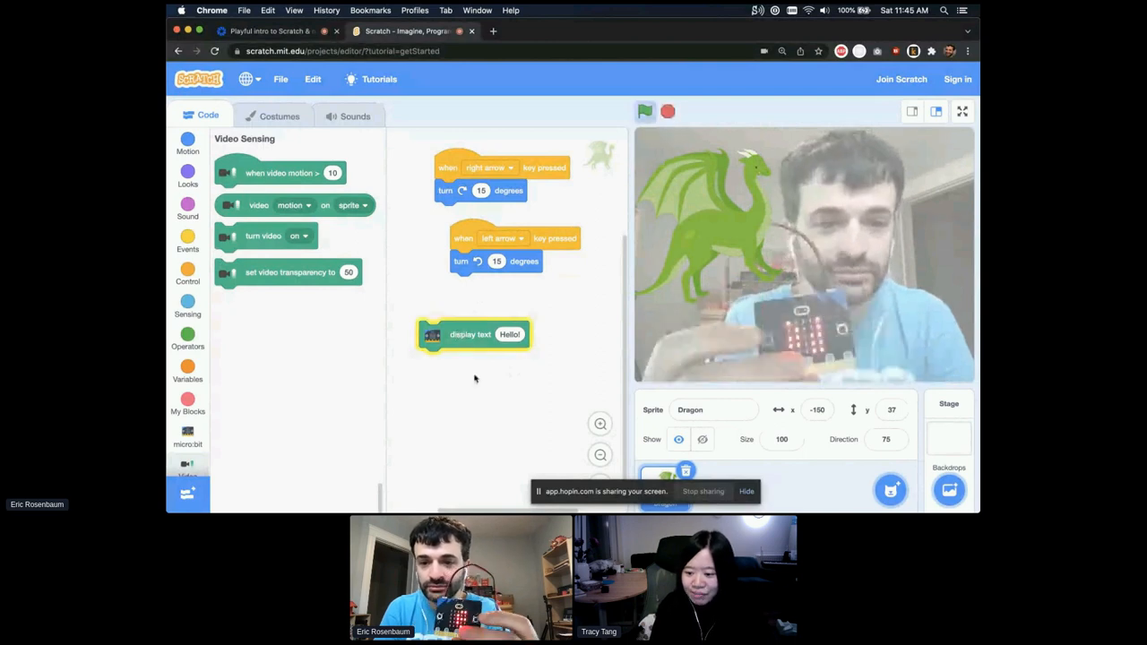
{"action": "mouse_move", "coordinate": [500, 455]}
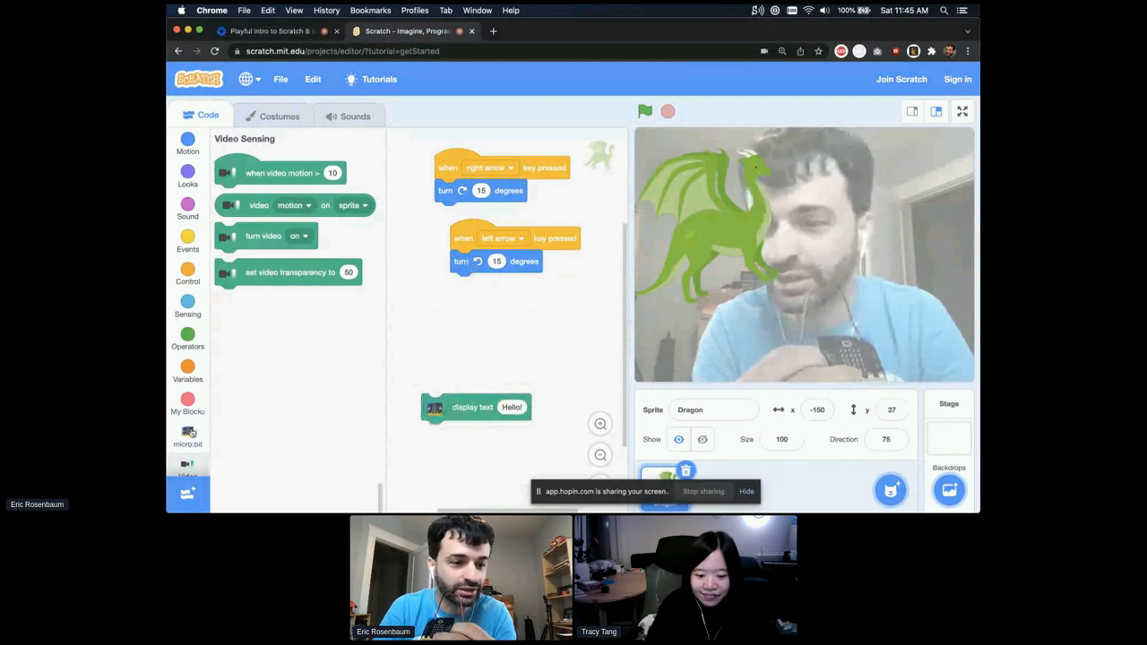
- Move the turn-right and turn-left blocks under micro:bit button A and button B hats
{"action": "left_click", "coordinate": [187, 439]}
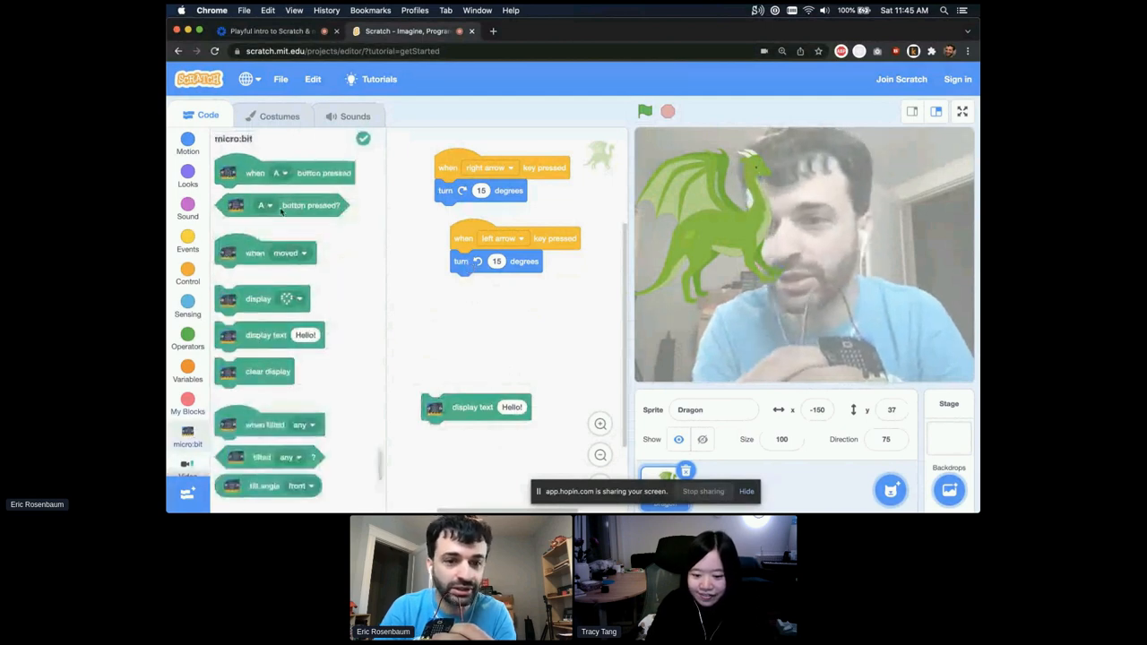
{"action": "left_click_drag", "start_coordinate": [496, 261], "coordinate": [560, 343]}
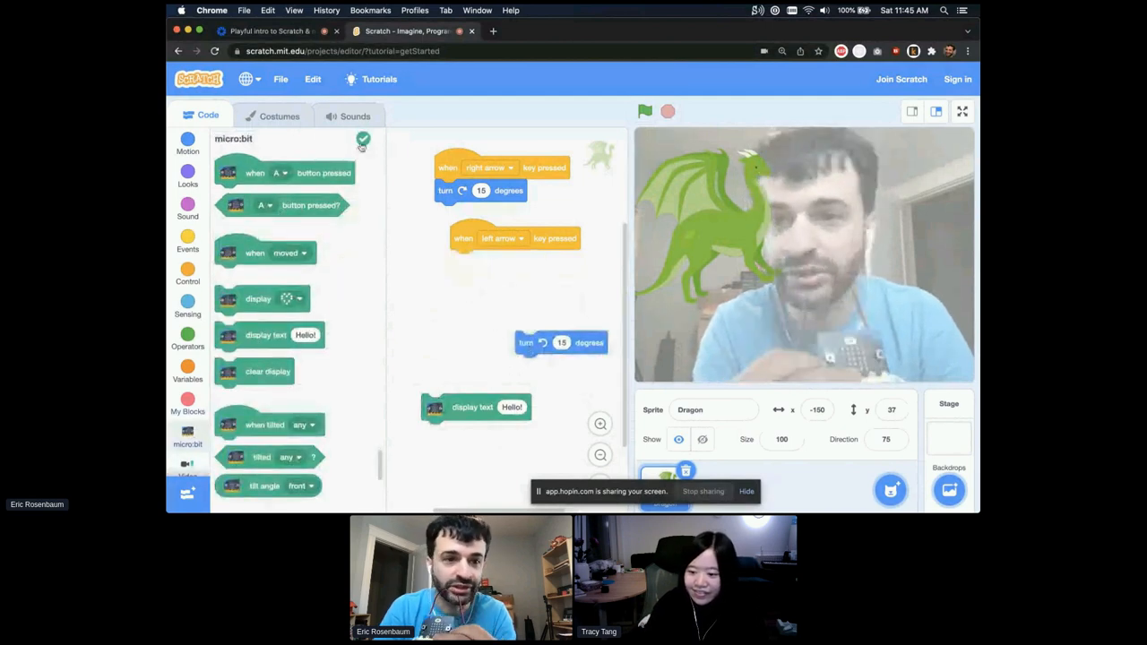
{"action": "left_click_drag", "start_coordinate": [481, 190], "coordinate": [463, 297]}
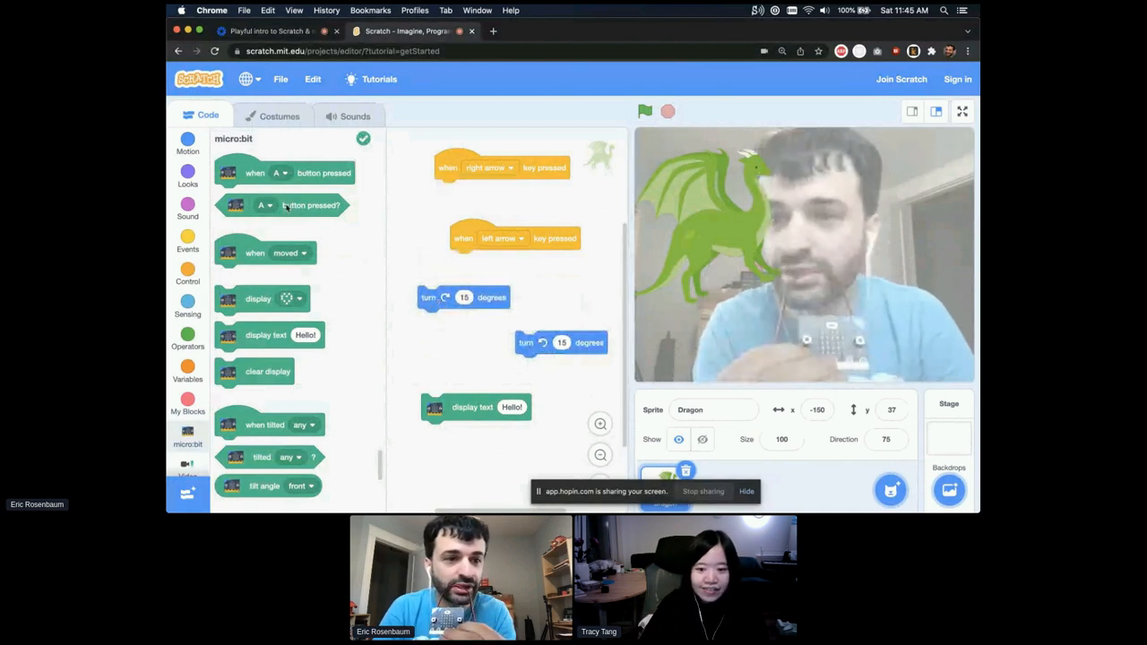
{"action": "left_click_drag", "start_coordinate": [282, 173], "coordinate": [480, 273]}
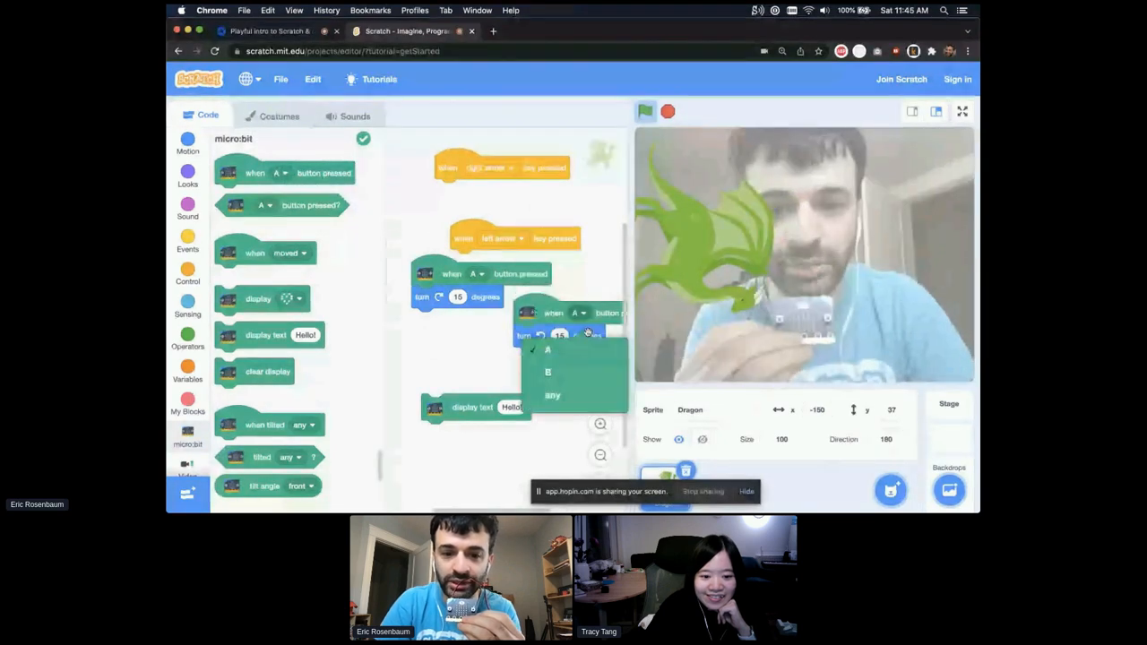
{"action": "left_click", "coordinate": [547, 372]}
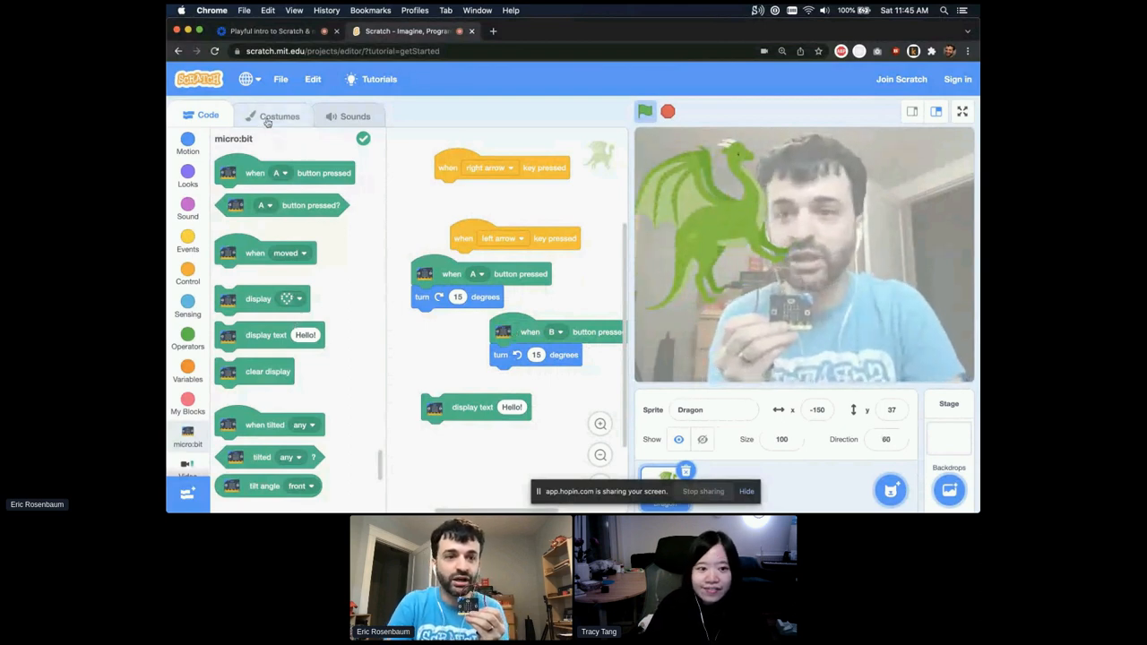
{"action": "left_click", "coordinate": [278, 115]}
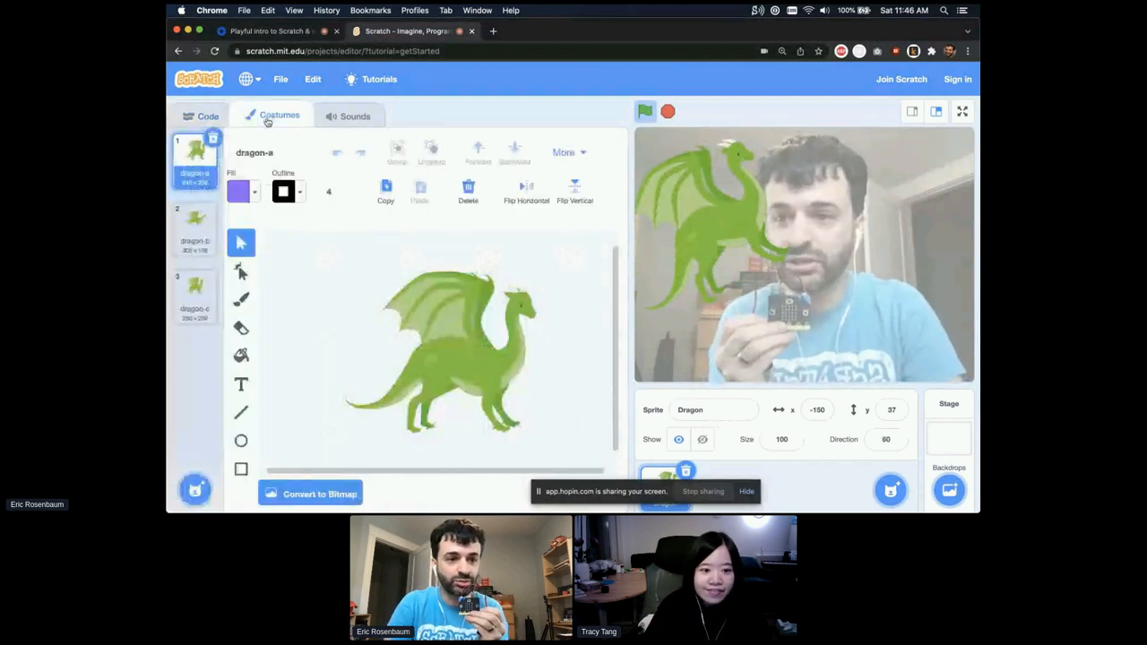
{"action": "left_click", "coordinate": [194, 224]}
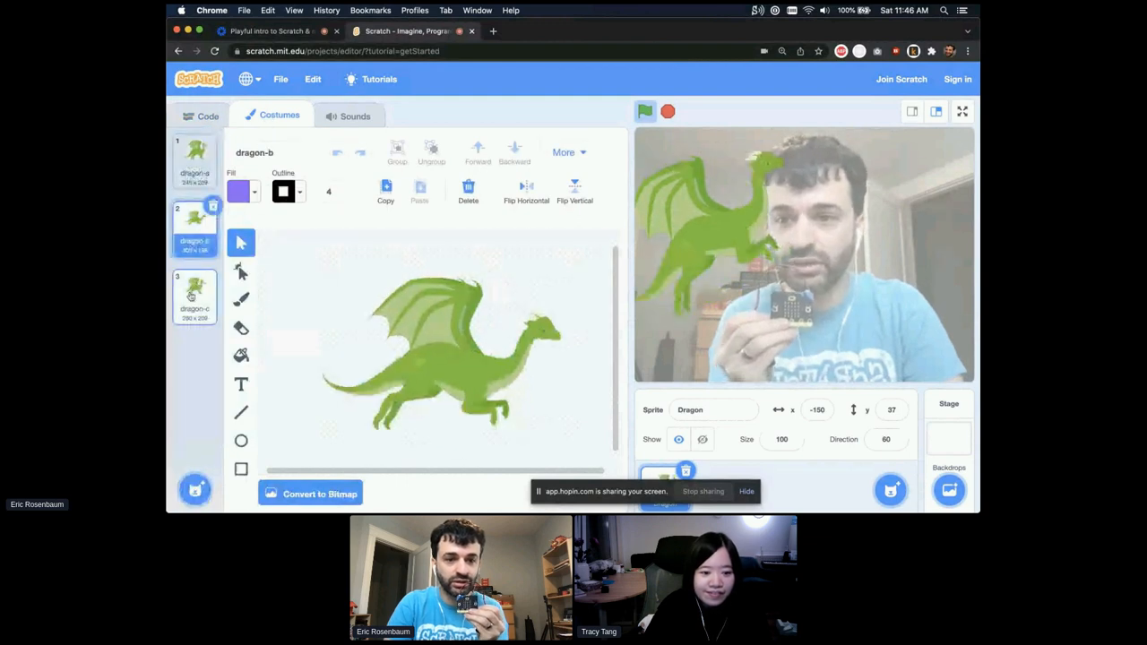
{"action": "left_click", "coordinate": [194, 296]}
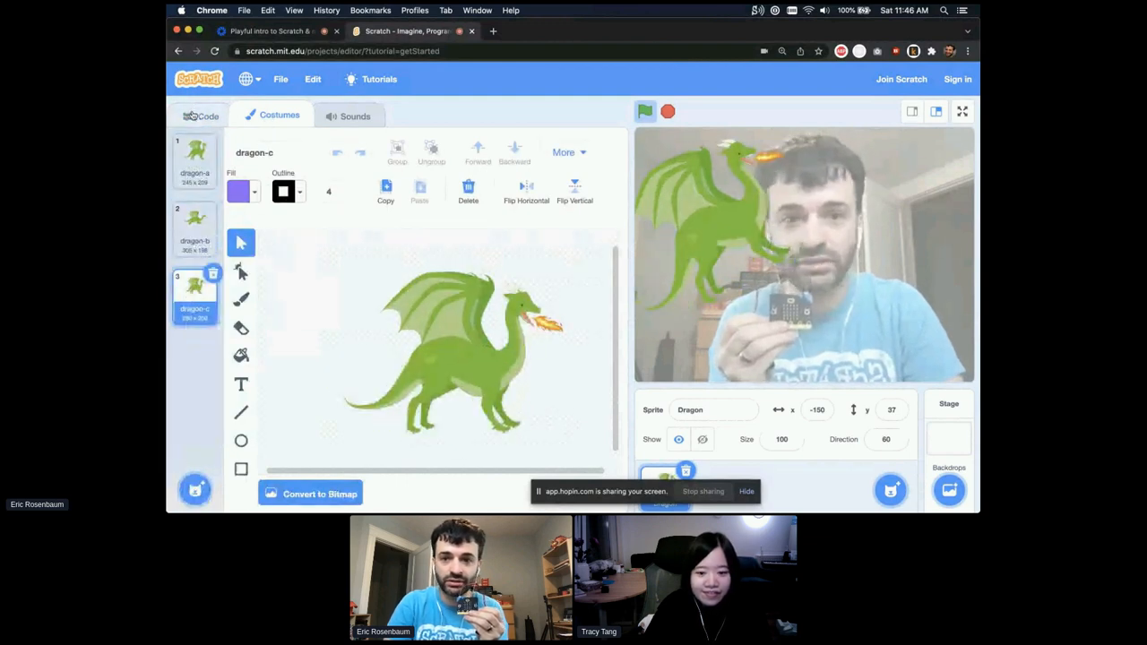
{"action": "left_click", "coordinate": [194, 157]}
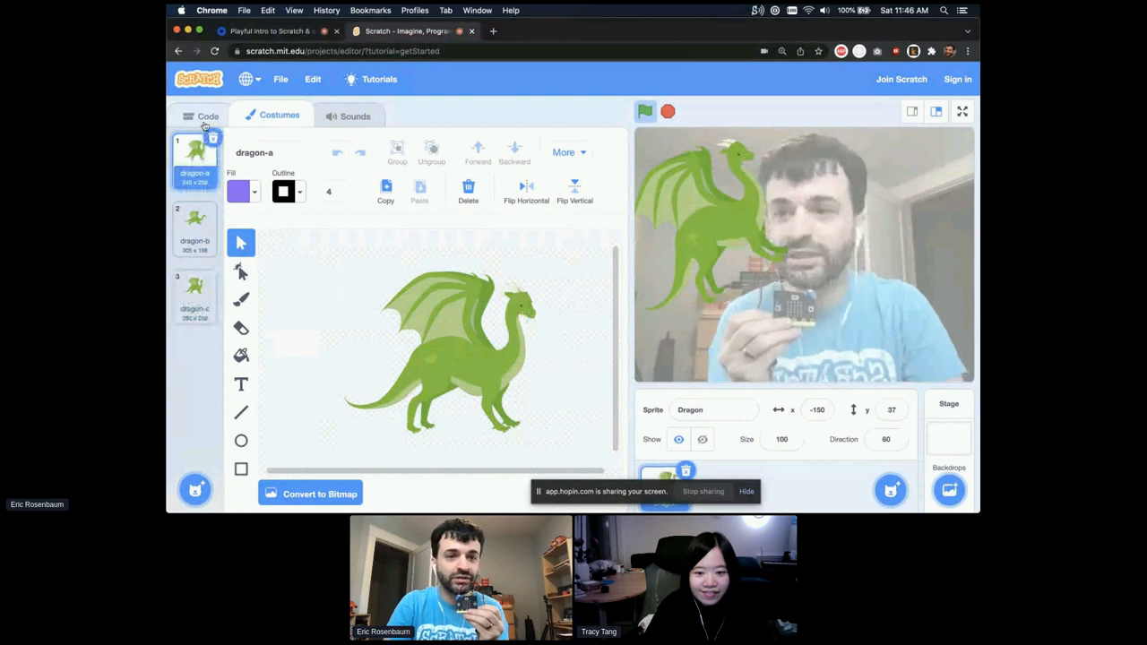
{"action": "left_click", "coordinate": [207, 116]}
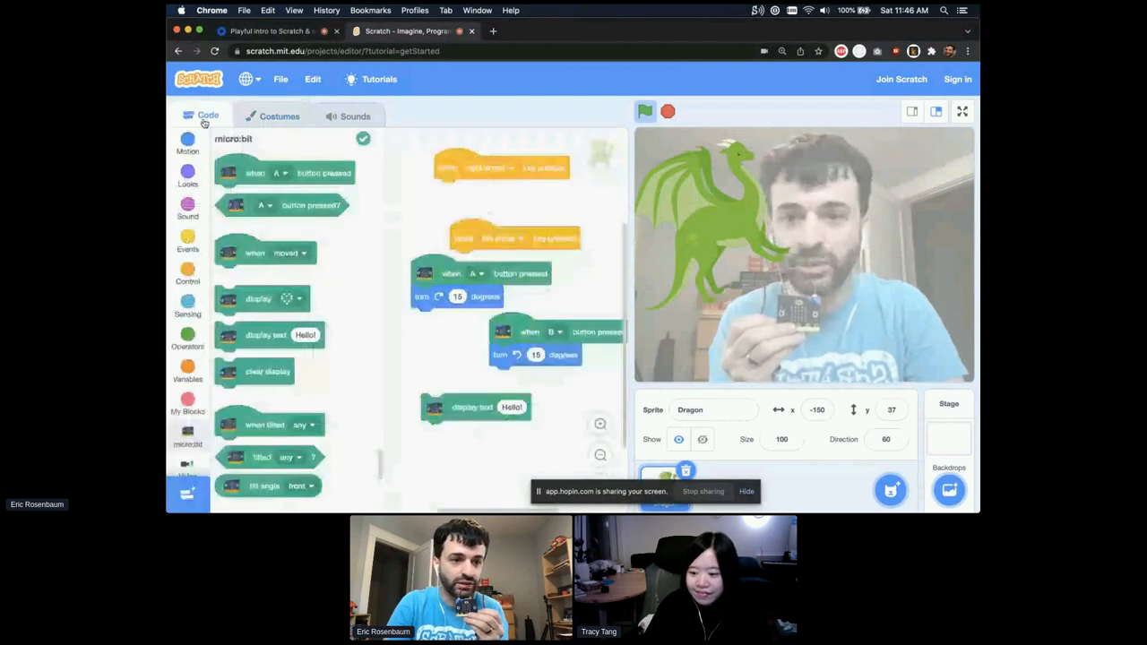
- Browse the Looks and Motion blocks for 'next costume' and 'change x by 10'
{"action": "left_click", "coordinate": [188, 172]}
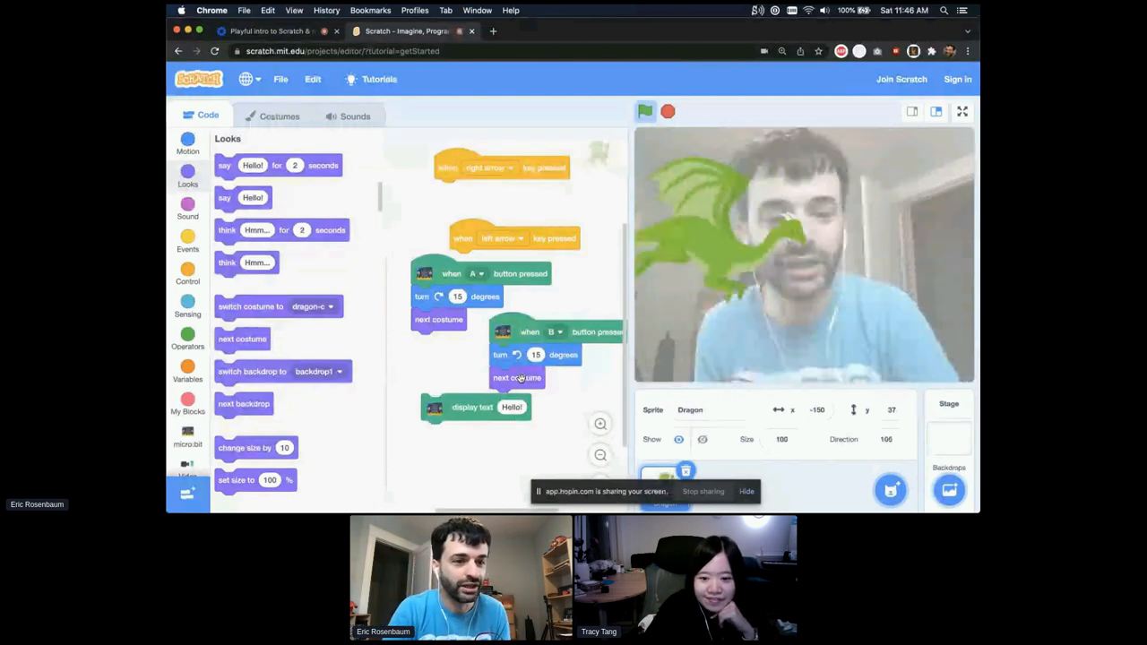
{"action": "left_click", "coordinate": [187, 142]}
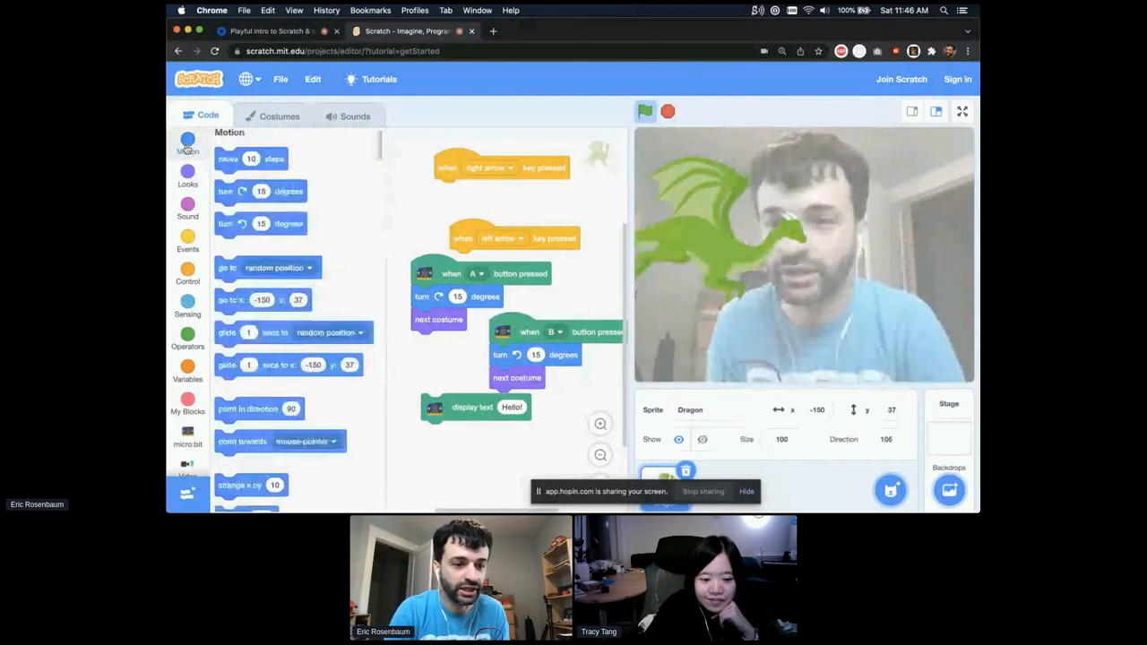
{"action": "scroll", "scroll_direction": "down", "scroll_amount": 3}
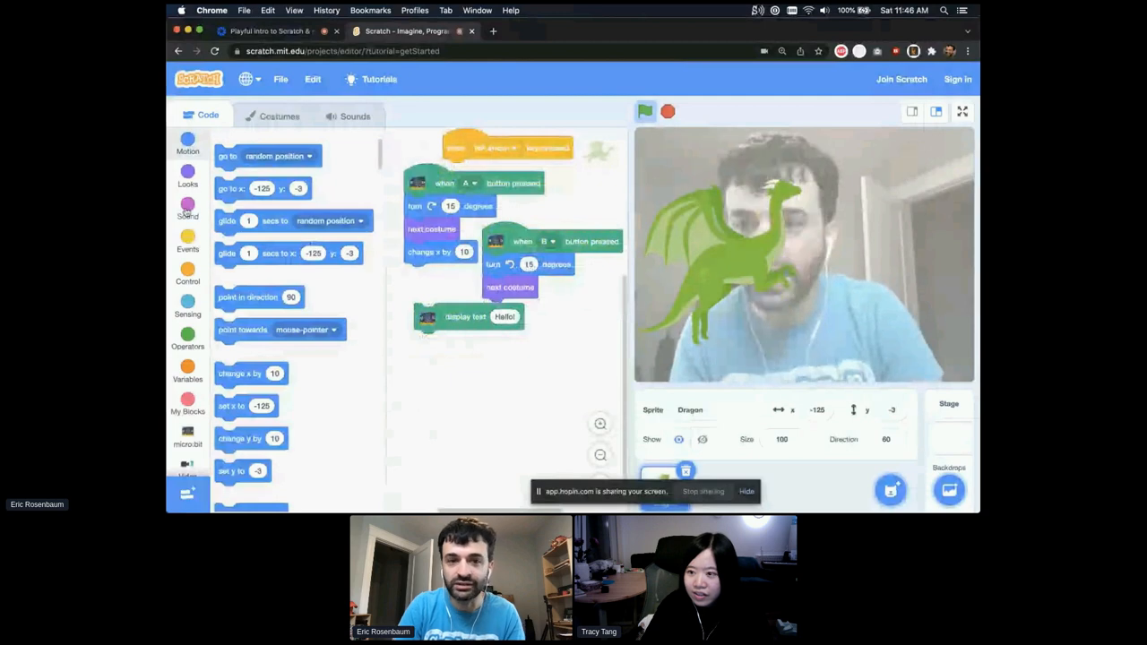
- Play Magic Spell, make it slower, replay it, and open the sound library
{"action": "left_click", "coordinate": [355, 115]}
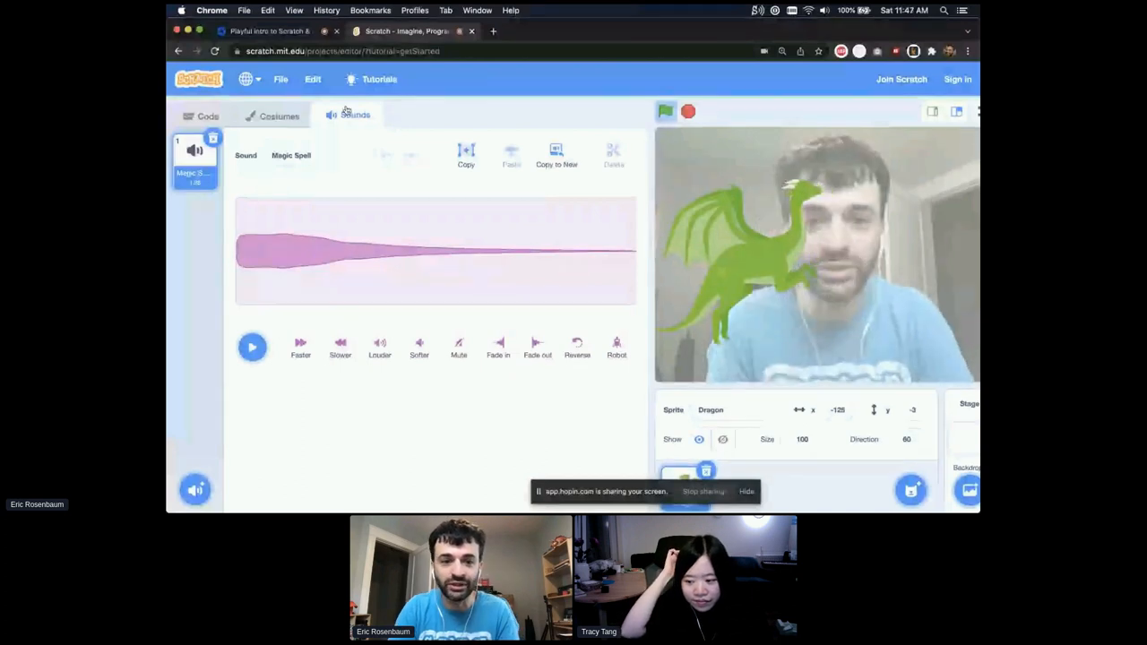
{"action": "left_click", "coordinate": [252, 347]}
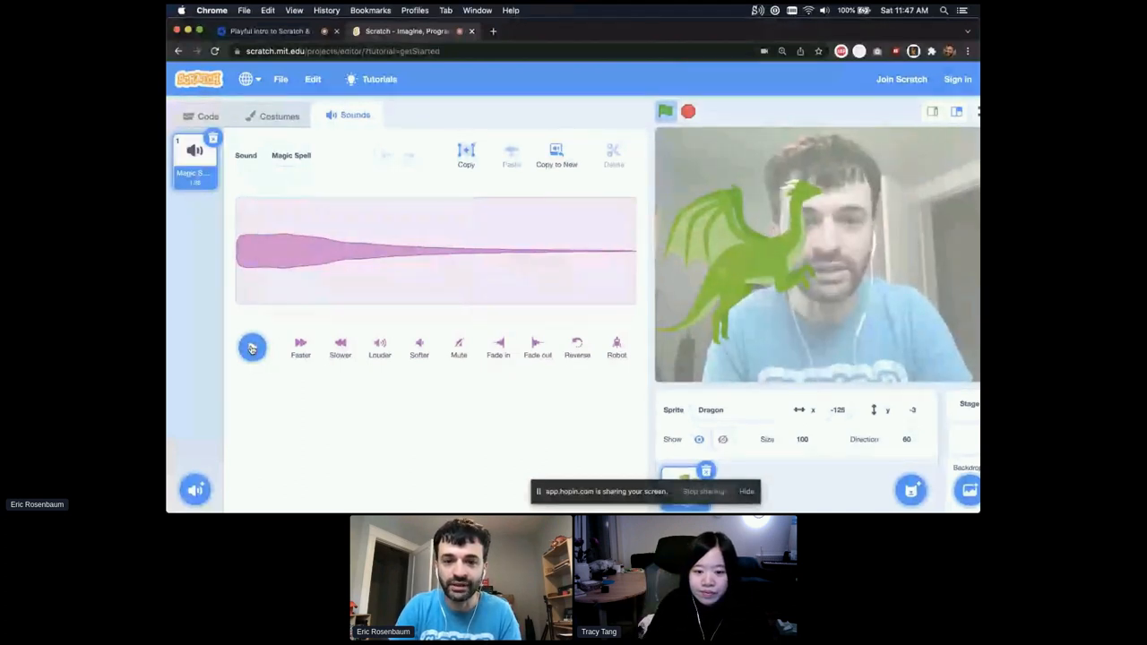
{"action": "left_click", "coordinate": [252, 348]}
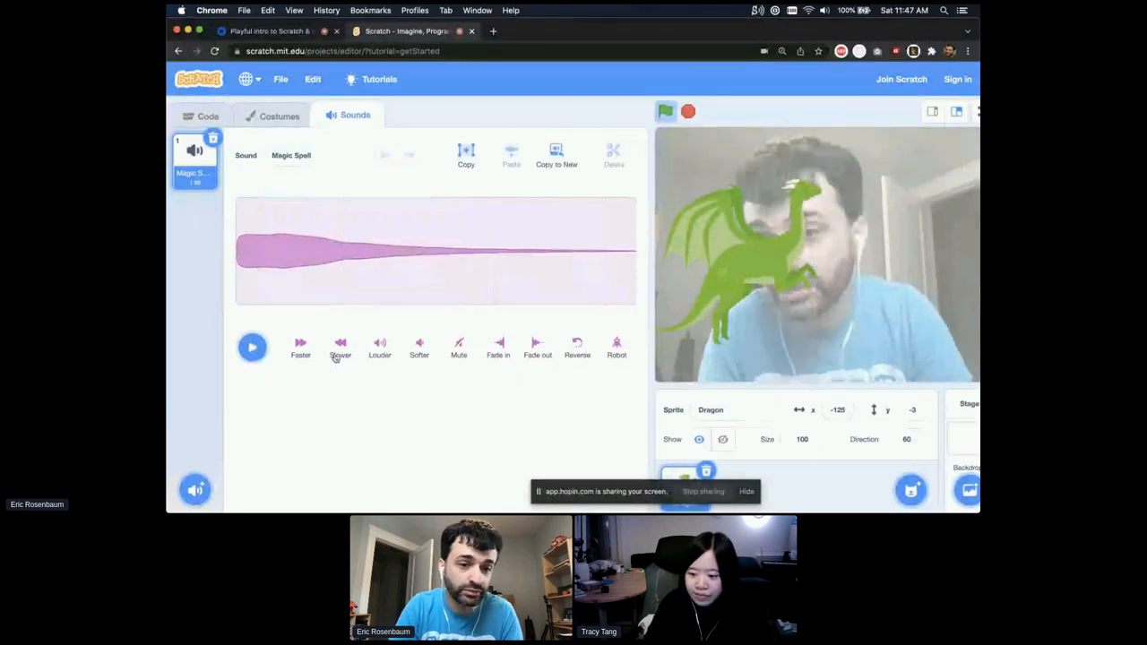
{"action": "left_click", "coordinate": [252, 348]}
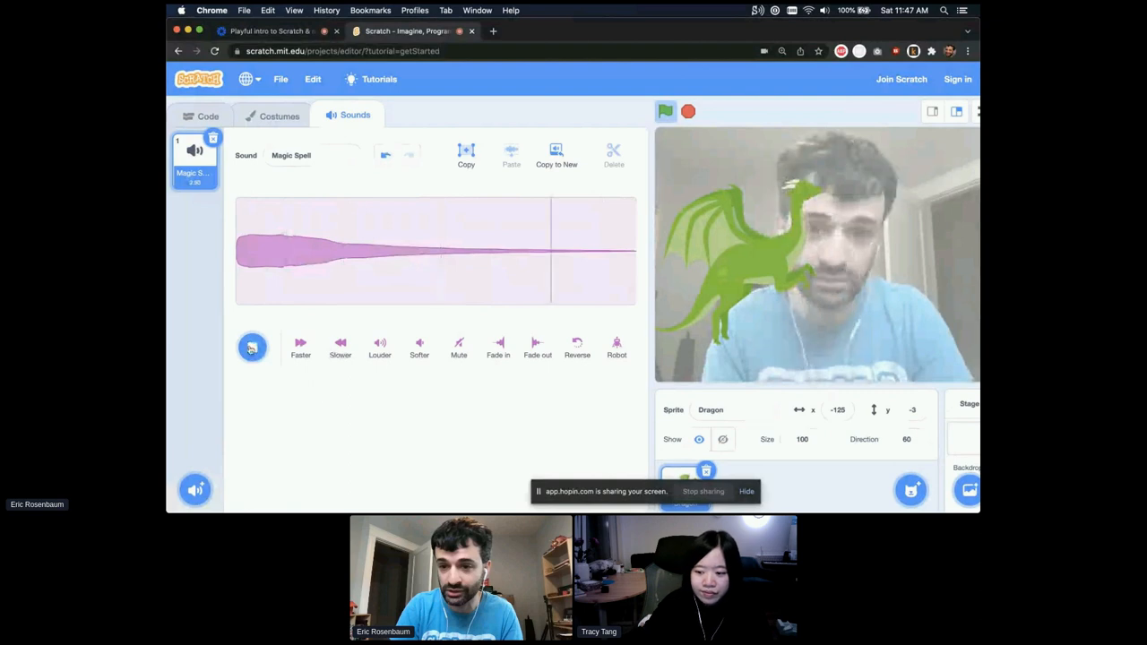
{"action": "left_click", "coordinate": [252, 347]}
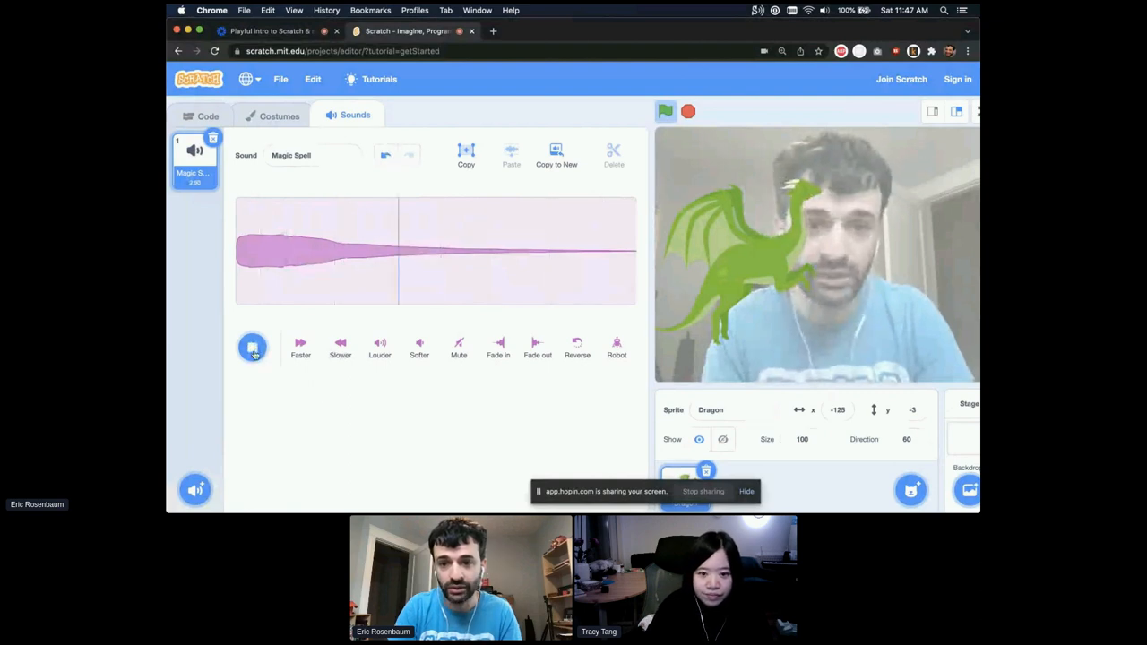
{"action": "left_click", "coordinate": [196, 490]}
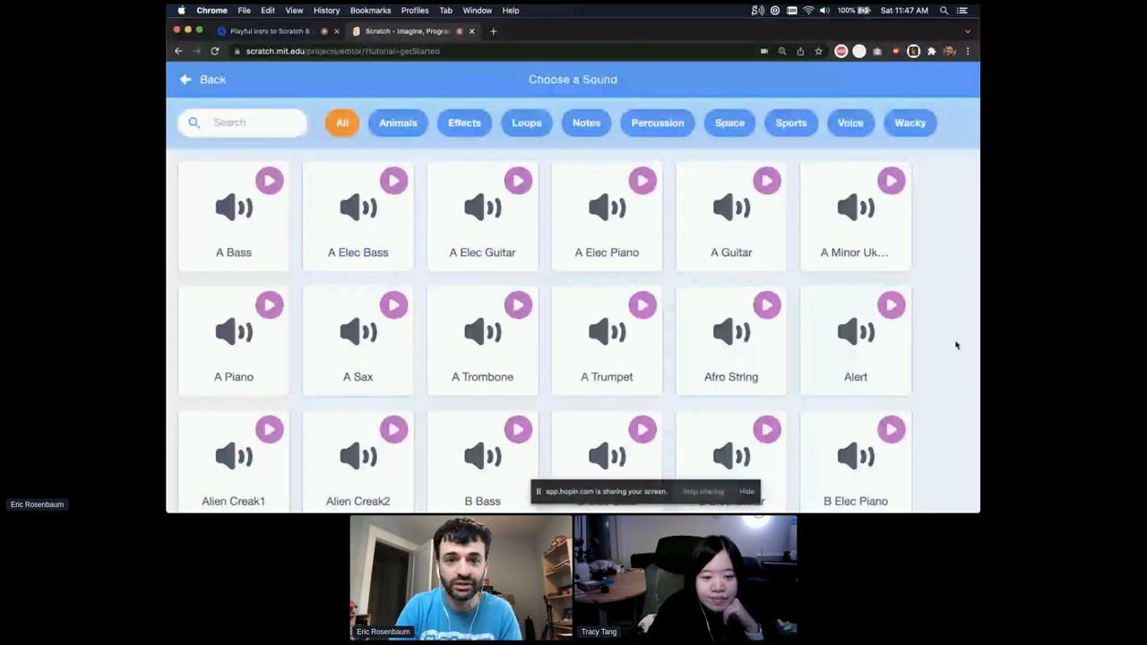
- Add the Croak sound from the Animals category to the Dragon
{"action": "left_click", "coordinate": [482, 215]}
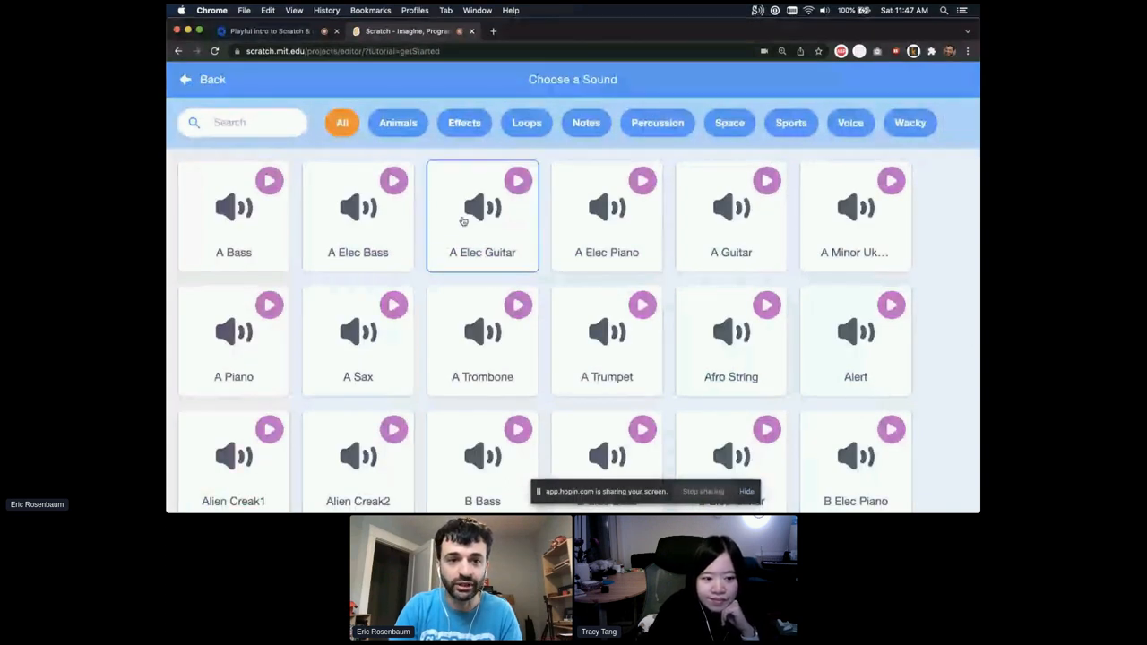
{"action": "left_click", "coordinate": [398, 123]}
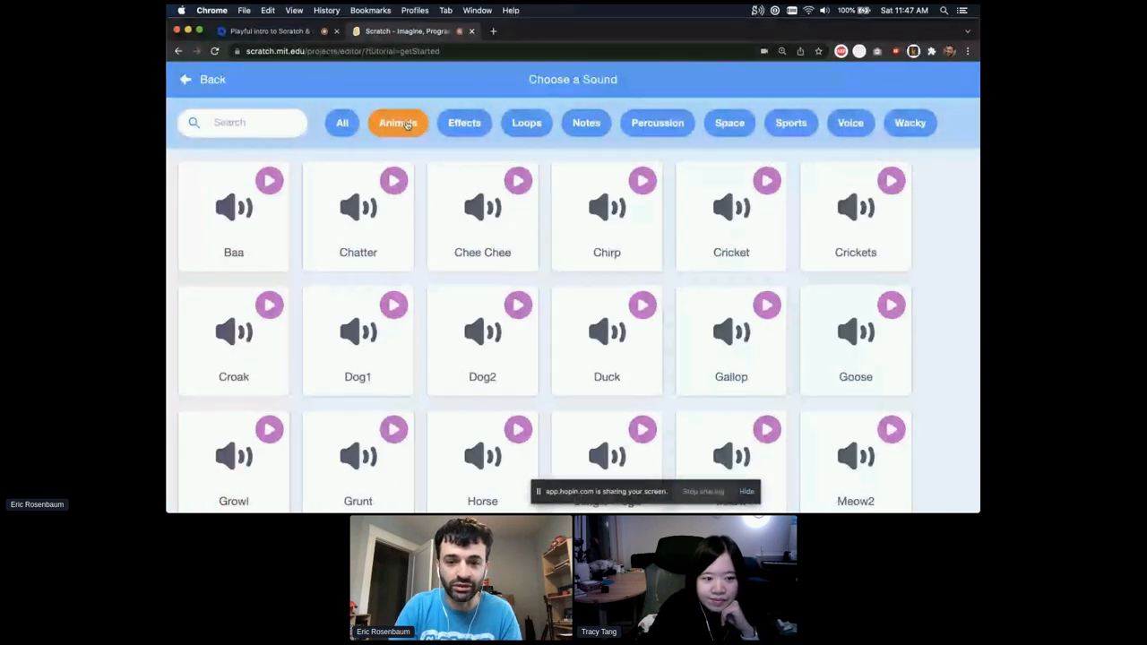
{"action": "scroll", "scroll_direction": "down", "scroll_amount": 3}
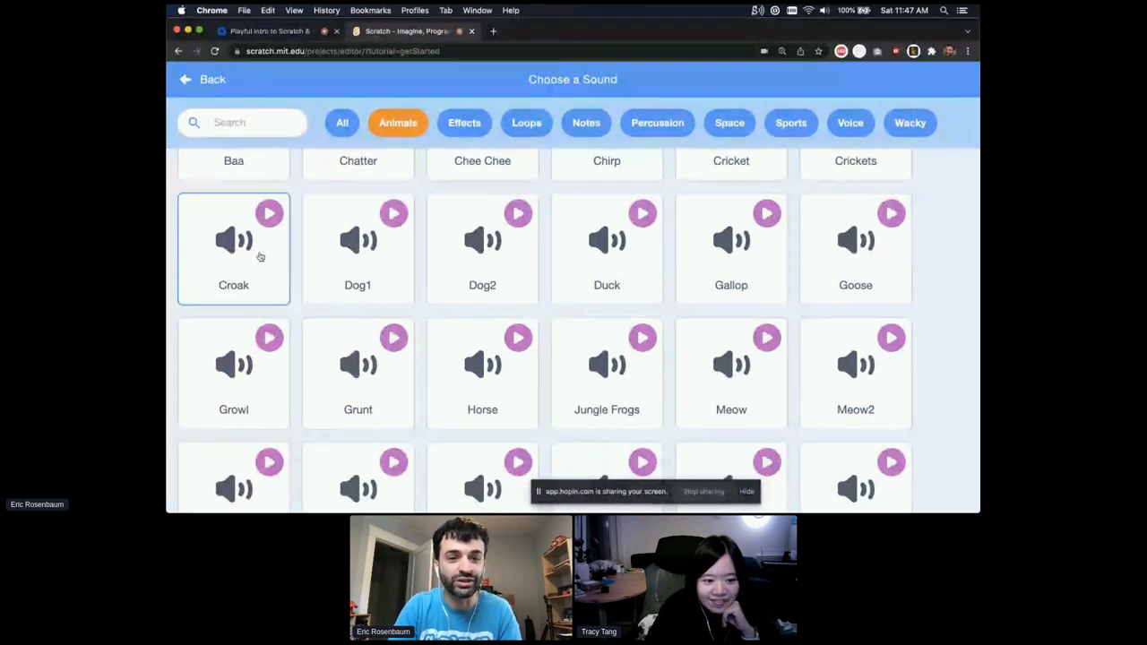
{"action": "left_click", "coordinate": [233, 249]}
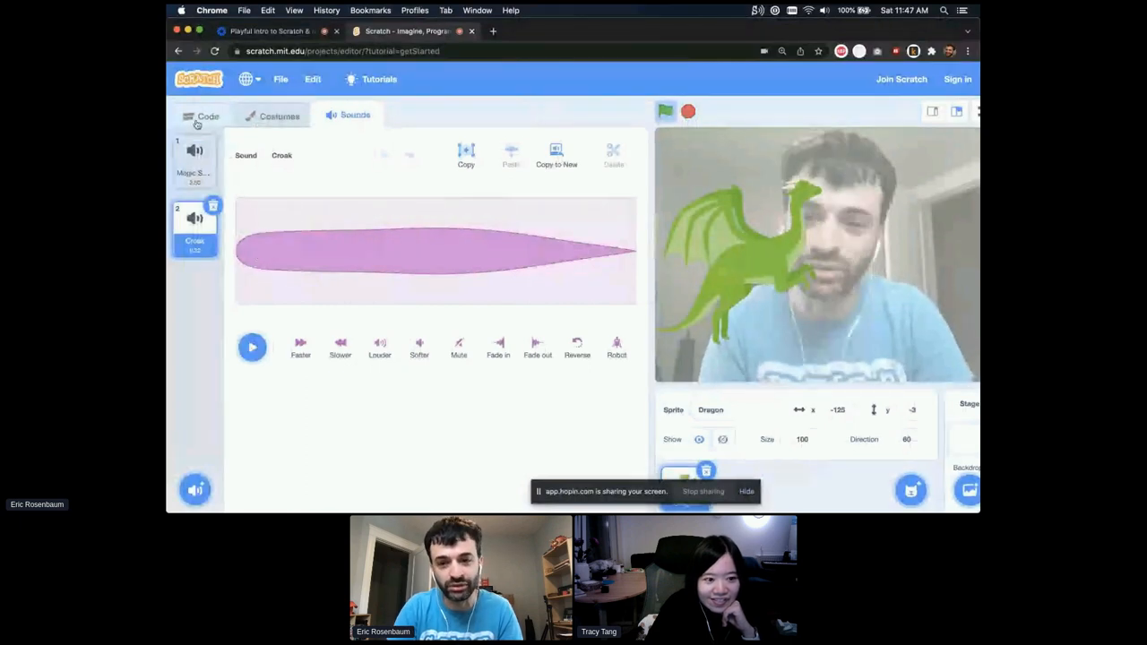
- Remove the turn blocks from the A and B button scripts and set direction to 90
{"action": "left_click", "coordinate": [207, 114]}
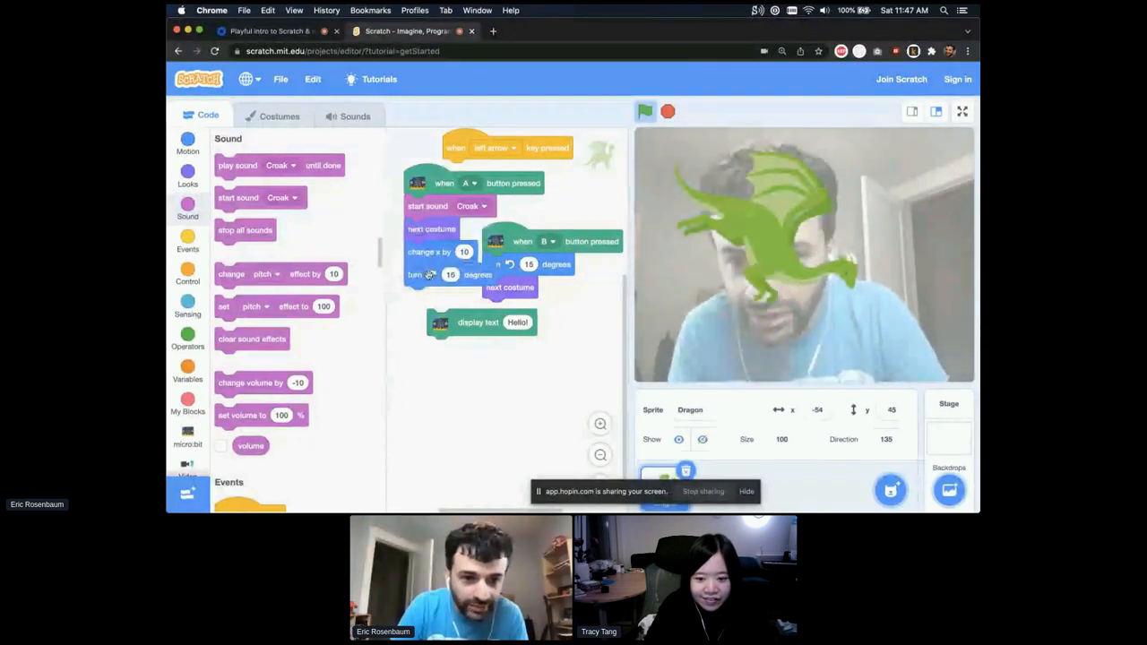
{"action": "left_click_drag", "start_coordinate": [431, 274], "coordinate": [463, 413]}
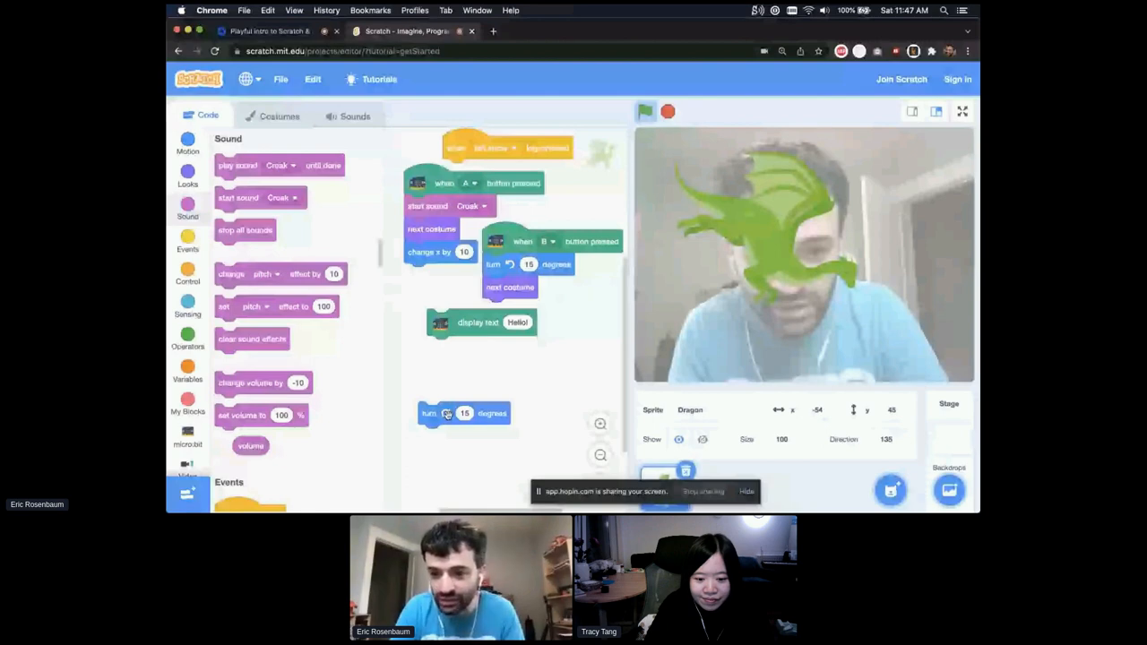
{"action": "left_click", "coordinate": [887, 439]}
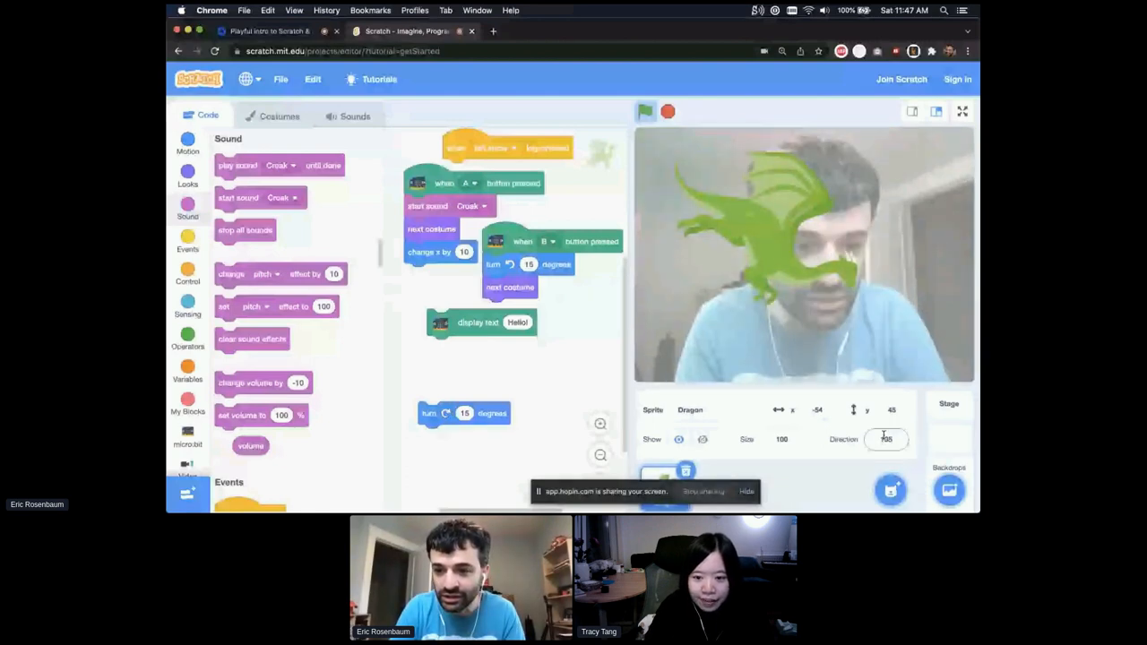
{"action": "left_click", "coordinate": [885, 440]}
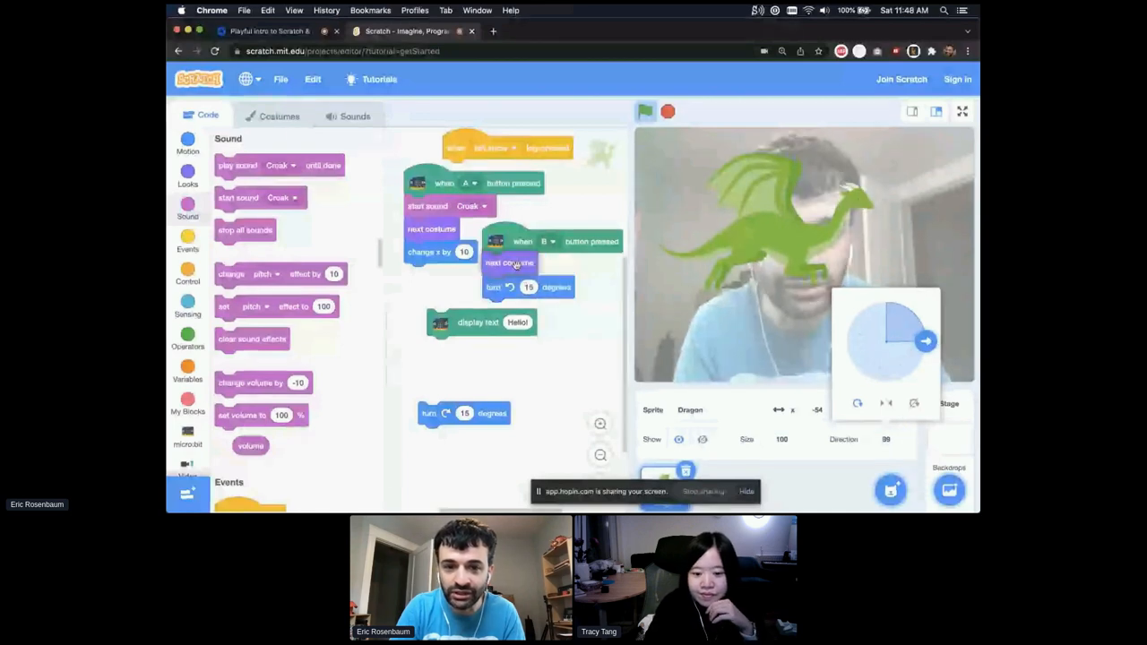
{"action": "left_click_drag", "start_coordinate": [529, 286], "coordinate": [560, 391]}
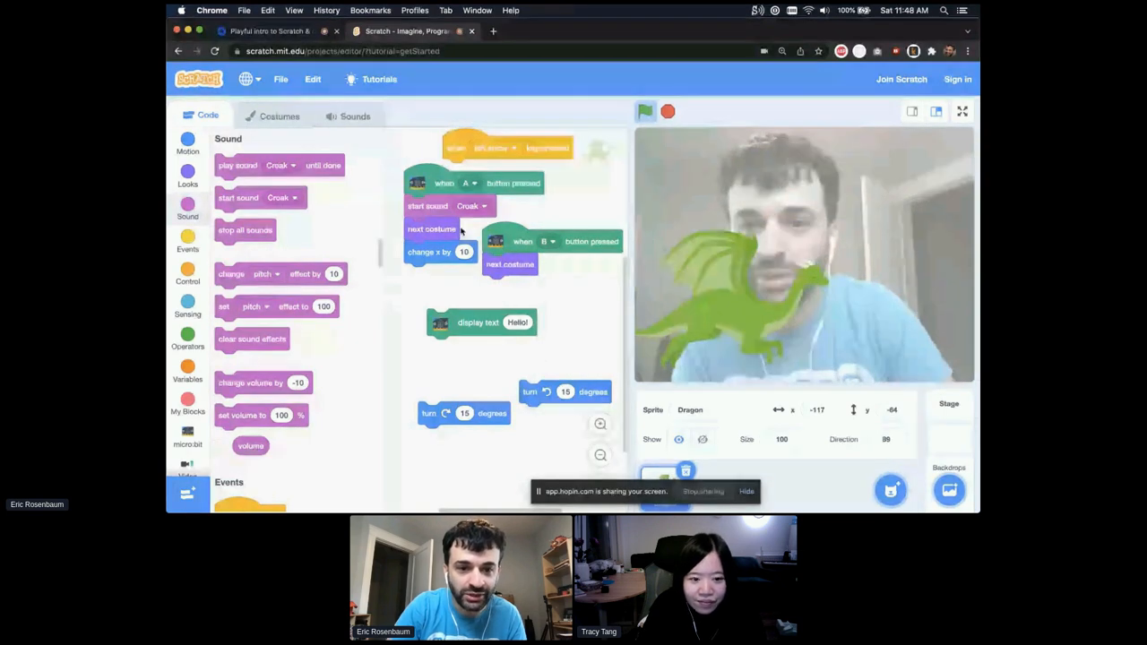
- Switch the A-button script's start sound from Croak to Magic Spell
{"action": "left_click", "coordinate": [467, 207]}
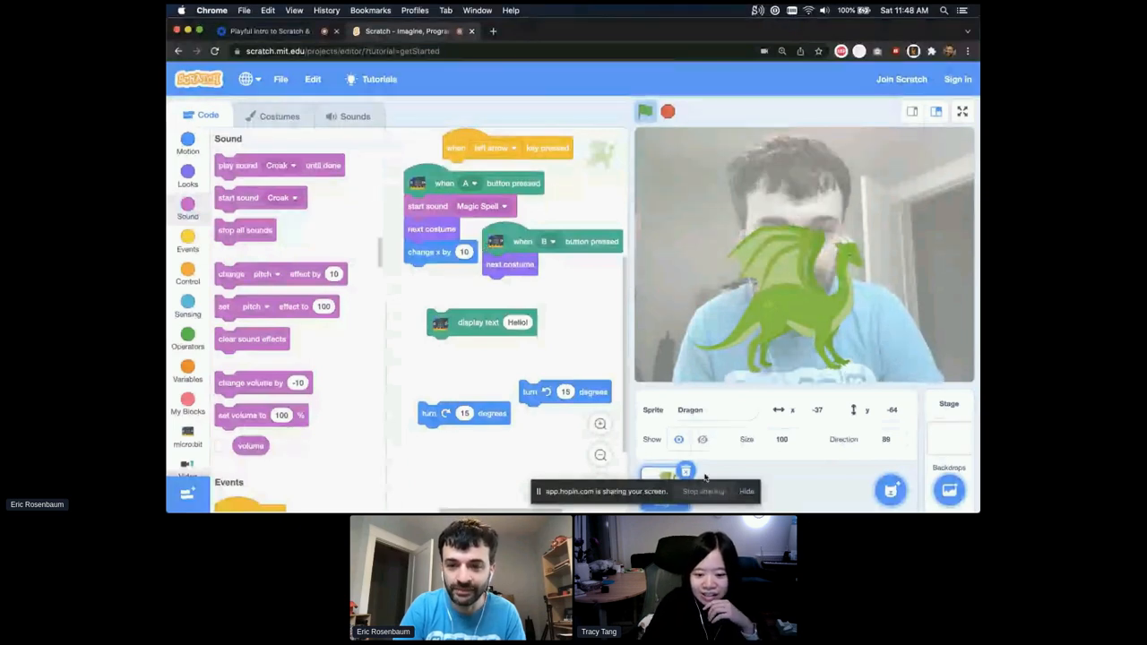
{"action": "mouse_move", "coordinate": [782, 493]}
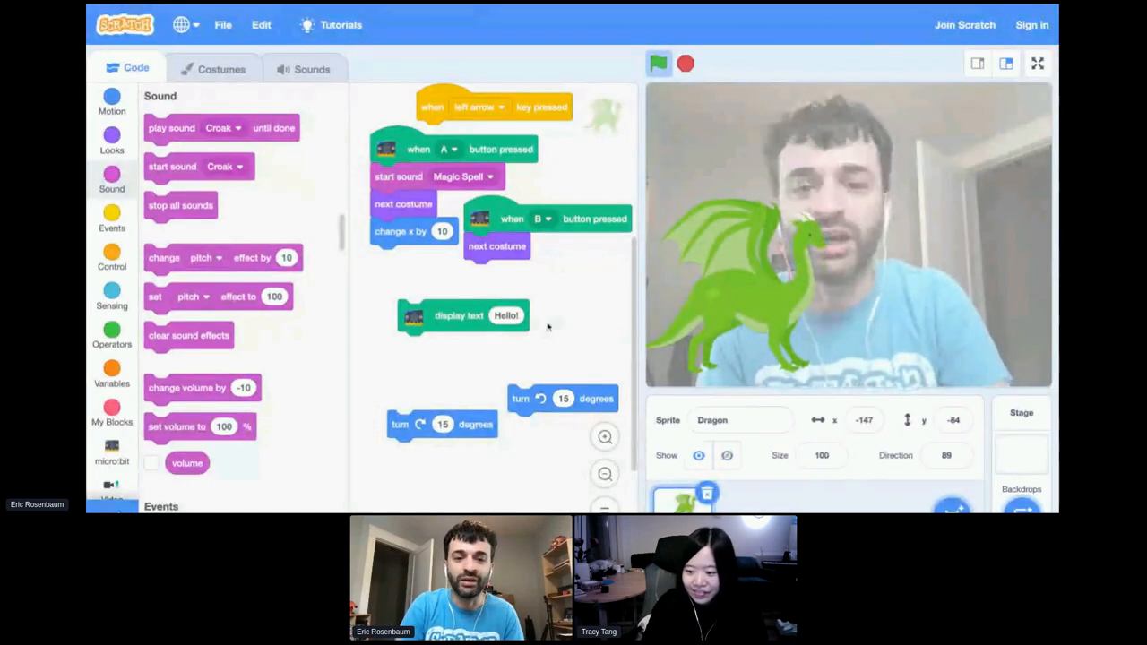
- Snap the Magic Spell, next costume and change x by 10 stack under a 'when moved' hat
{"action": "scroll", "scroll_direction": "down", "scroll_amount": 3}
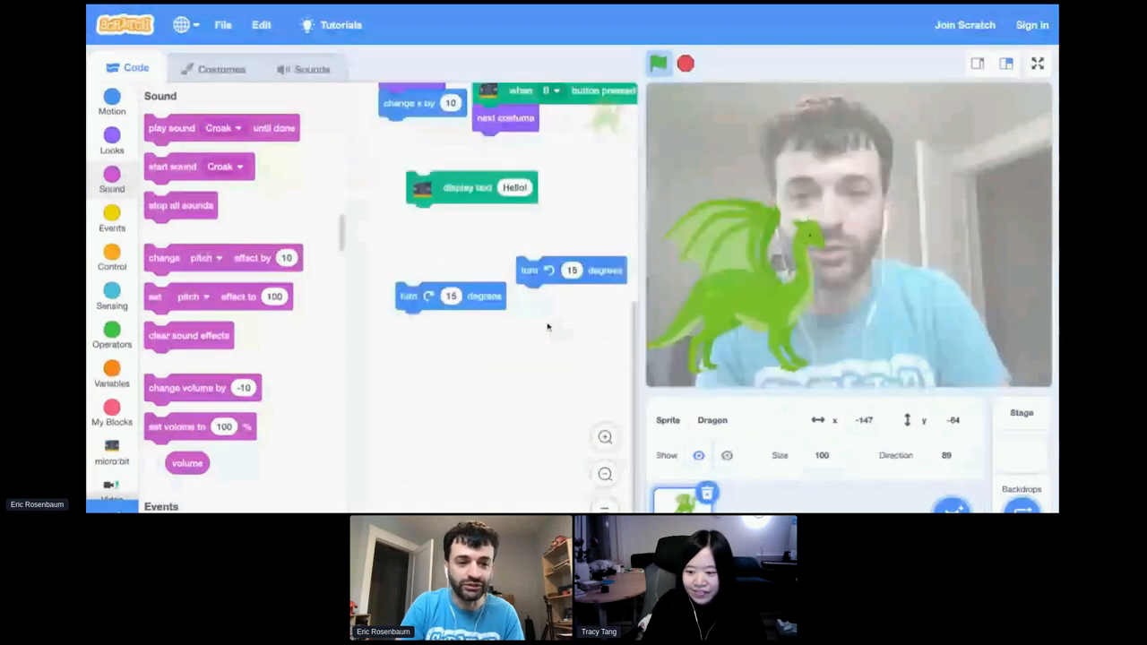
{"action": "left_click", "coordinate": [111, 446]}
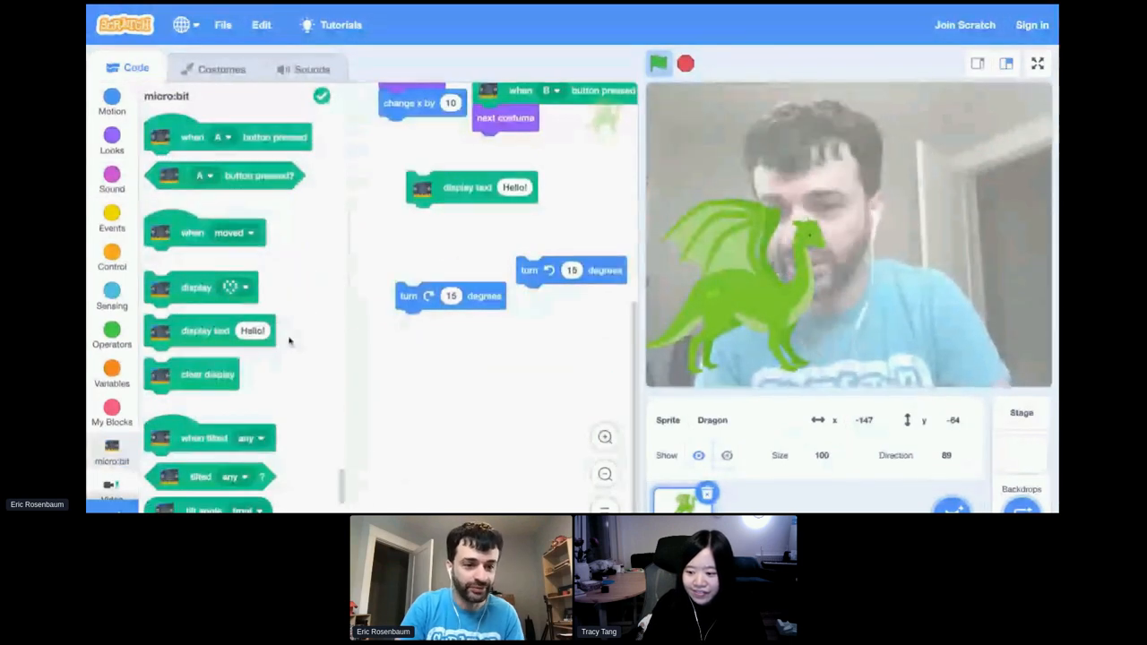
{"action": "left_click_drag", "start_coordinate": [206, 232], "coordinate": [423, 385]}
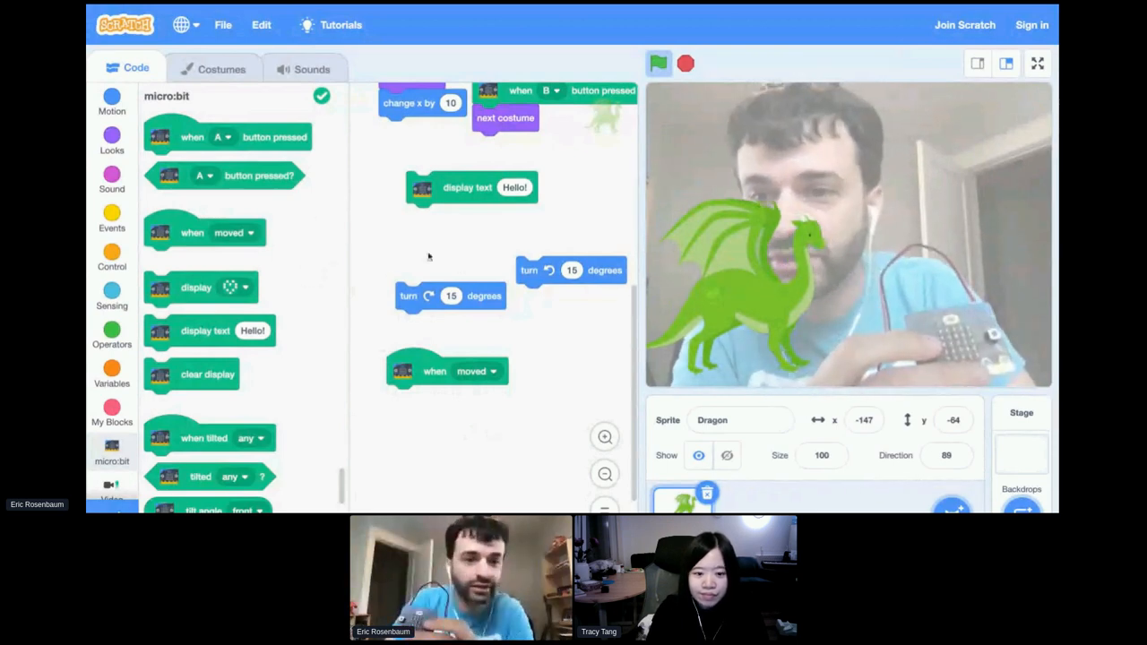
{"action": "left_click", "coordinate": [111, 177]}
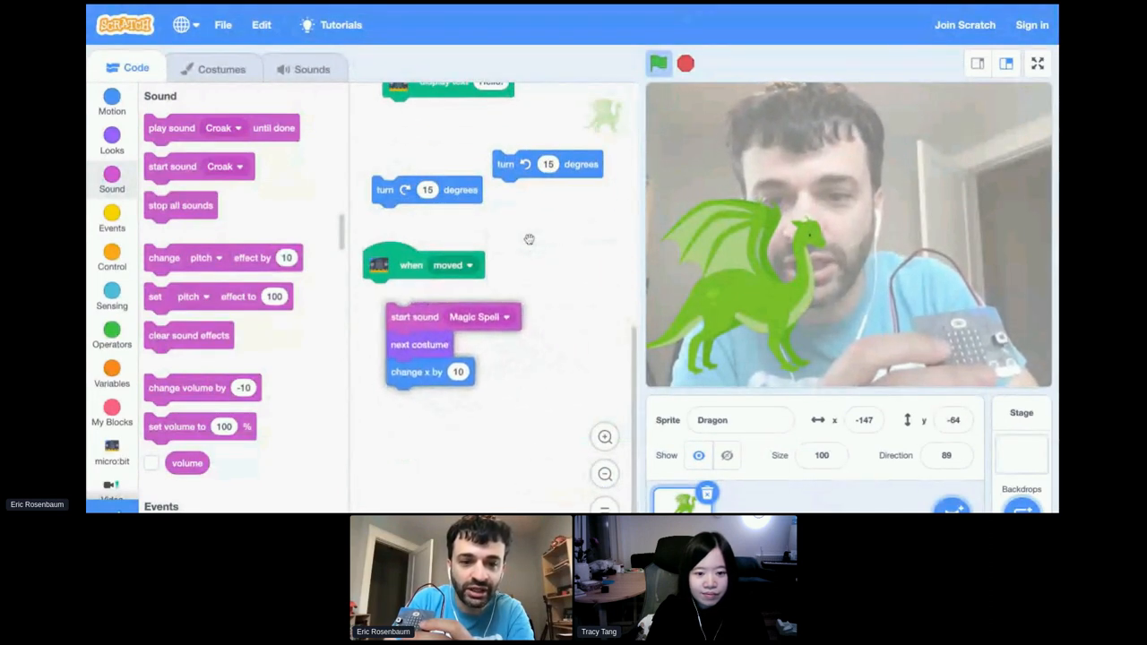
{"action": "left_click_drag", "start_coordinate": [414, 317], "coordinate": [392, 292]}
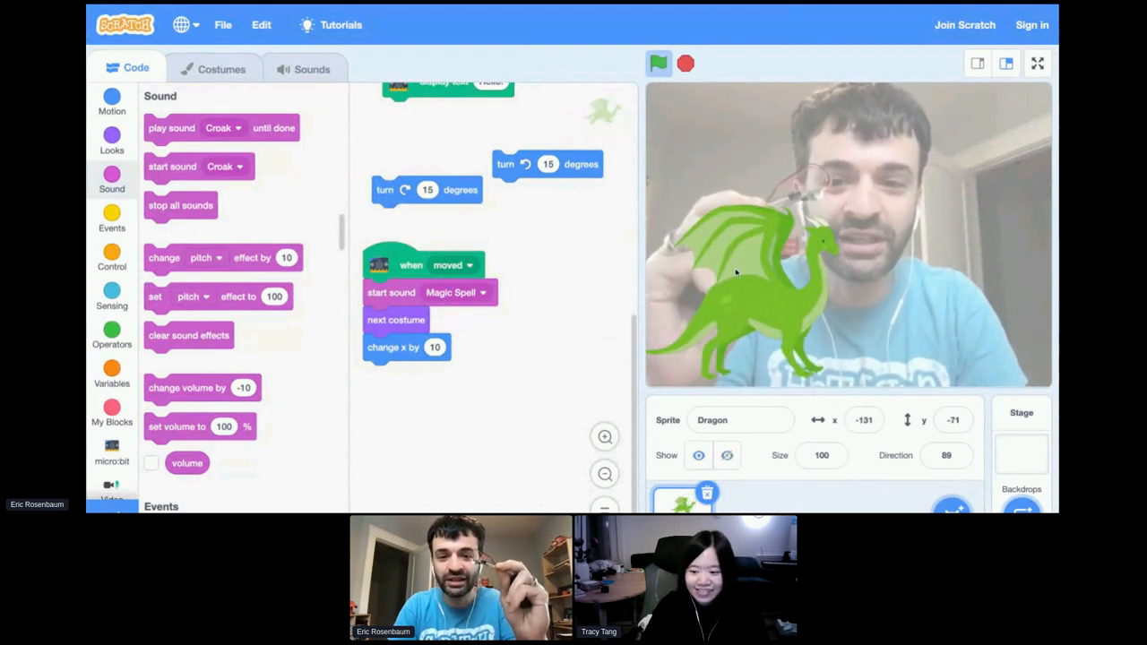
- Change the micro:bit hat trigger from moved to shaken, then to jumped
{"action": "left_click", "coordinate": [455, 265]}
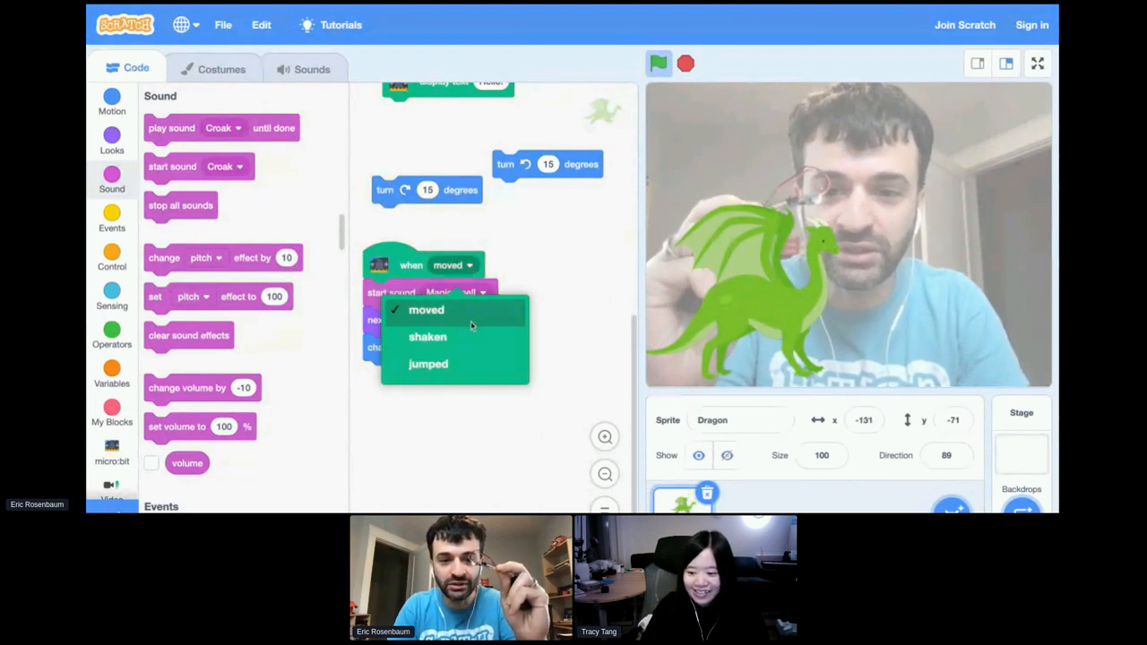
{"action": "left_click", "coordinate": [427, 336]}
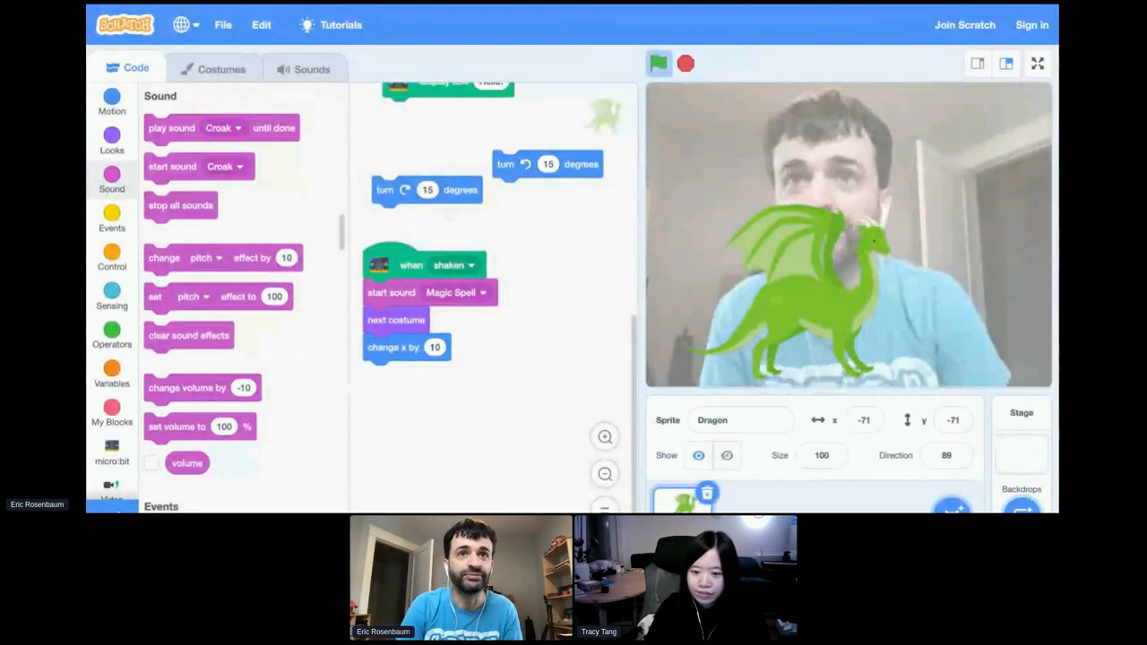
{"action": "left_click", "coordinate": [455, 264]}
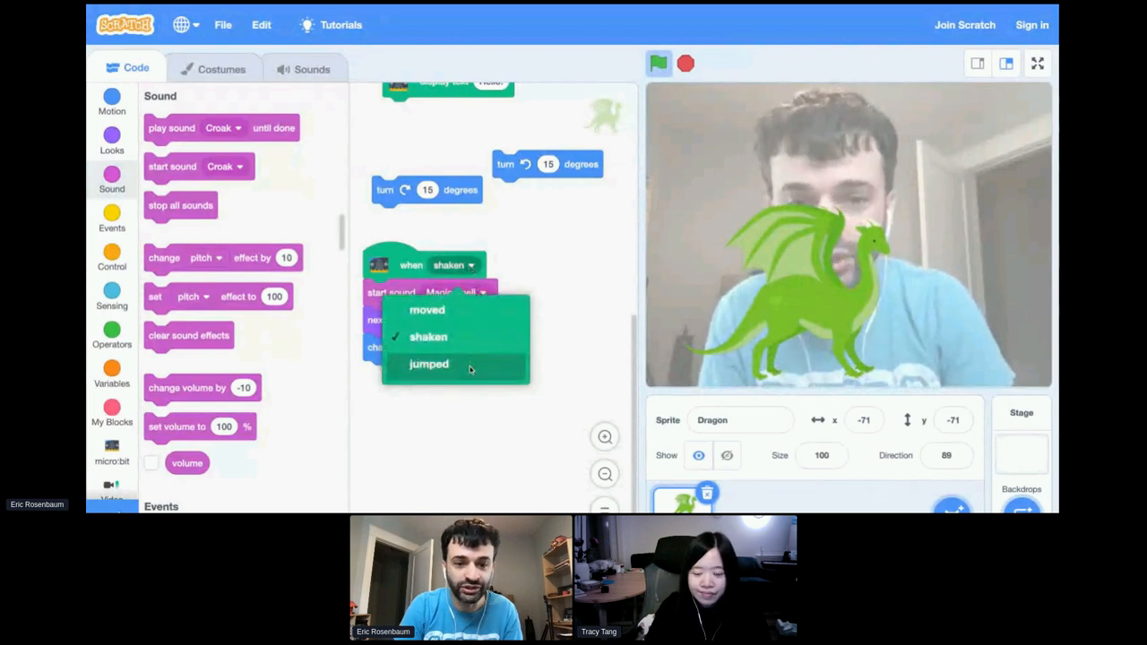
{"action": "left_click", "coordinate": [429, 364]}
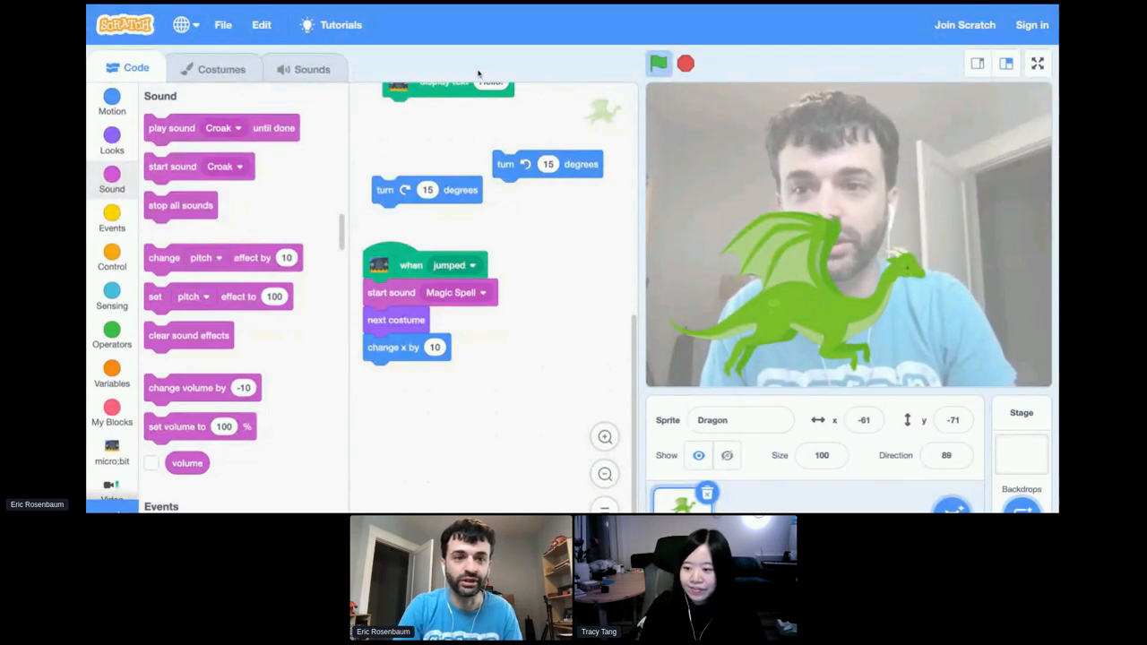
{"action": "mouse_move", "coordinate": [384, 5]}
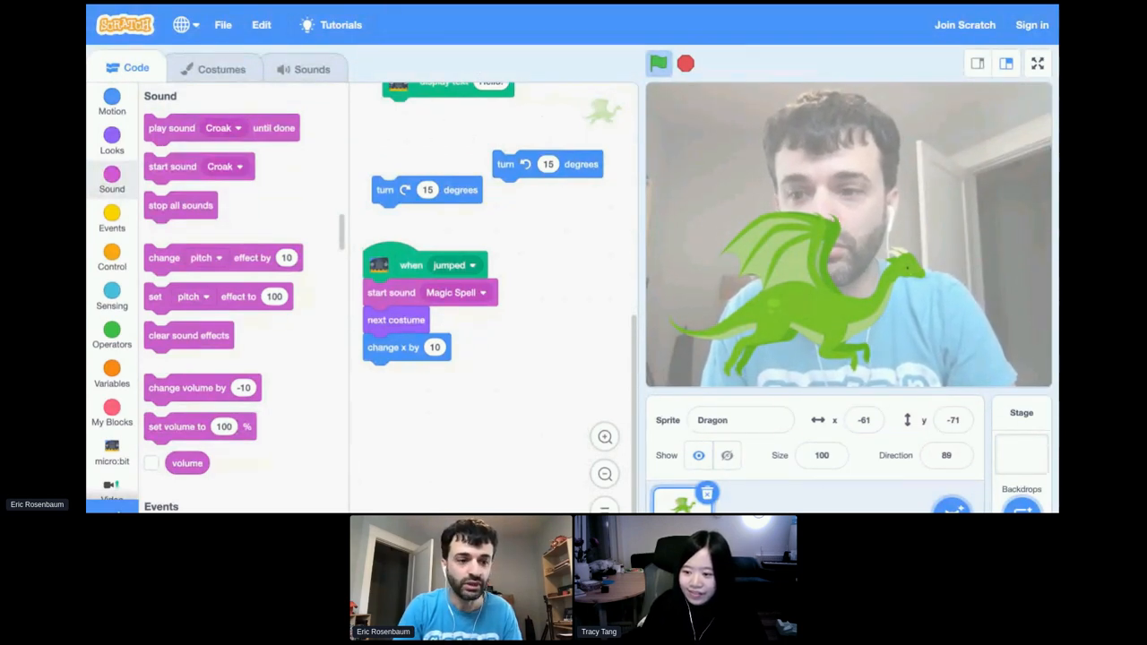
- Disconnect the micro:bit and open its Help page on the Scratch website
{"action": "left_click", "coordinate": [111, 452]}
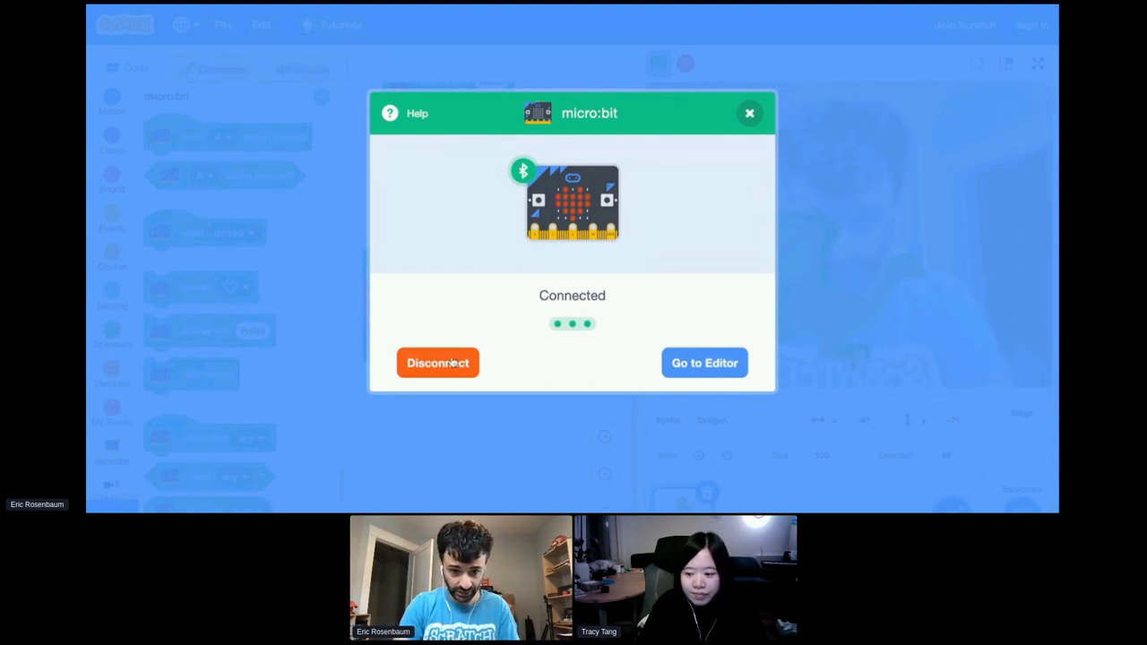
{"action": "left_click", "coordinate": [704, 362]}
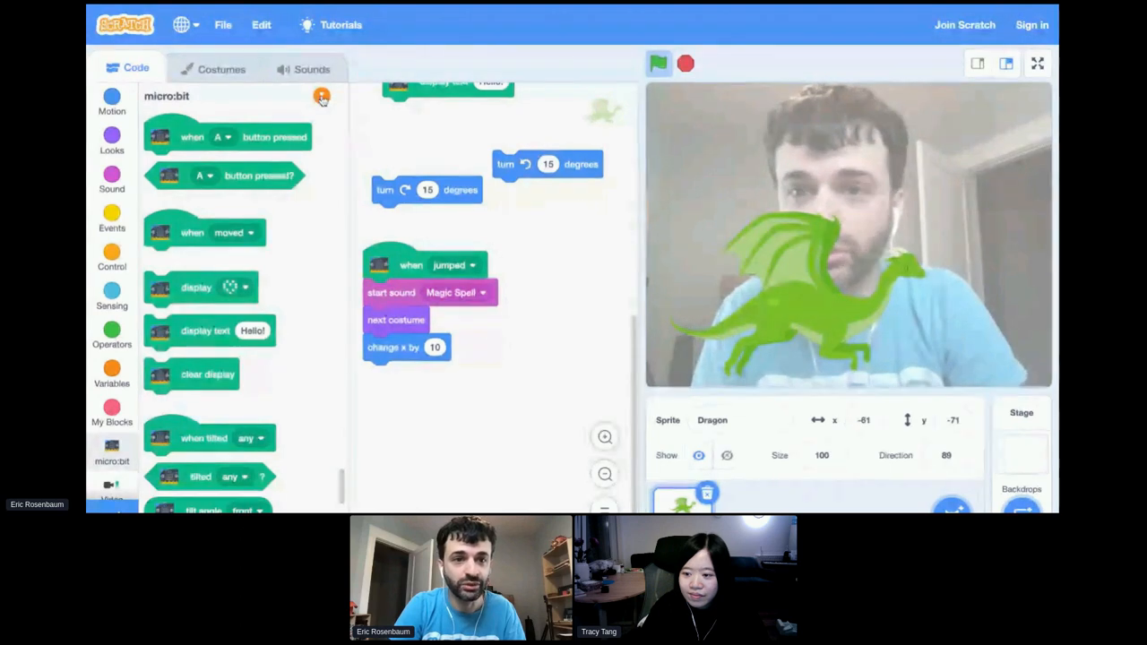
{"action": "left_click", "coordinate": [322, 95]}
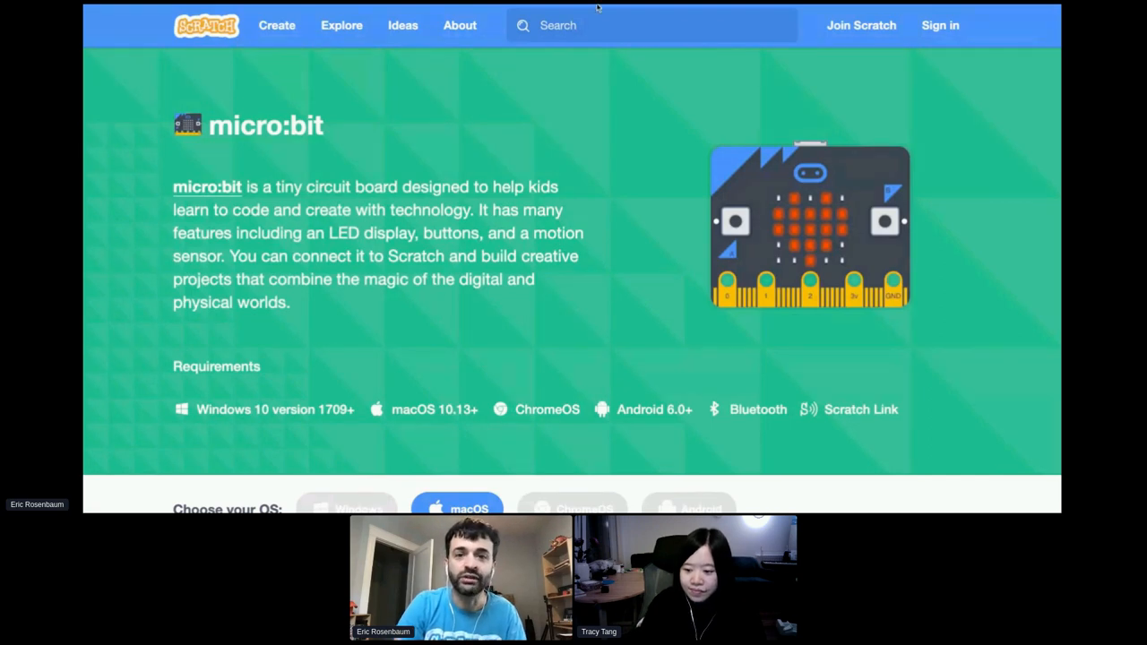
- Scroll the micro:bit page past the HEX file and connection steps to Starter Projects
{"action": "scroll", "scroll_direction": "down", "scroll_amount": 3}
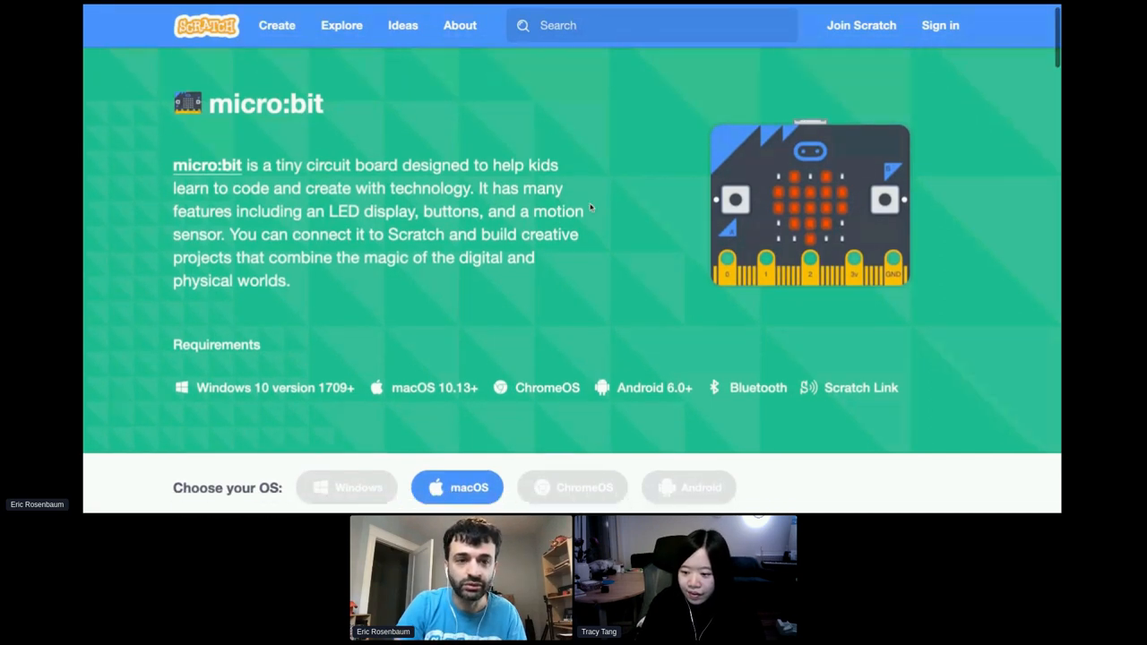
{"action": "scroll", "scroll_direction": "down", "scroll_amount": 3}
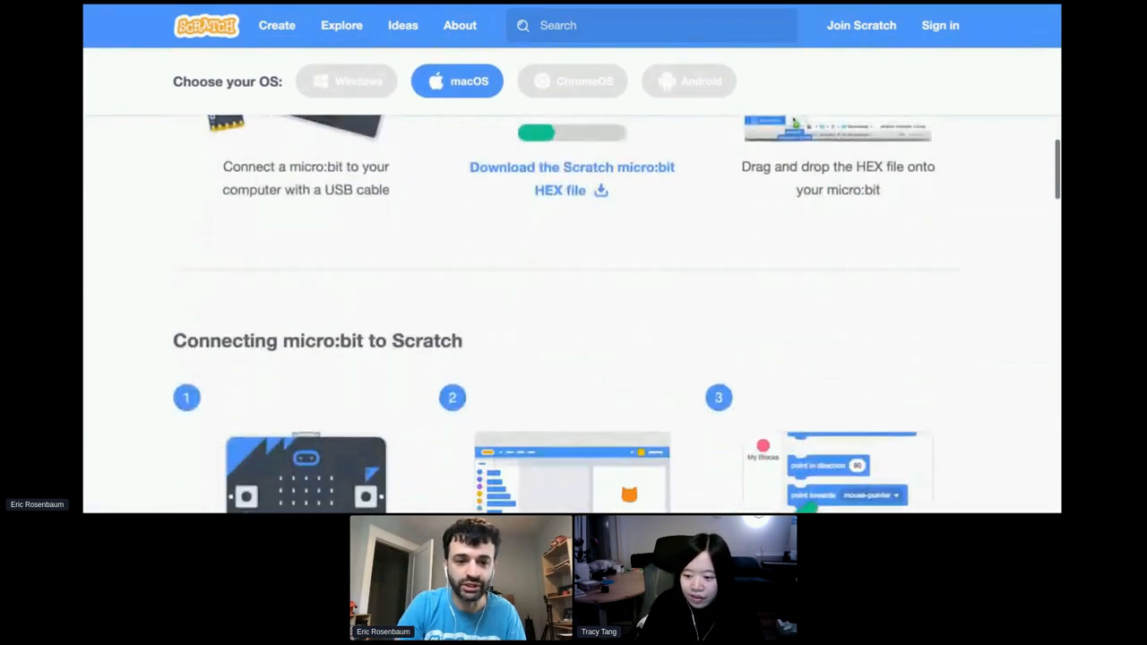
{"action": "scroll", "scroll_direction": "down", "scroll_amount": 3}
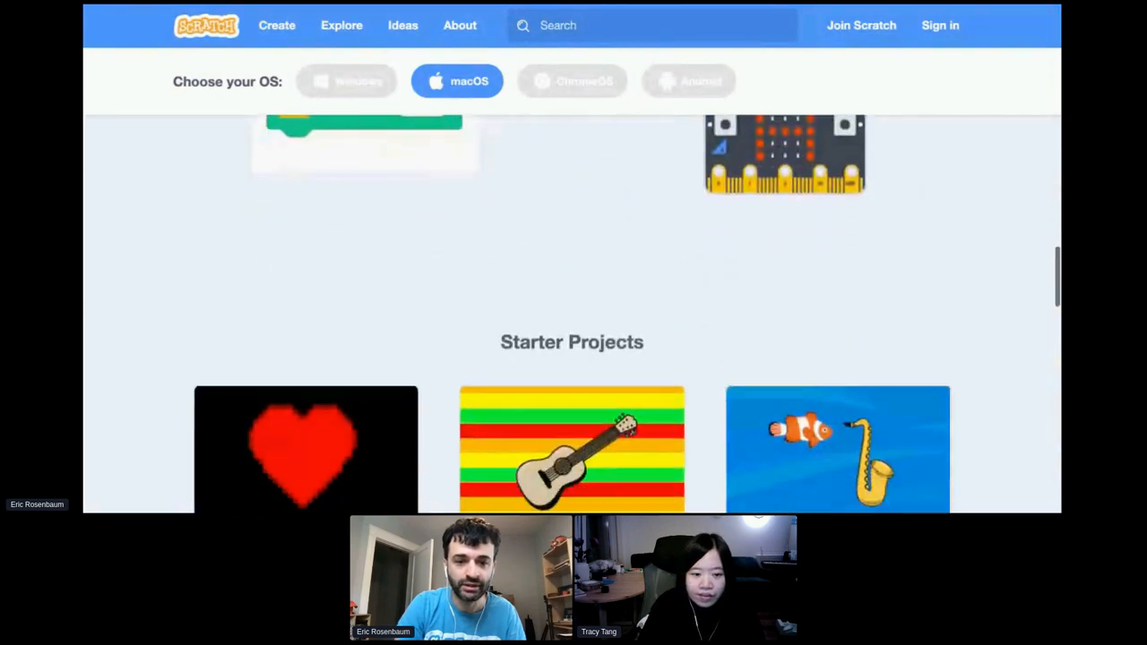
{"action": "scroll", "scroll_direction": "down", "scroll_amount": 3}
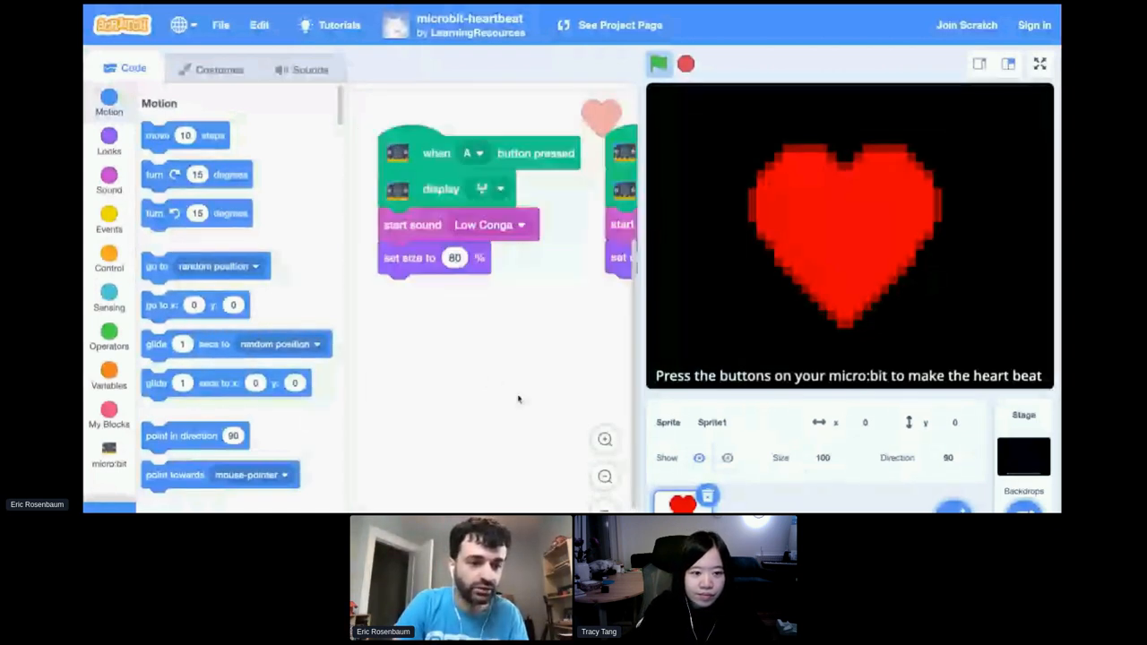
- Pair the micro:bit with the heartbeat project and add a loose display block below the scripts
{"action": "left_click", "coordinate": [108, 453]}
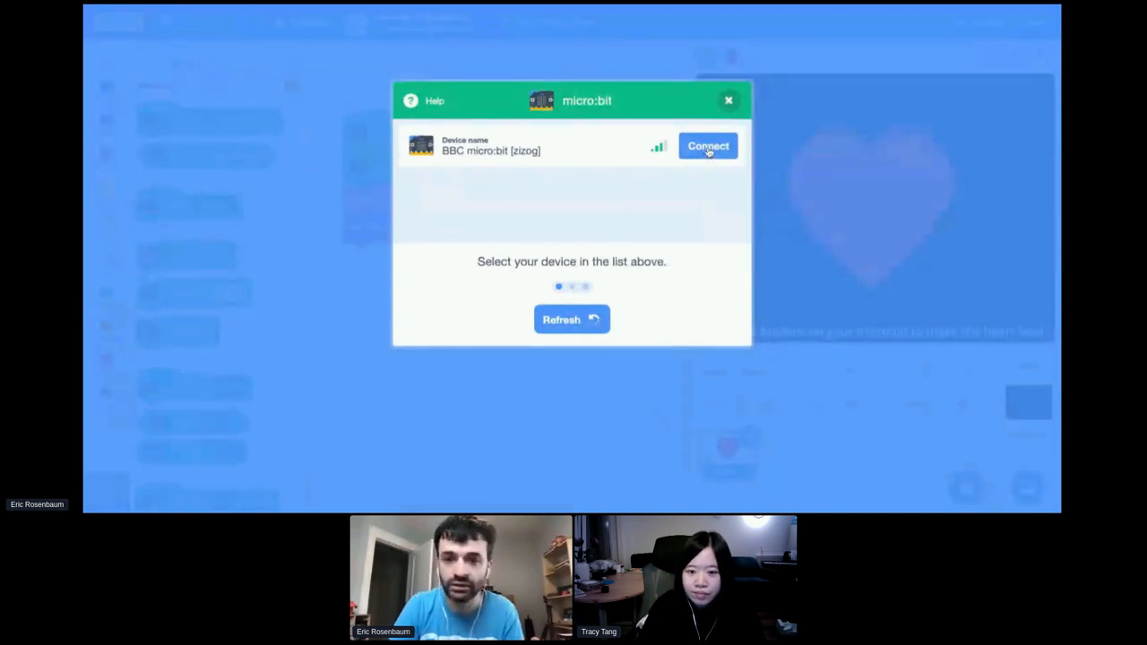
{"action": "left_click", "coordinate": [708, 146]}
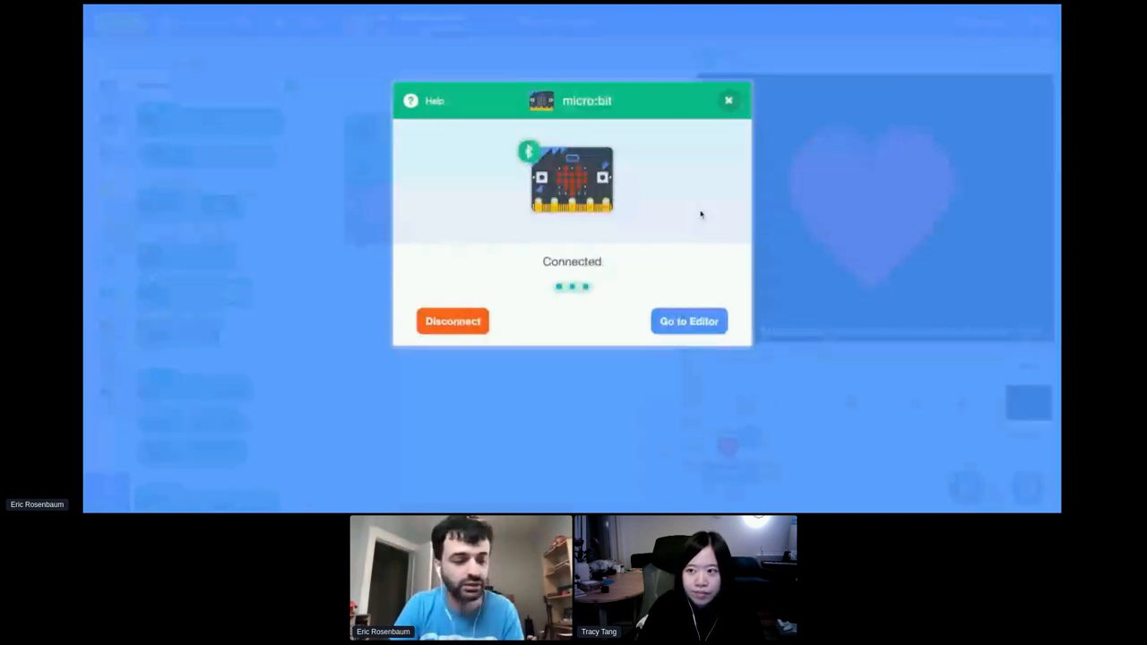
{"action": "left_click", "coordinate": [688, 321]}
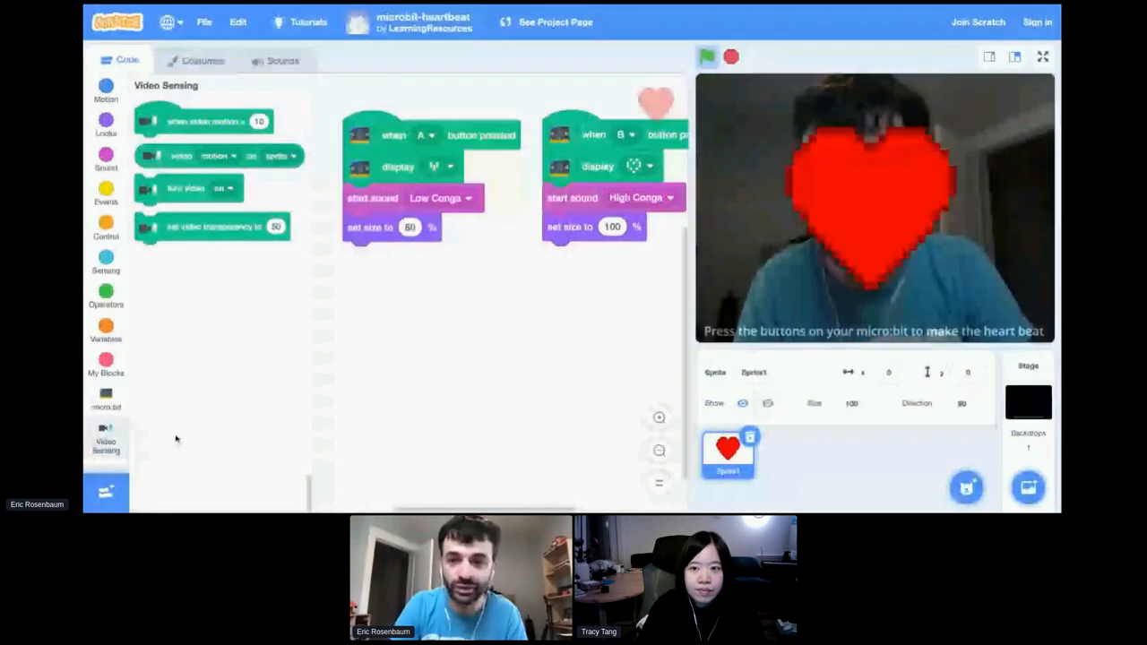
{"action": "left_click", "coordinate": [106, 402]}
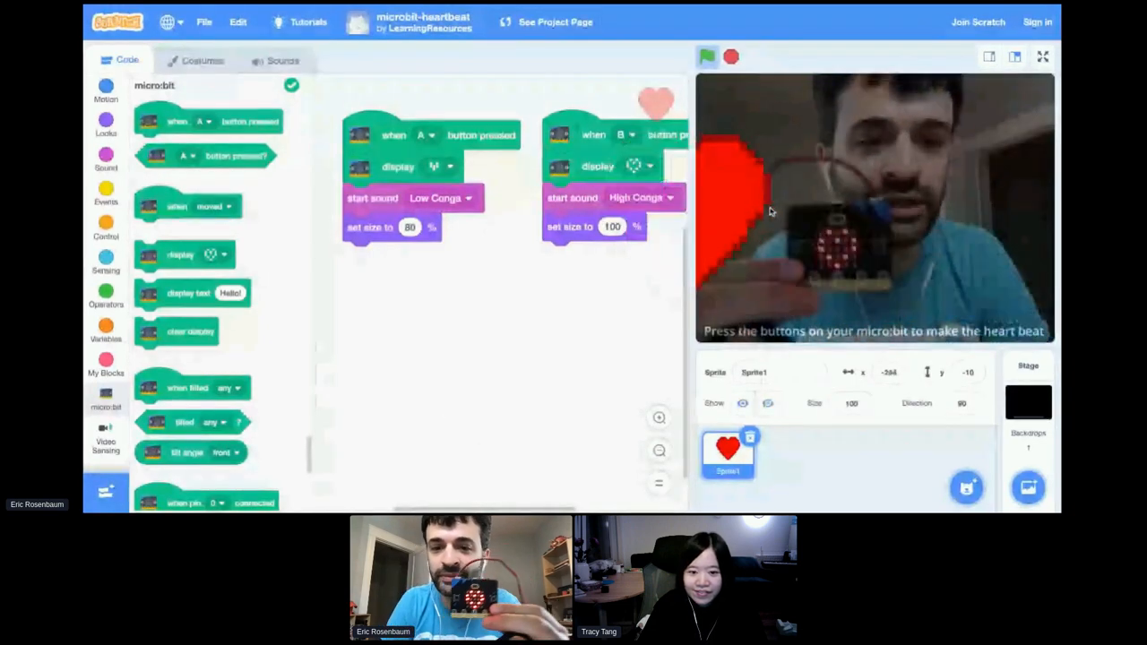
{"action": "left_click_drag", "start_coordinate": [179, 255], "coordinate": [386, 324]}
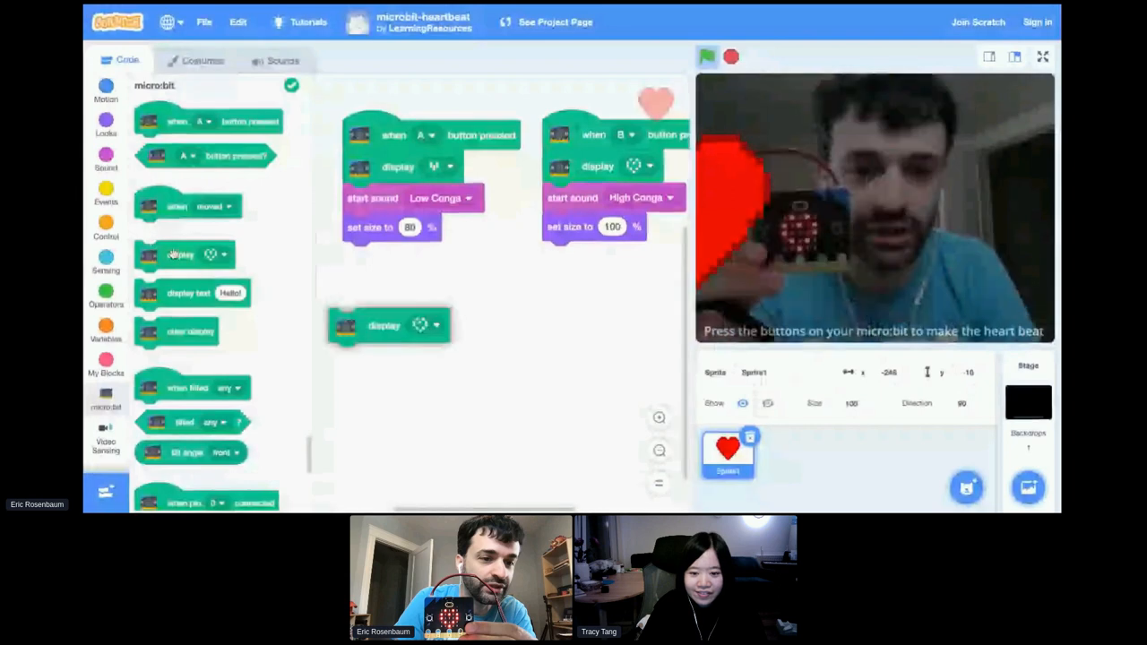
- Duplicate the loose display block and redraw its LED pattern to a single centre dot
{"action": "left_click", "coordinate": [513, 296]}
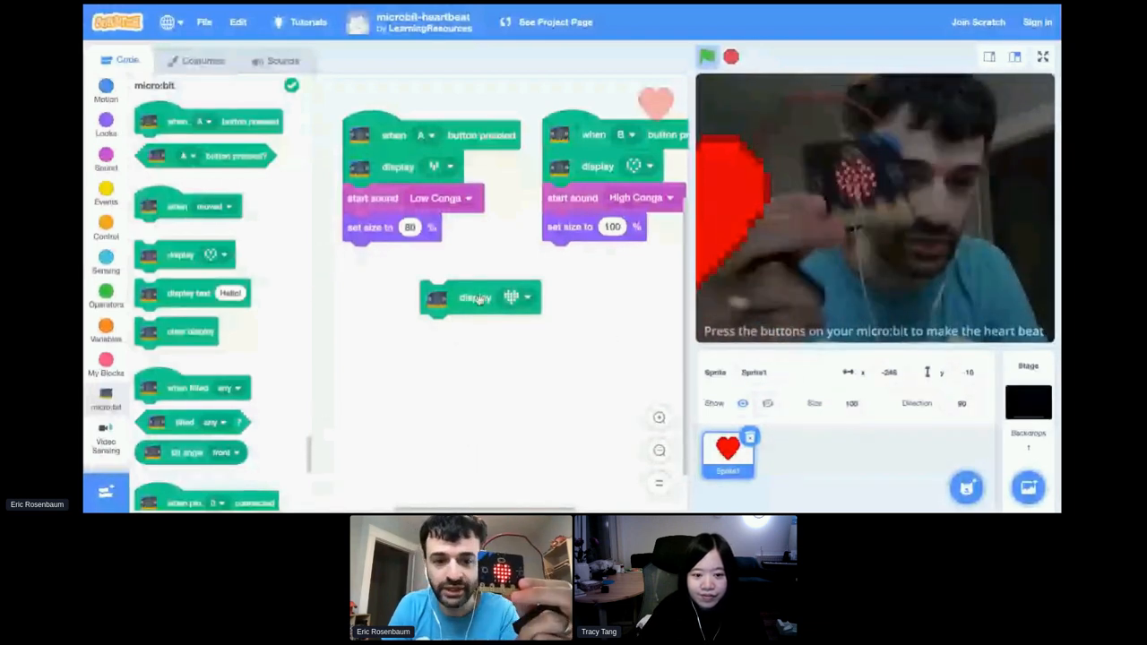
{"action": "right_click", "coordinate": [475, 298]}
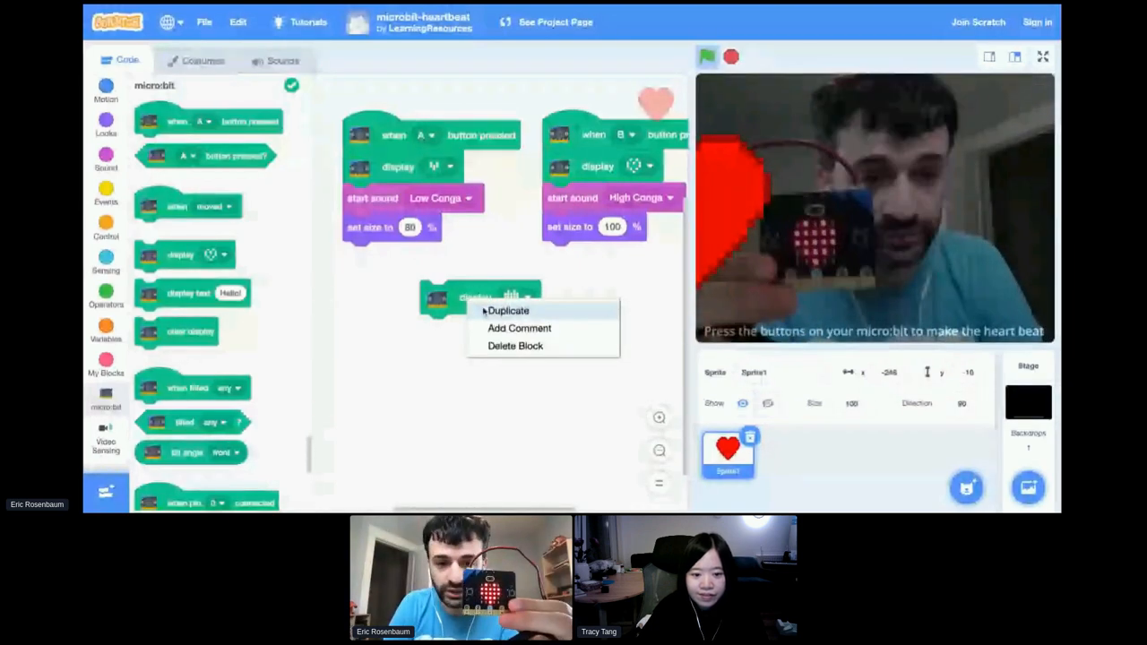
{"action": "left_click", "coordinate": [508, 310]}
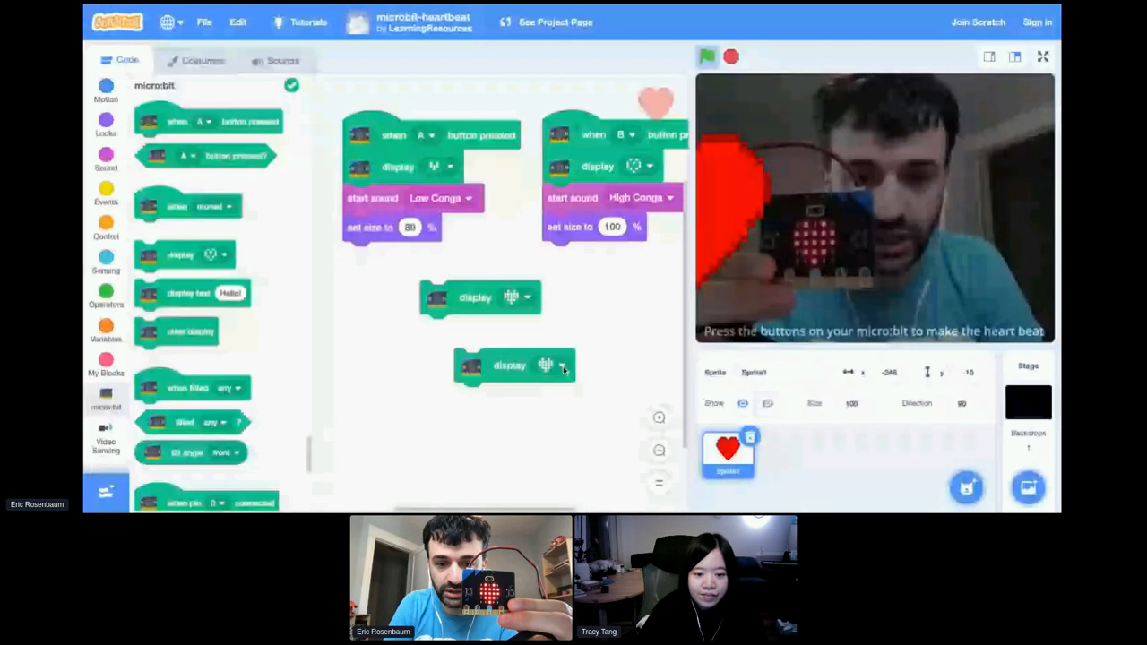
{"action": "left_click", "coordinate": [546, 364]}
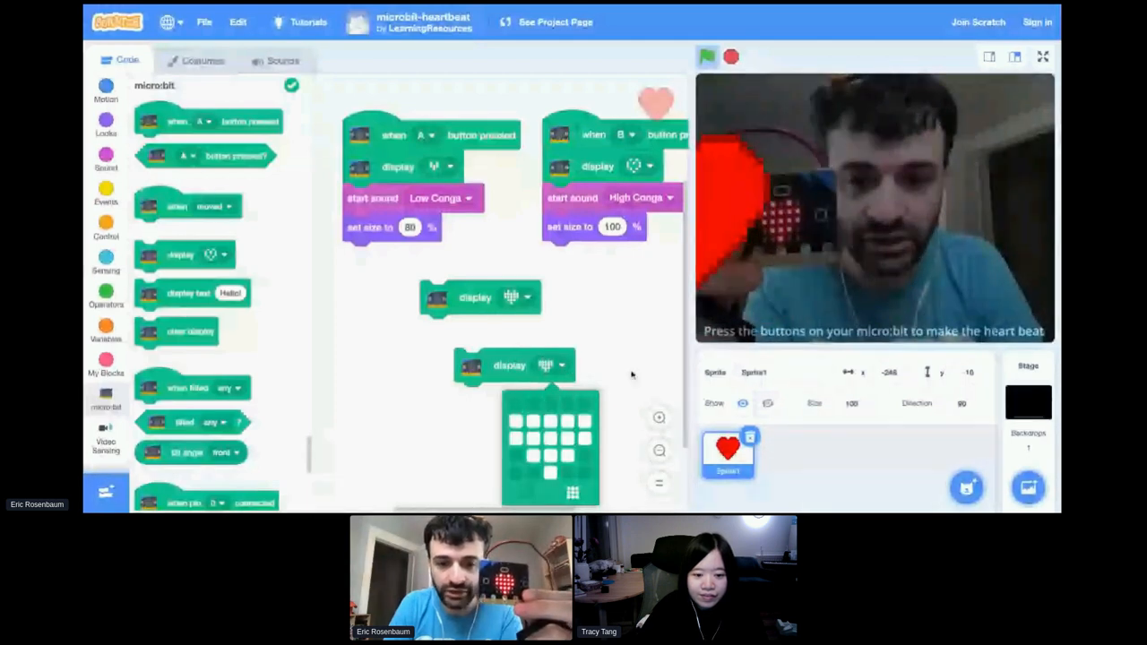
{"action": "left_click", "coordinate": [544, 364]}
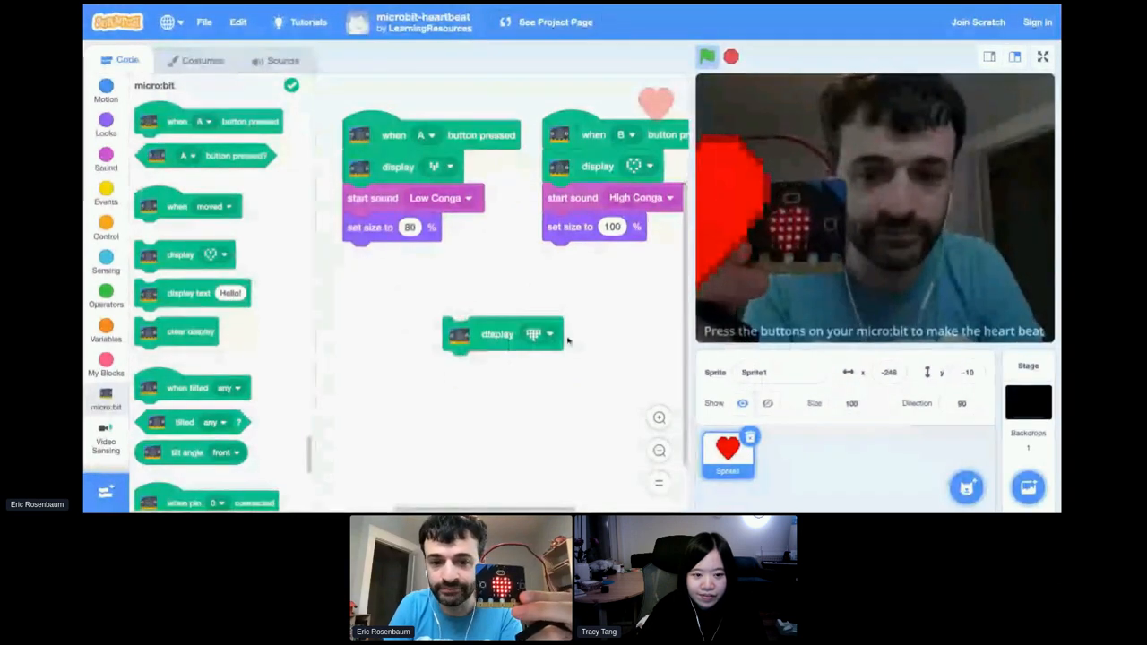
{"action": "left_click", "coordinate": [534, 335]}
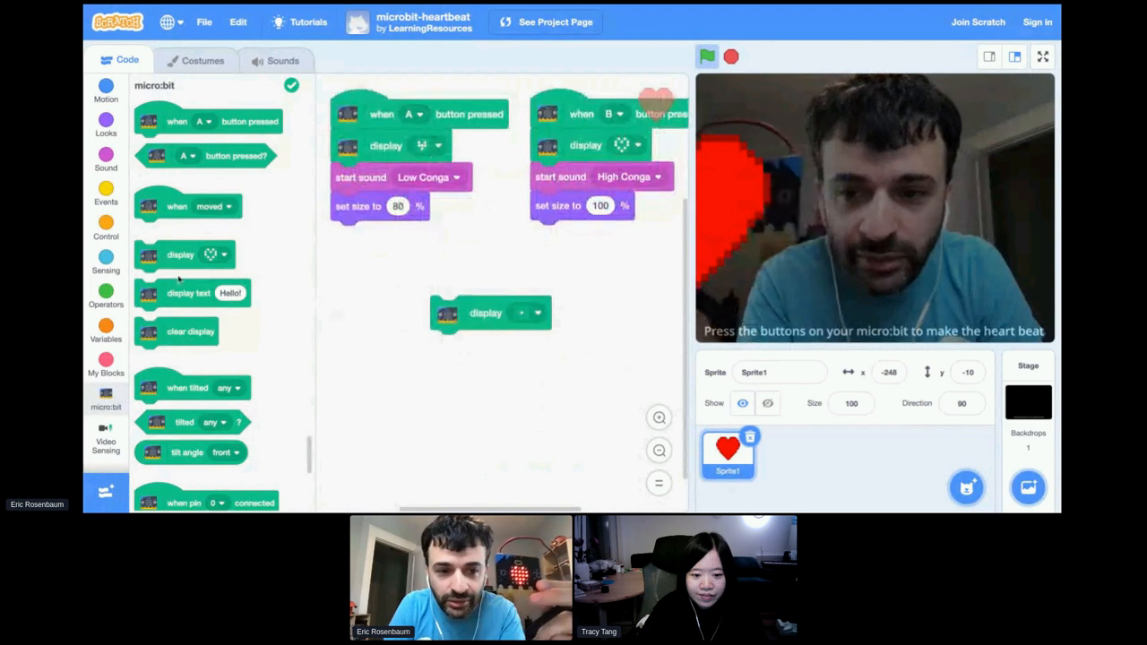
- Duplicate the centre-dot display block and stack the copies, with LED patterns spreading outward
{"action": "left_click", "coordinate": [524, 312]}
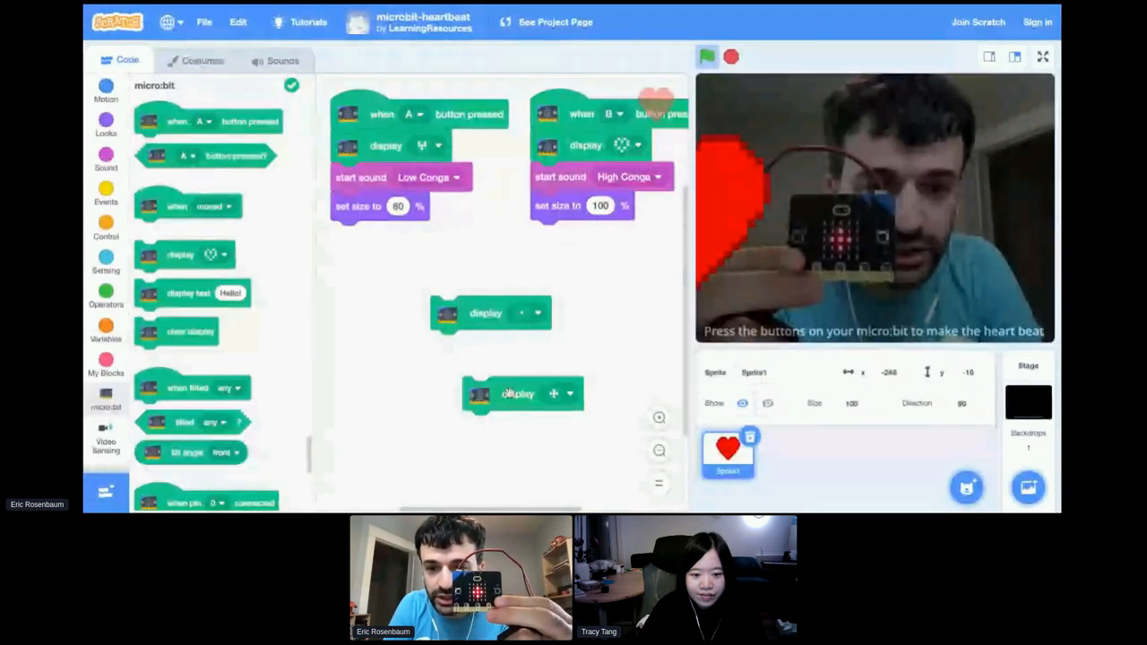
{"action": "left_click_drag", "start_coordinate": [517, 393], "coordinate": [486, 348]}
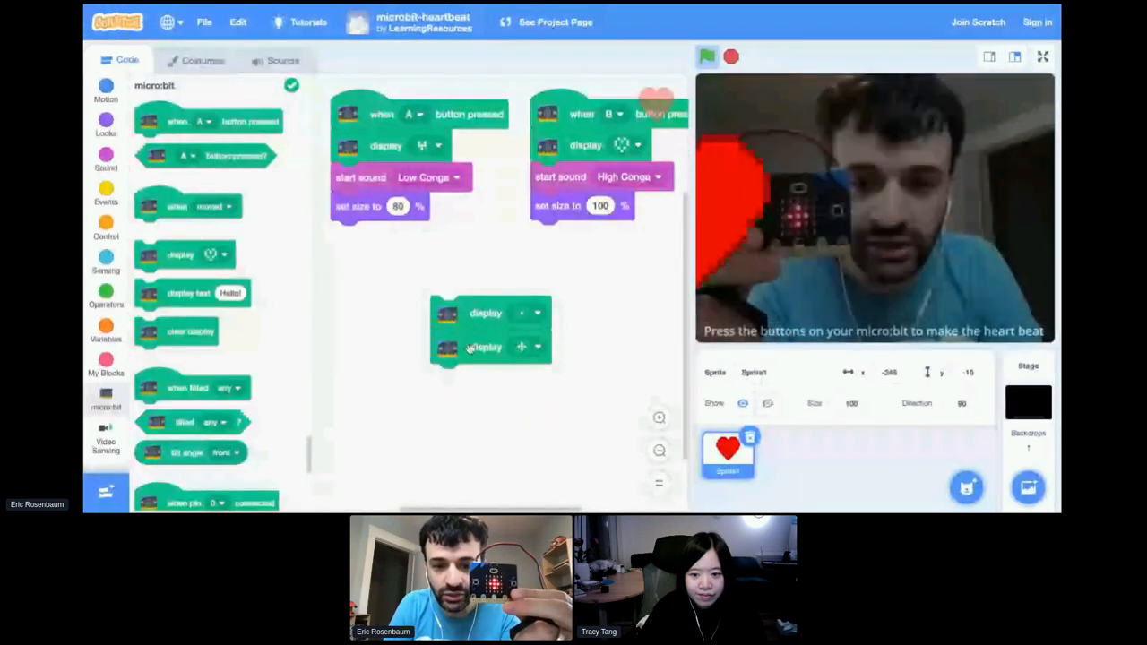
{"action": "right_click", "coordinate": [487, 348]}
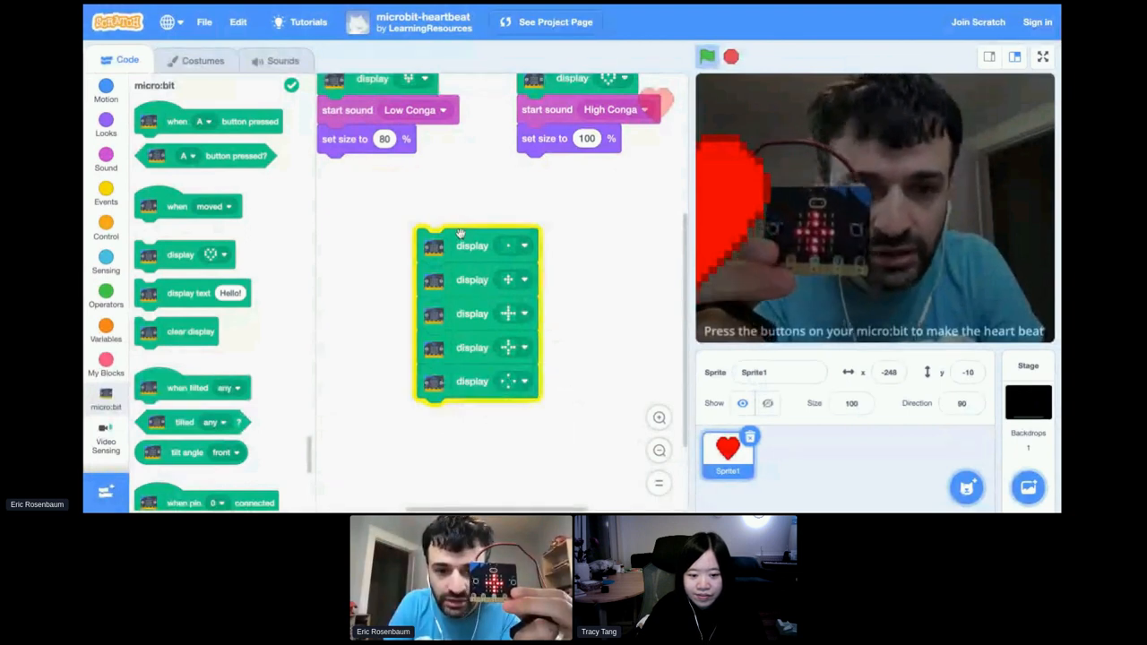
{"action": "right_click", "coordinate": [472, 381]}
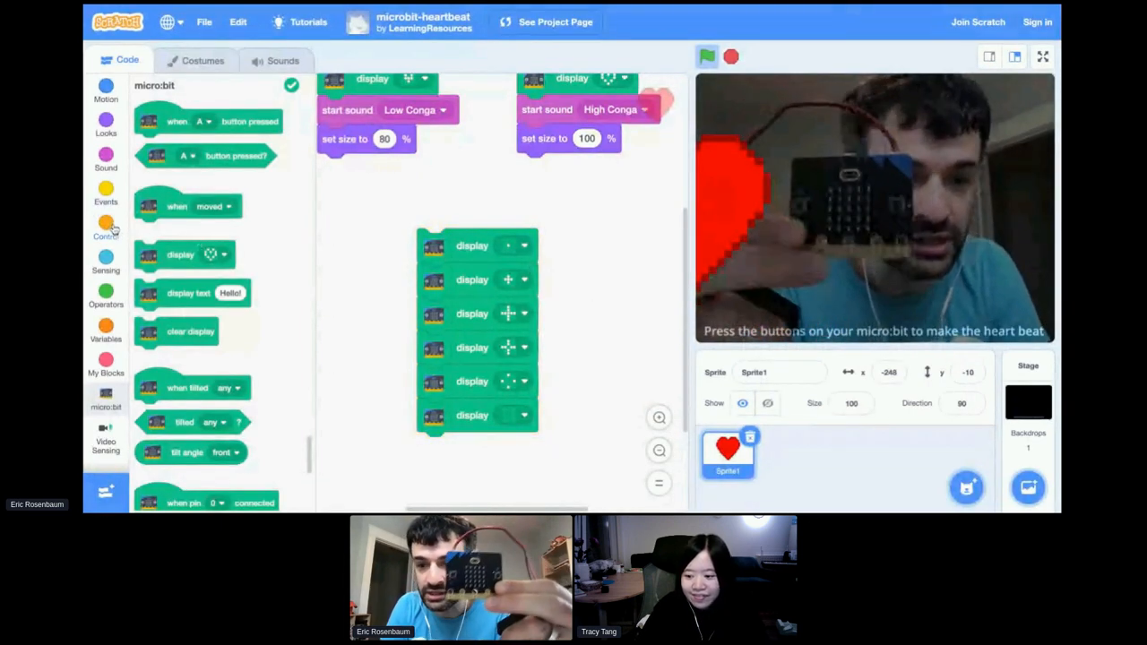
- Wrap the display stack in a forever loop and go back to the micro:bit landing page
{"action": "left_click", "coordinate": [106, 228]}
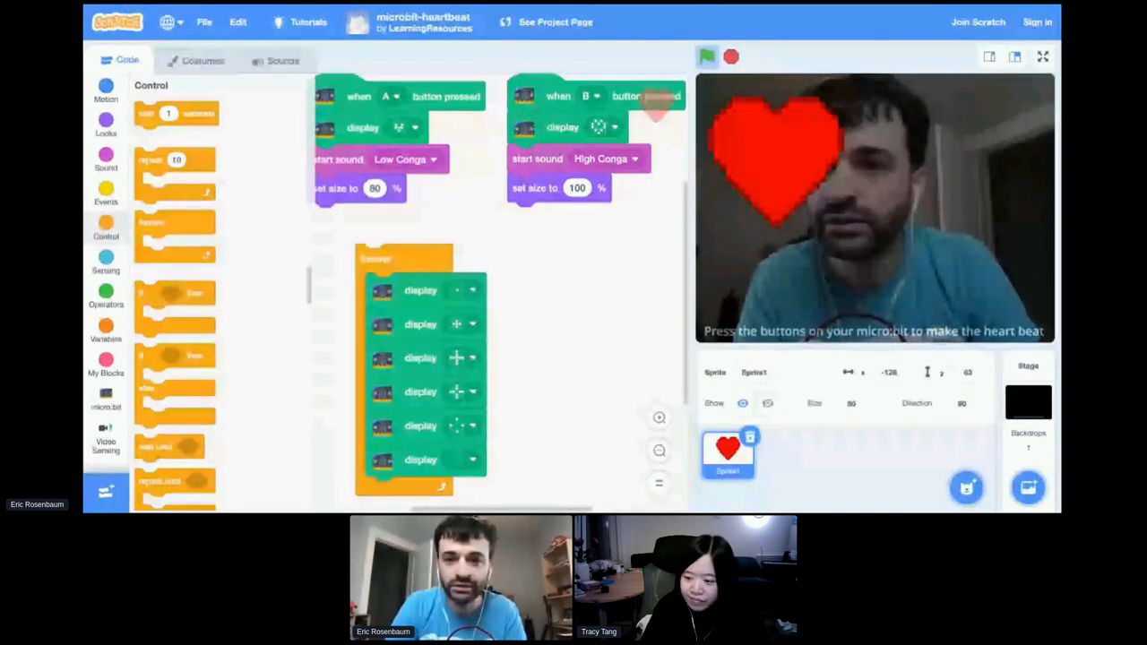
{"action": "left_click", "coordinate": [555, 21]}
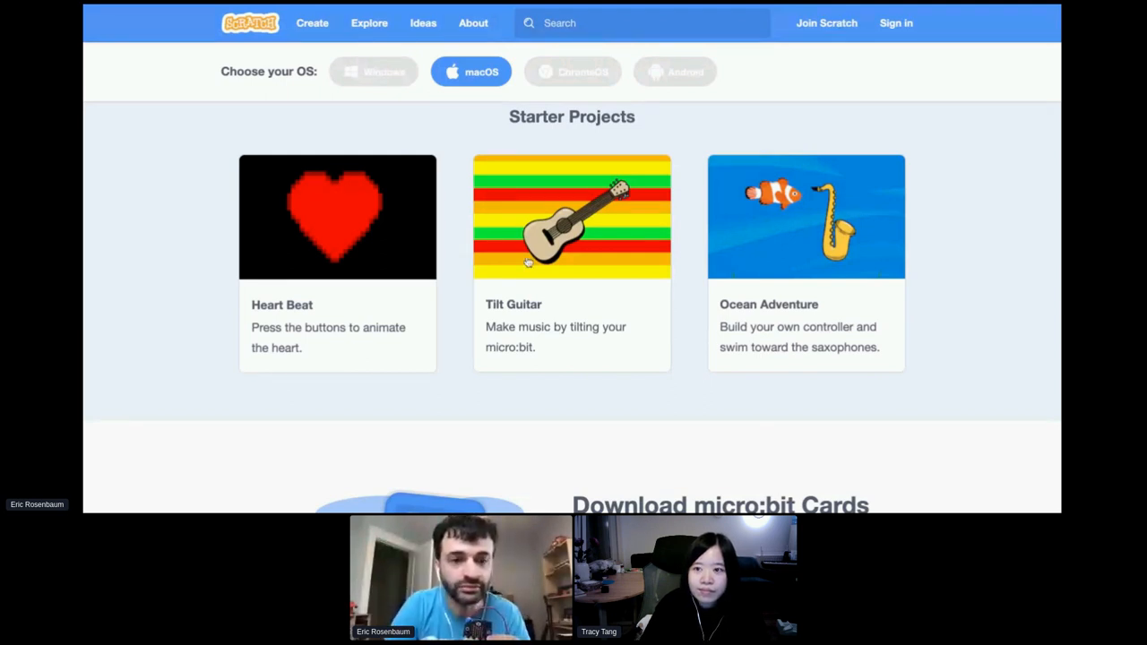
- Open Tilt Guitar, add the micro:bit extension and connect to the listed device
{"action": "left_click", "coordinate": [572, 217]}
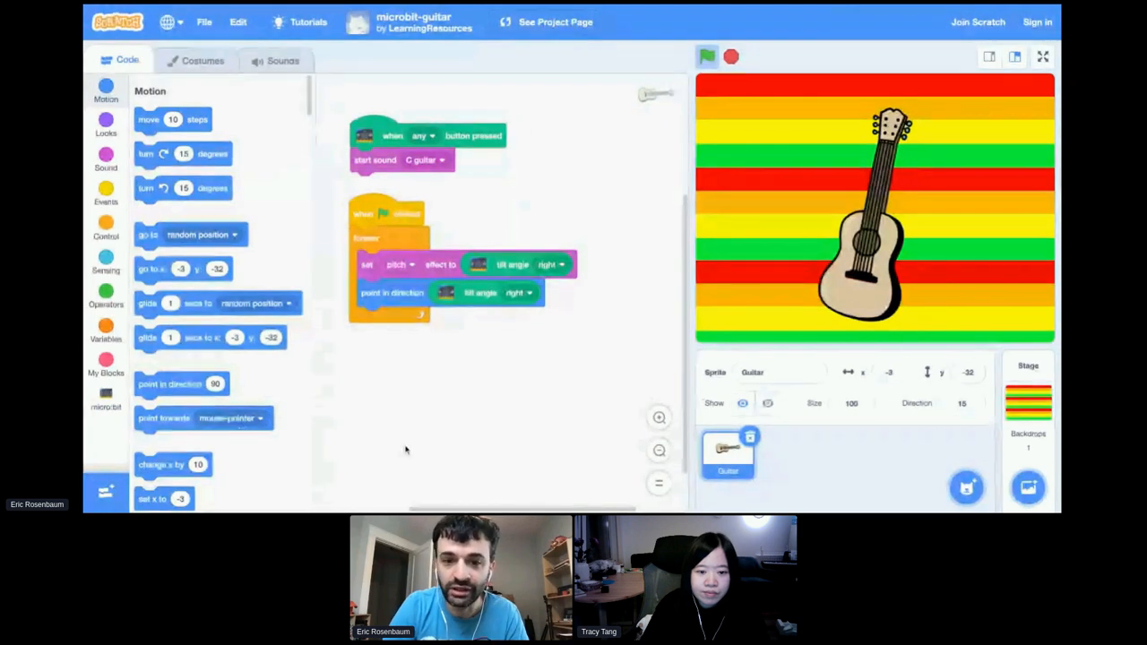
{"action": "left_click", "coordinate": [106, 491]}
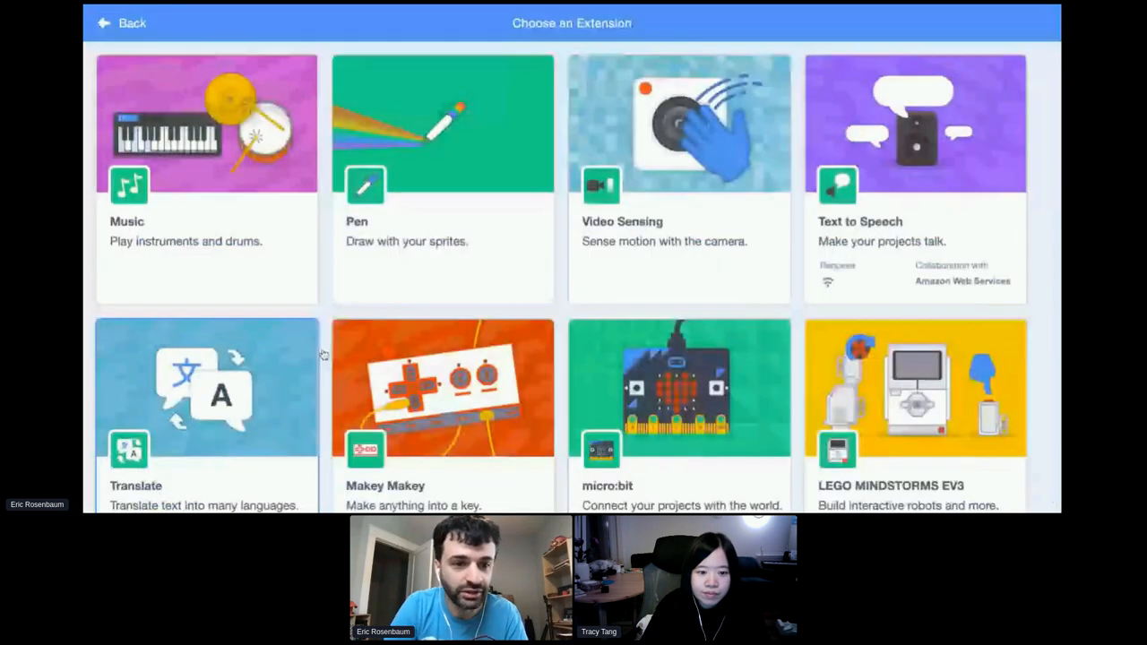
{"action": "left_click", "coordinate": [679, 390]}
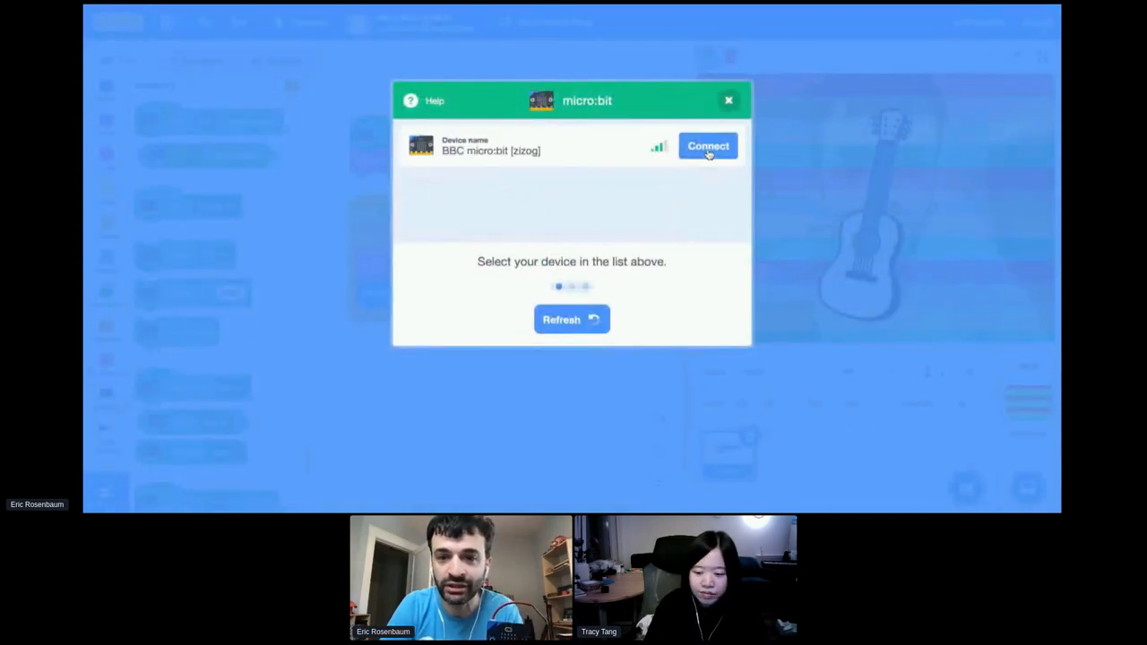
{"action": "left_click", "coordinate": [708, 146]}
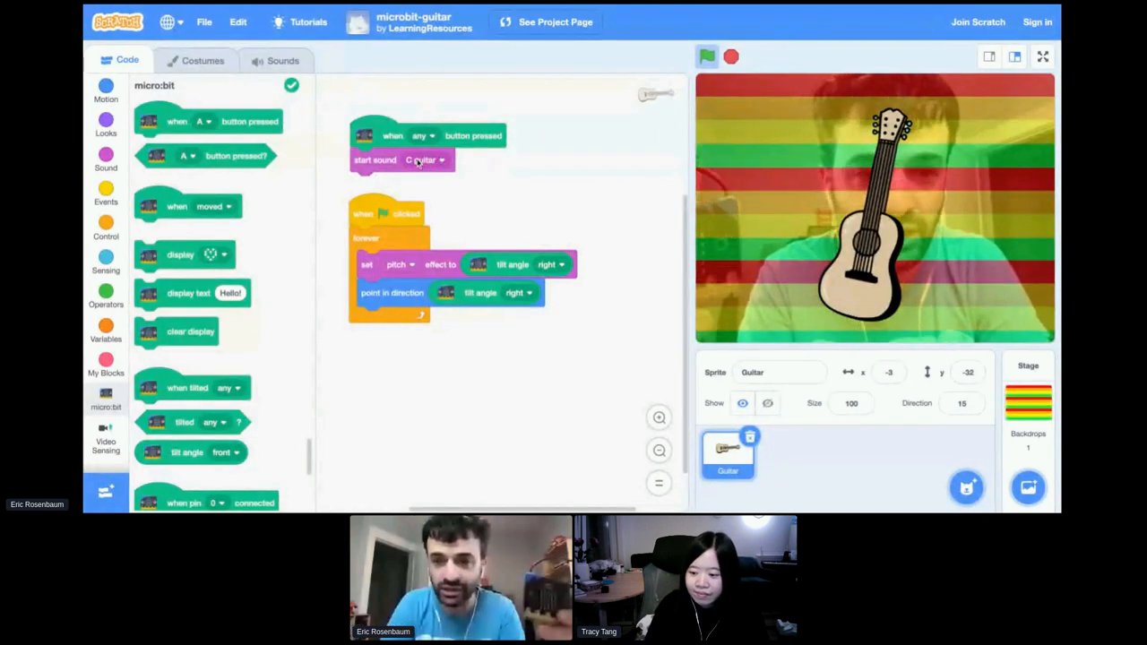
{"action": "mouse_move", "coordinate": [584, 222]}
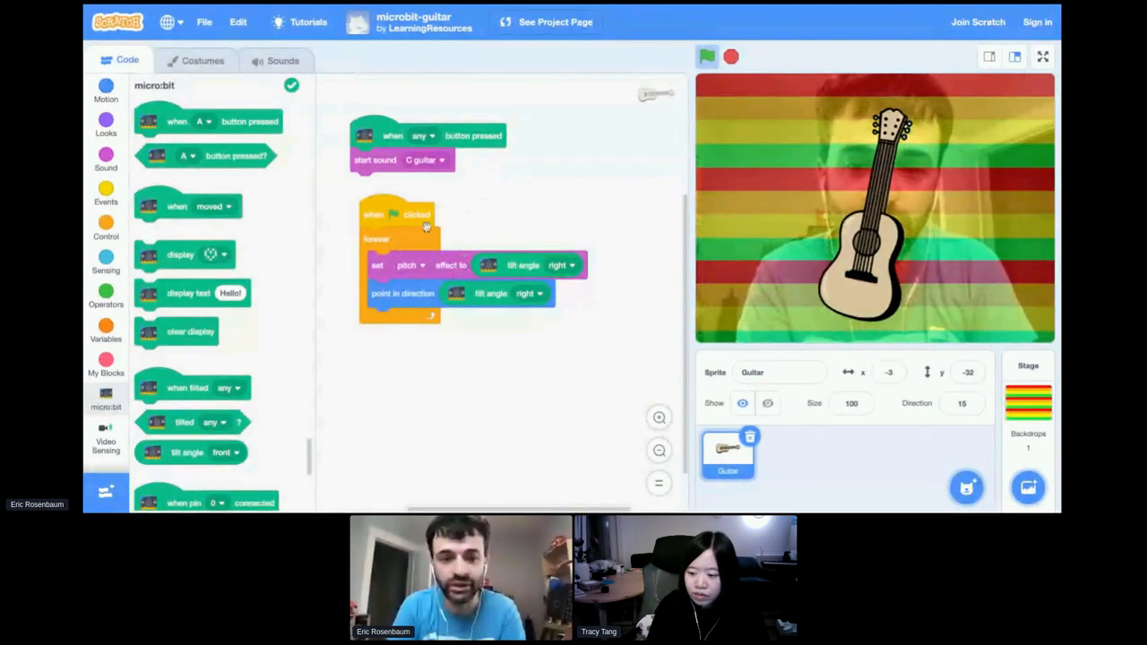
- Run the Tilt Guitar project so the guitar leans as the micro:bit tilts
{"action": "left_click", "coordinate": [708, 57]}
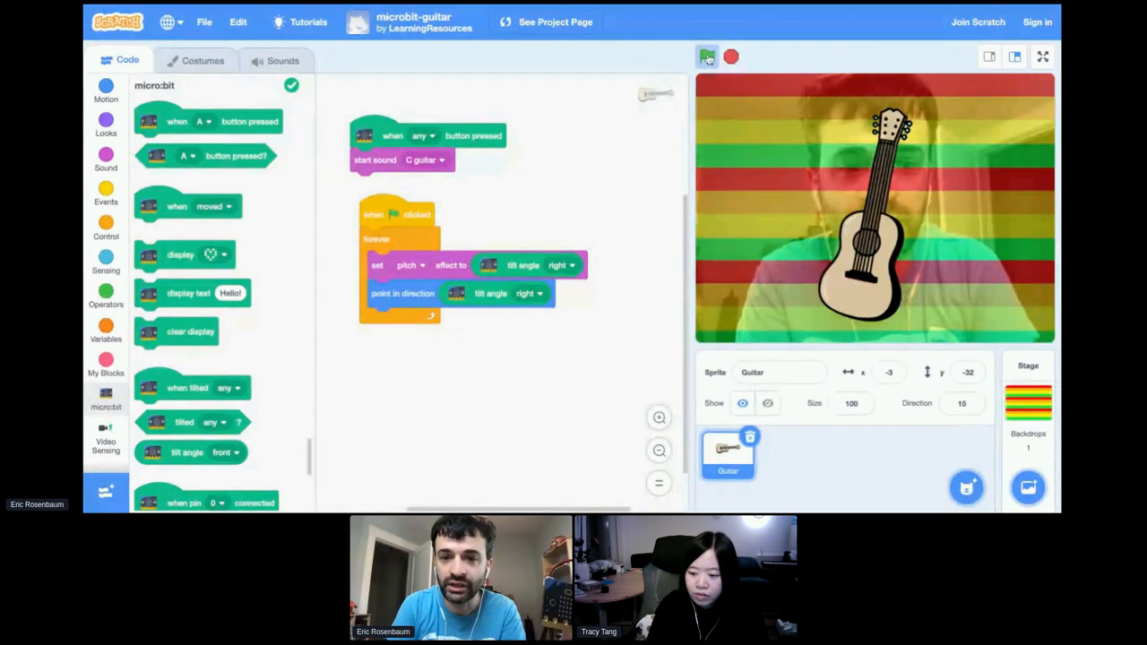
{"action": "left_click", "coordinate": [708, 56]}
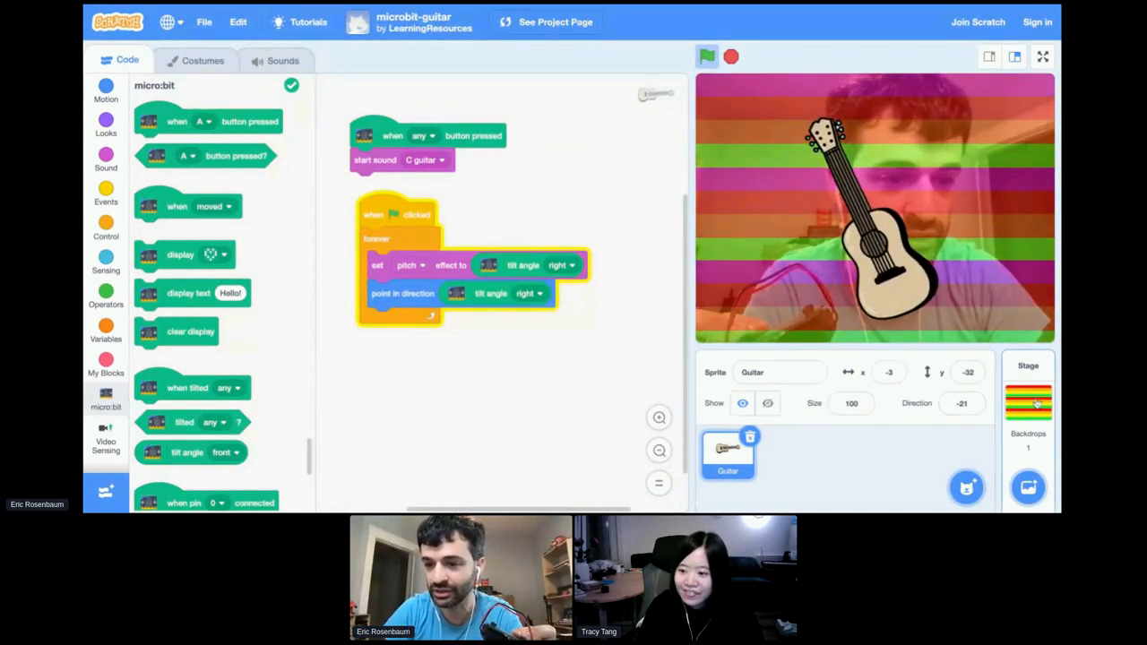
- Inspect the Stage's colour-effect script and backdrop, then stop the running project
{"action": "left_click", "coordinate": [1028, 399]}
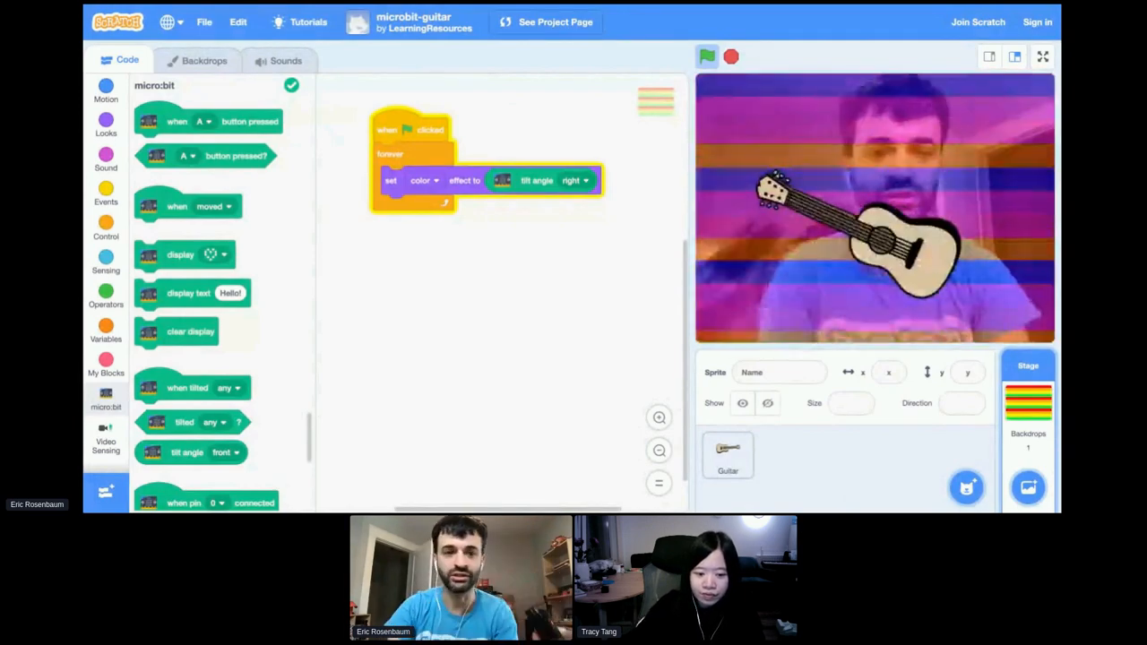
{"action": "left_click", "coordinate": [204, 60]}
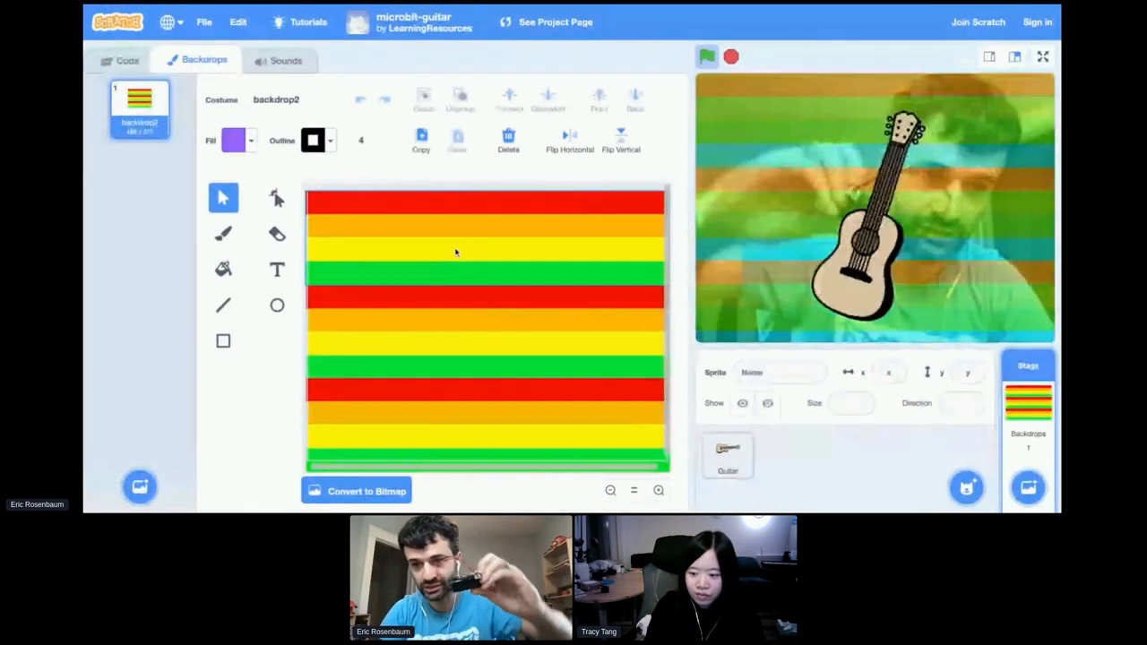
{"action": "left_click", "coordinate": [127, 60]}
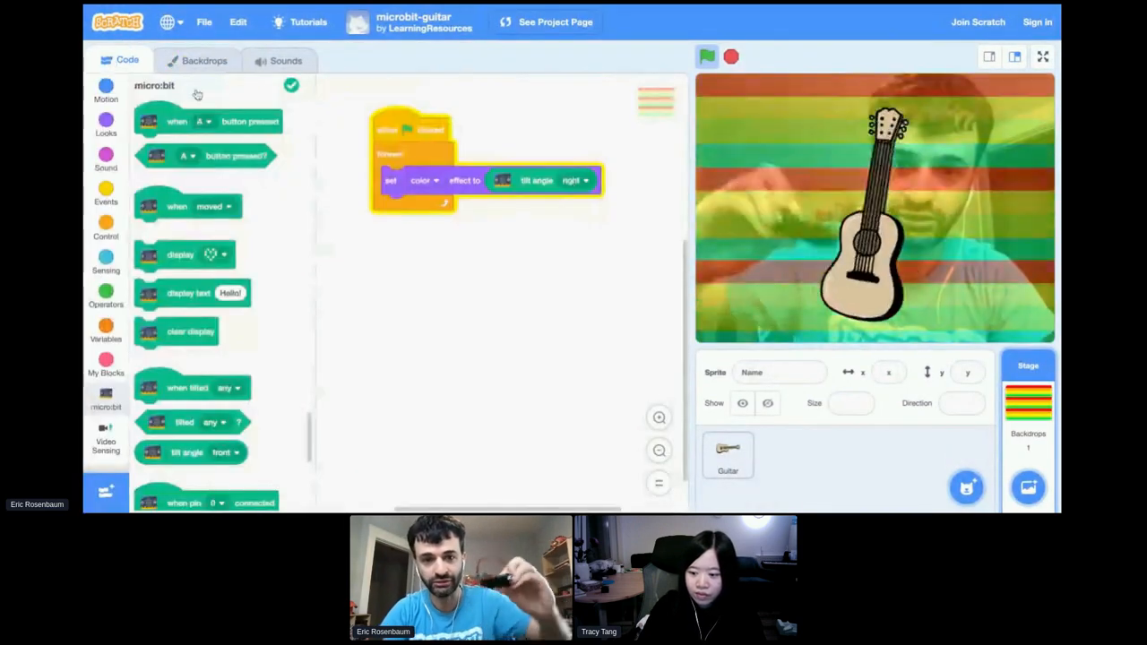
{"action": "left_click", "coordinate": [707, 56]}
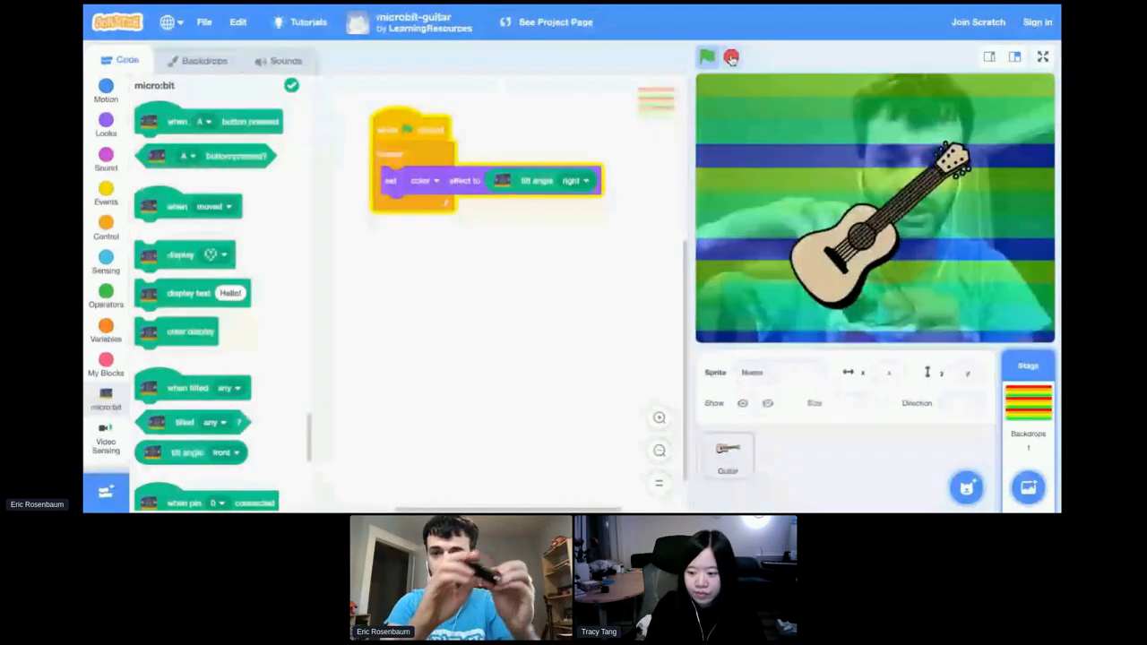
{"action": "left_click", "coordinate": [707, 57]}
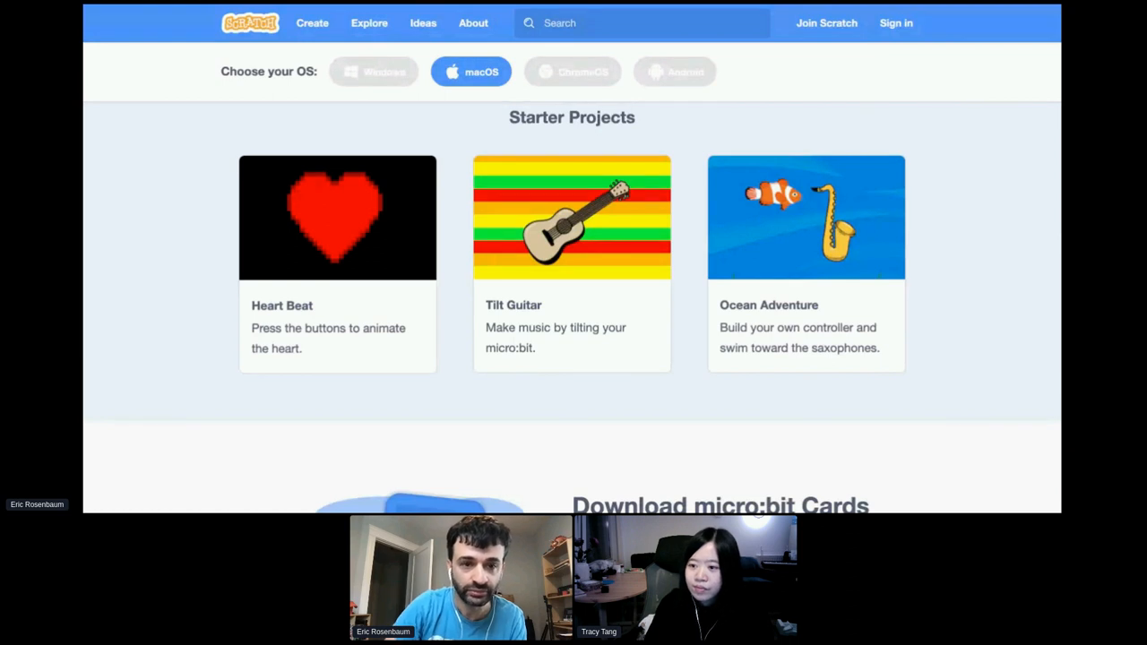
- Open Ocean Adventure and connect it to the micro:bit via the micro:bit blocks
{"action": "left_click", "coordinate": [572, 217]}
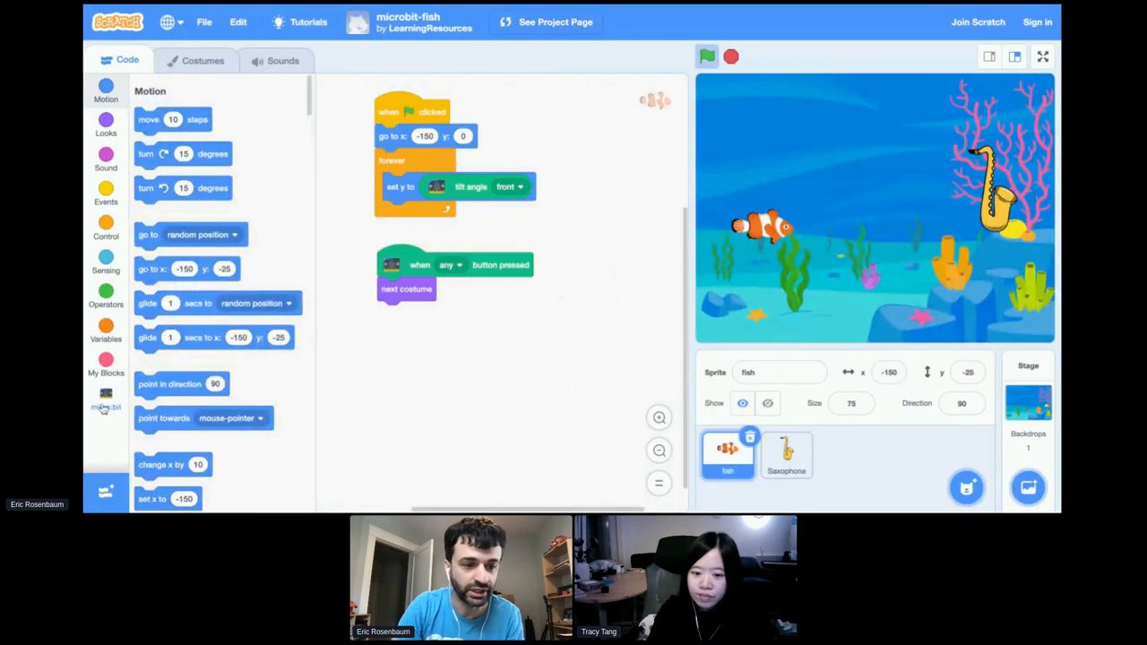
{"action": "left_click", "coordinate": [106, 402]}
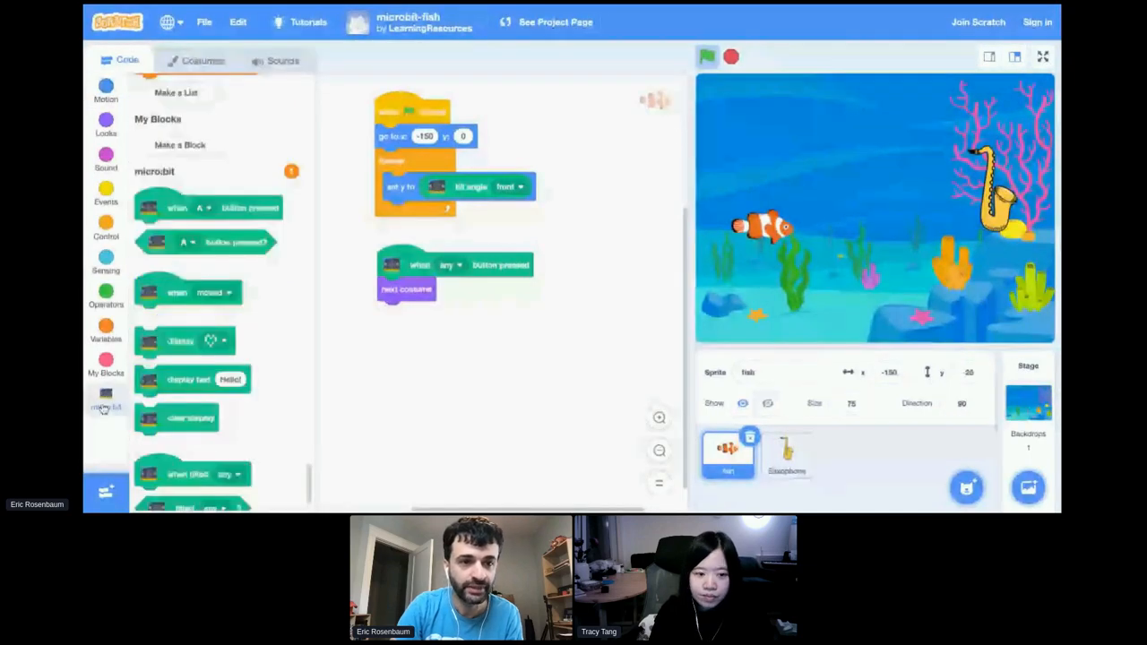
{"action": "left_click", "coordinate": [105, 404]}
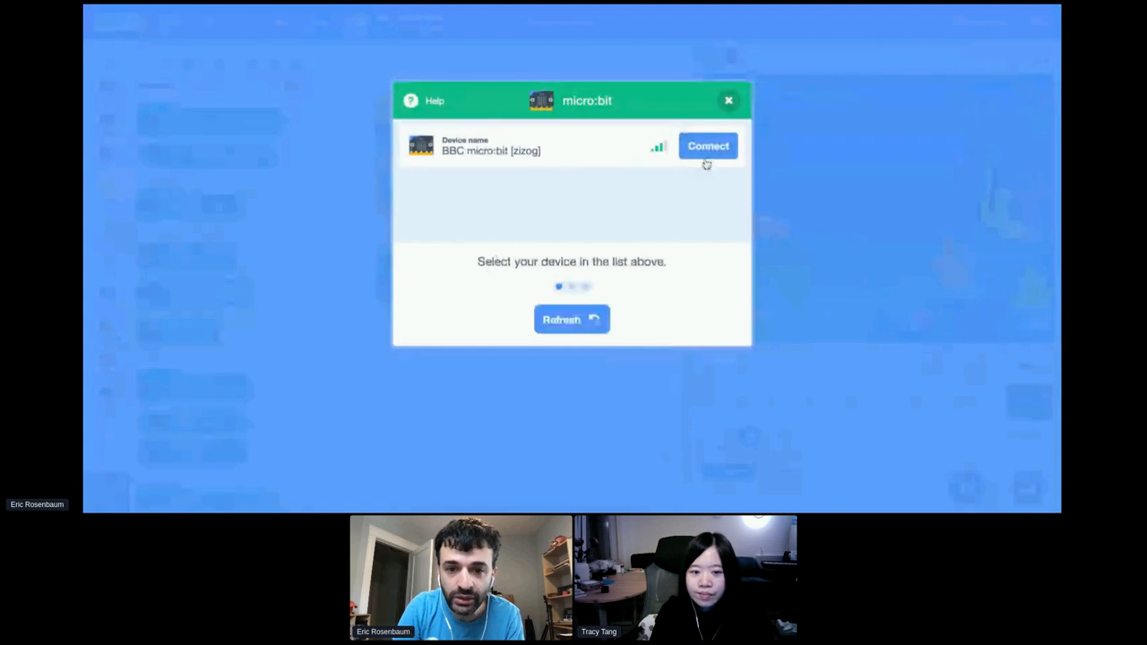
{"action": "left_click", "coordinate": [708, 145]}
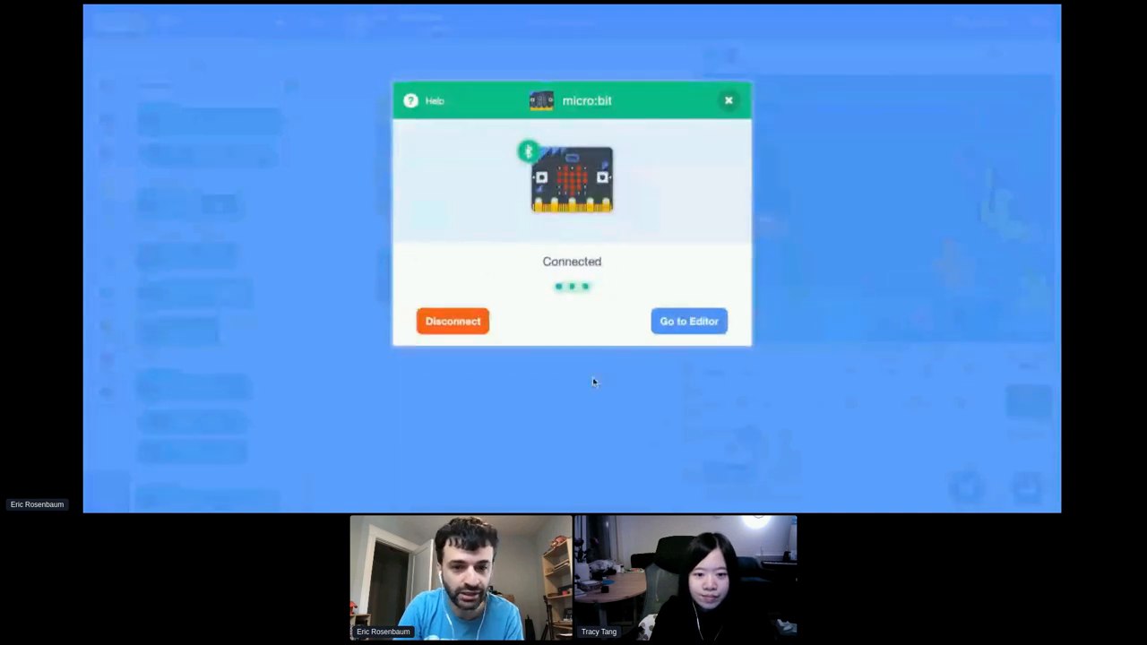
{"action": "left_click", "coordinate": [689, 321]}
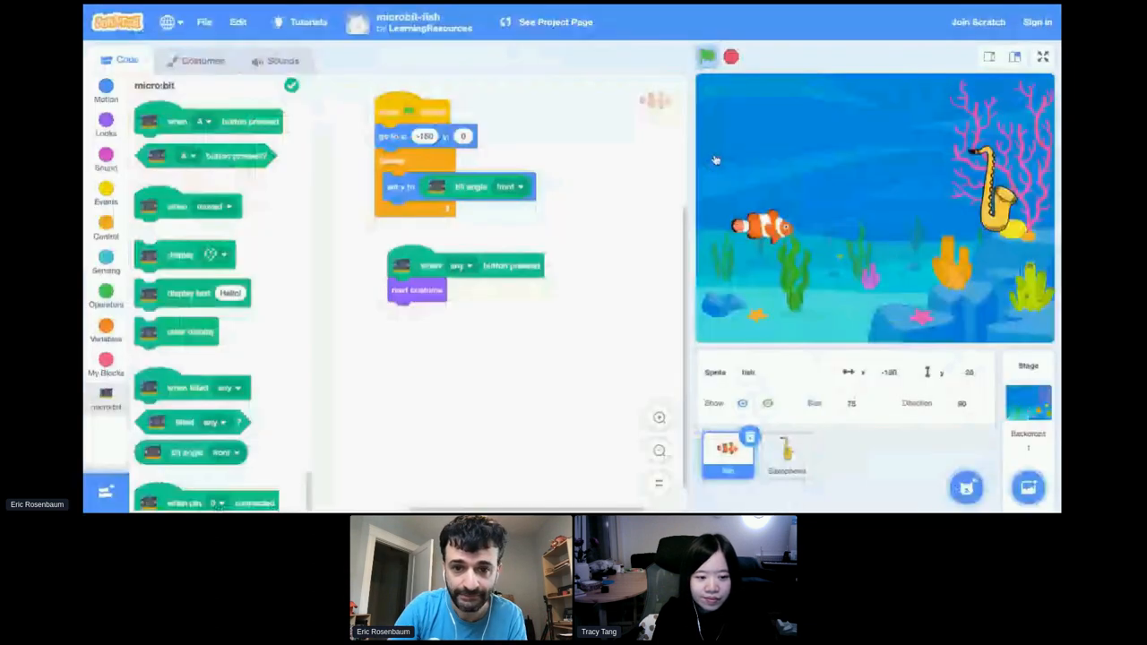
- Add Video Sensing for a live camera backdrop and start the fish game
{"action": "left_click", "coordinate": [106, 434]}
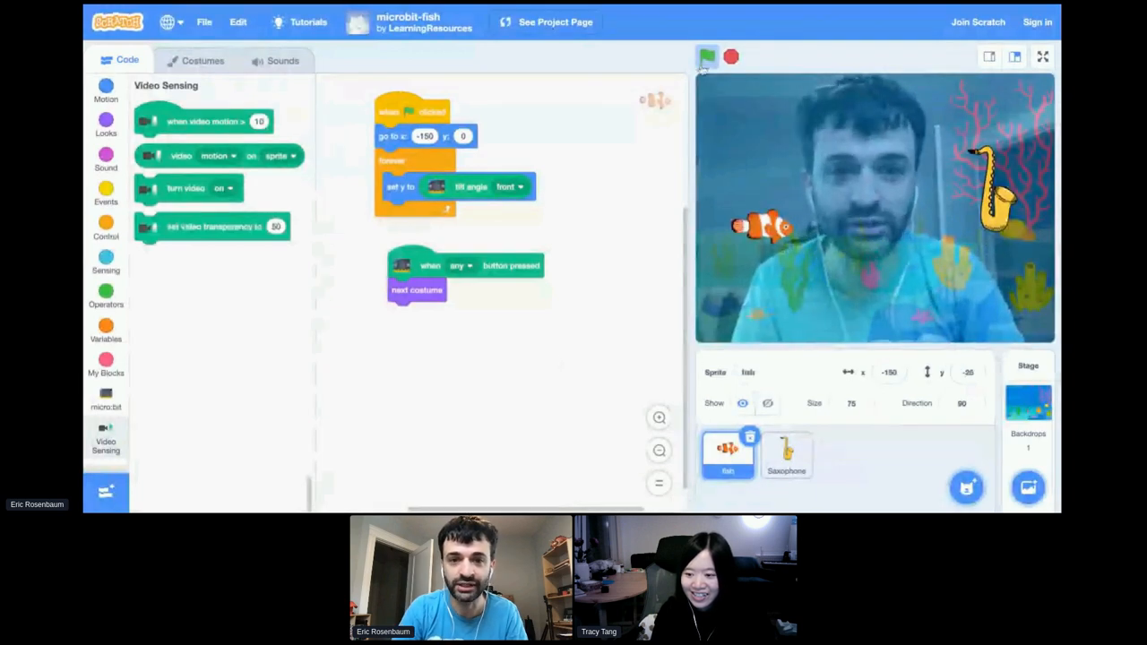
{"action": "left_click", "coordinate": [707, 57]}
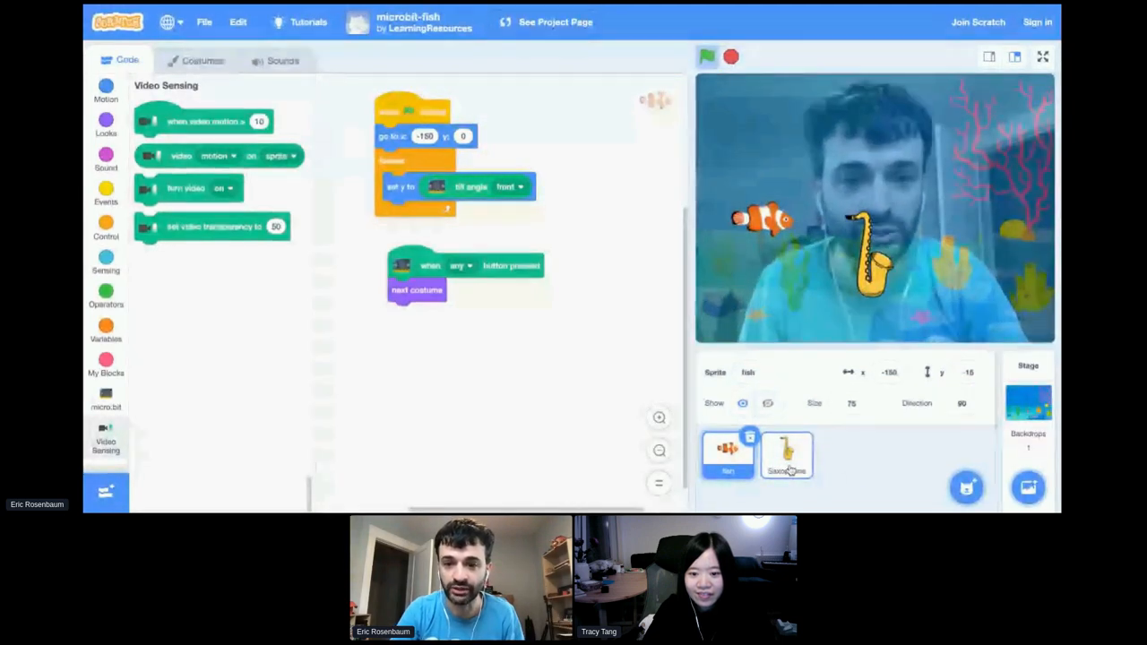
- Select the Saxophone sprite, review its scripts, and list its sax sounds from E to C2
{"action": "left_click", "coordinate": [786, 456]}
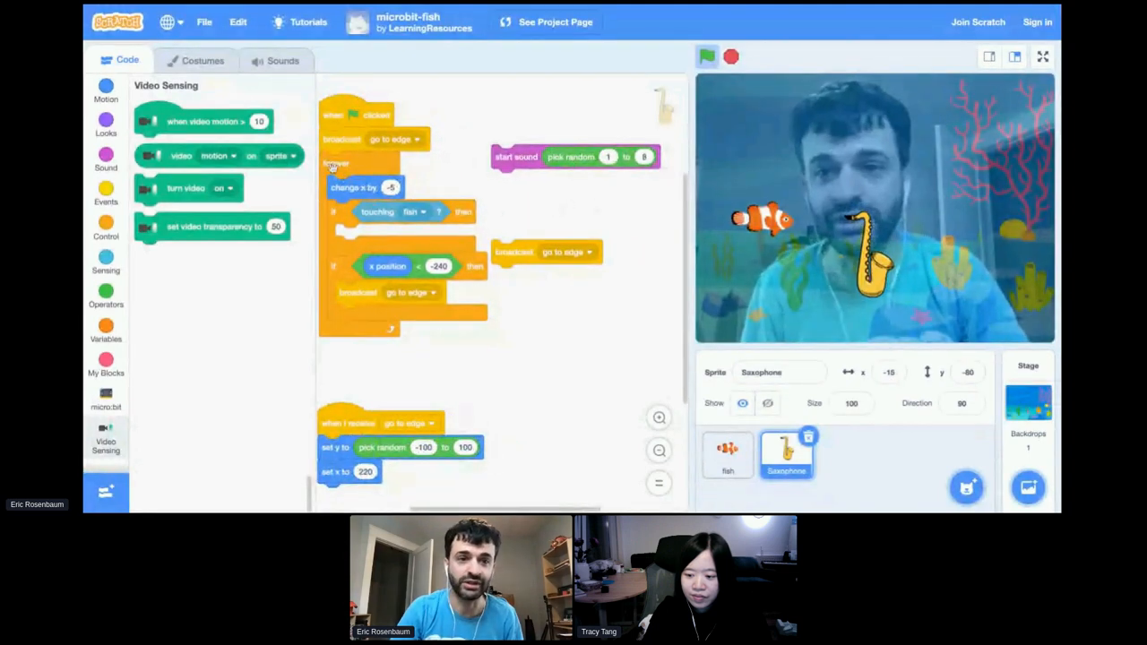
{"action": "left_click", "coordinate": [282, 60]}
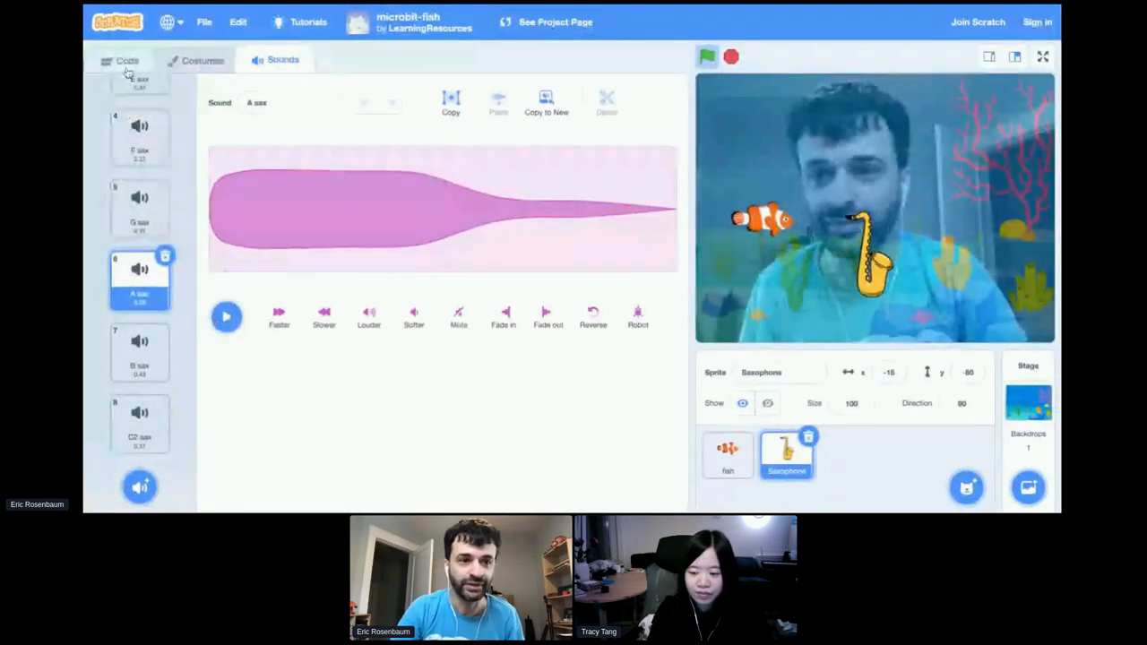
- Return to the Saxophone sprite's code to add the random sound 1–8 block
{"action": "left_click", "coordinate": [128, 60]}
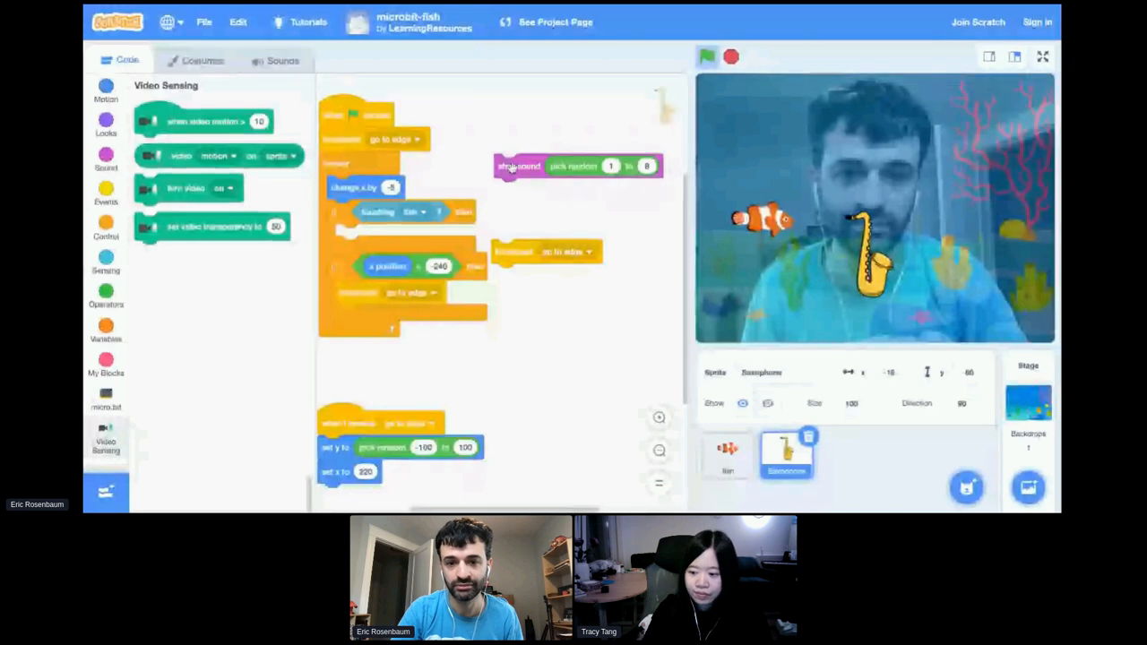
{"action": "mouse_move", "coordinate": [581, 206]}
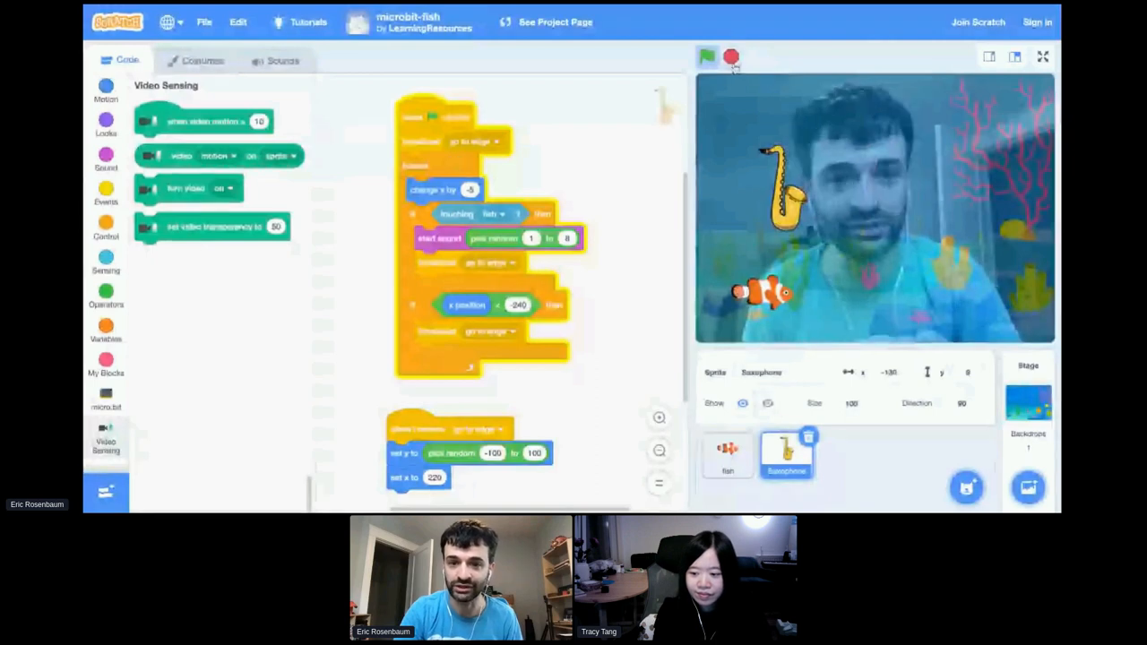
- Stop the running game and select the fish sprite
{"action": "left_click", "coordinate": [728, 455]}
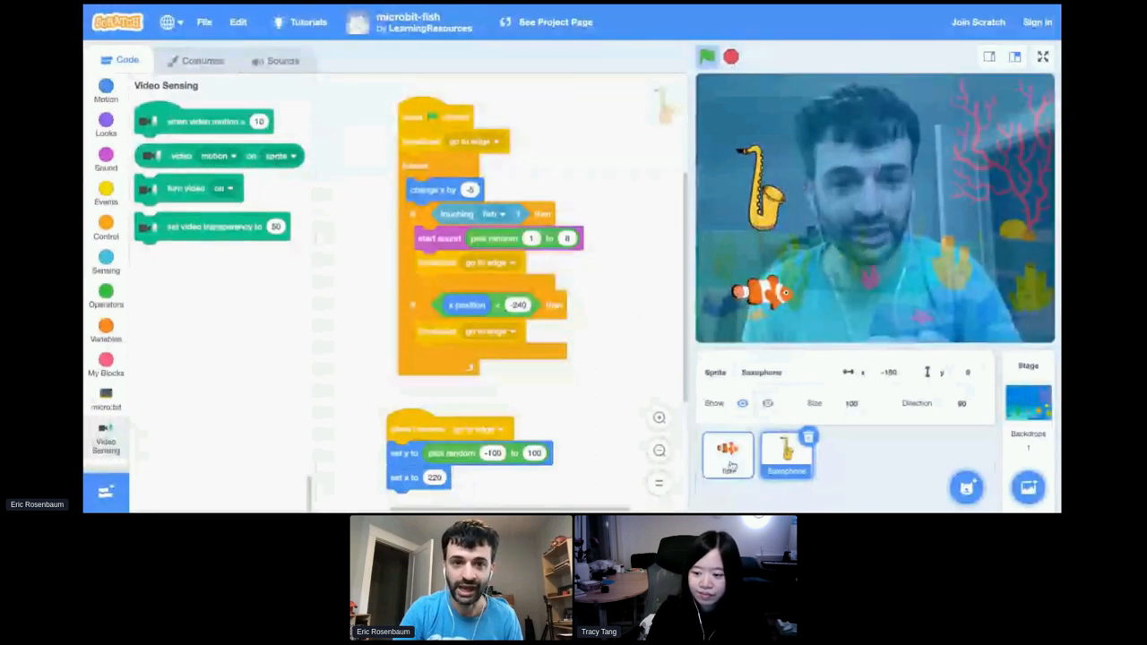
{"action": "left_click", "coordinate": [728, 455]}
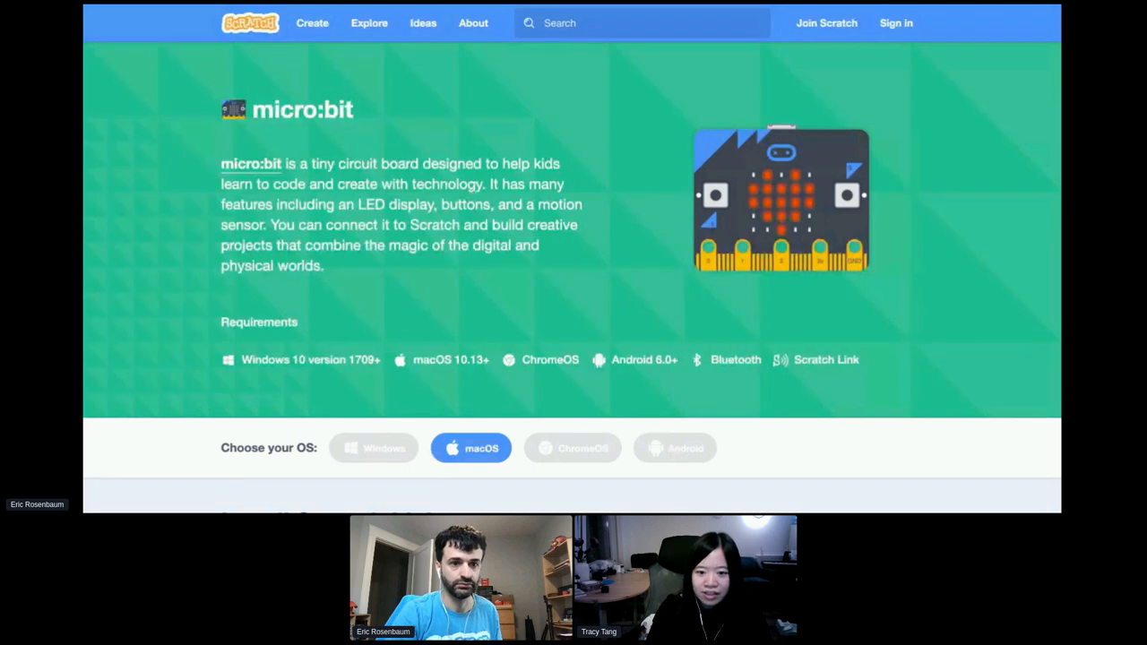
{"action": "mouse_move", "coordinate": [369, 22]}
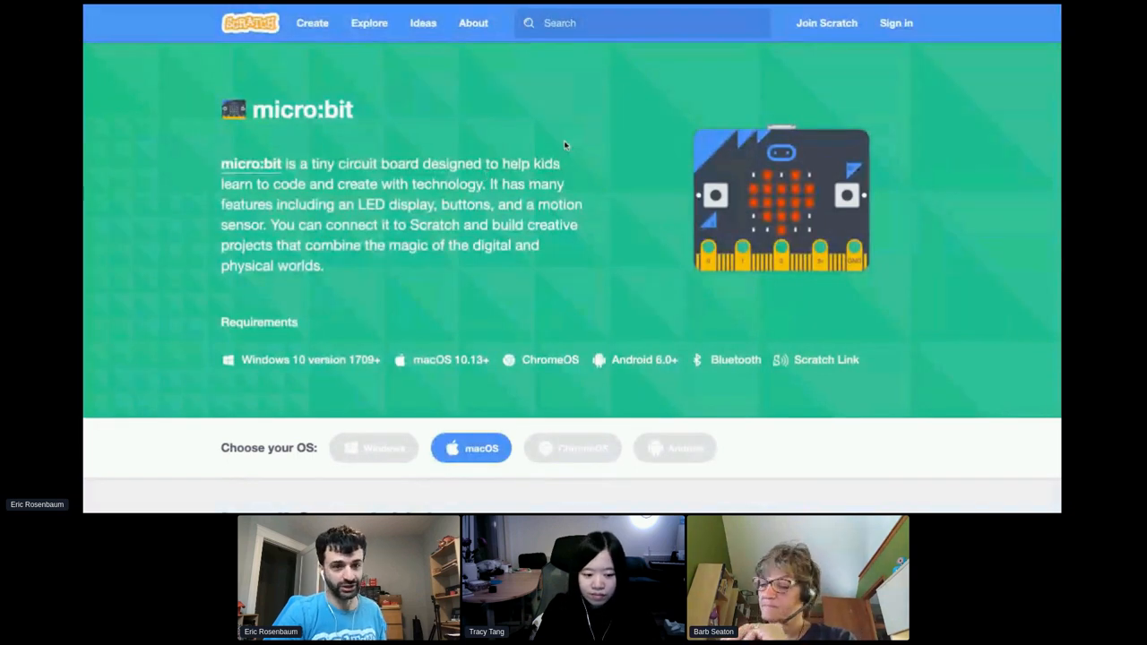
- Scroll the micro:bit page down to the macOS Install Scratch Link steps
{"action": "scroll", "scroll_direction": "down", "scroll_amount": 3}
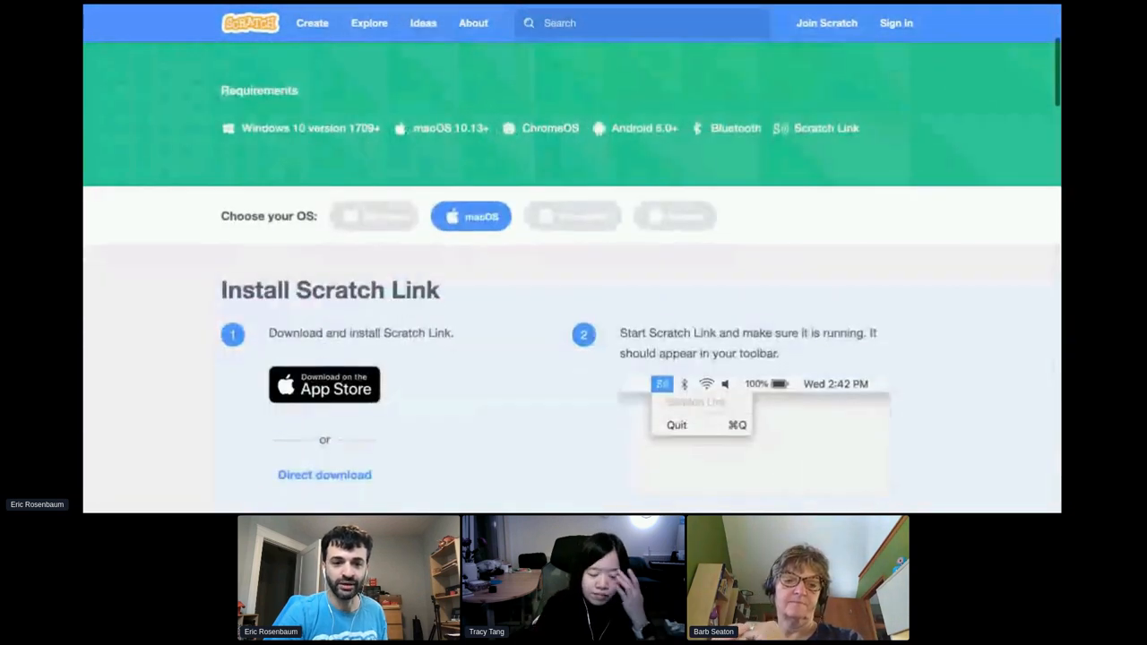
{"action": "scroll", "scroll_direction": "down", "scroll_amount": 3}
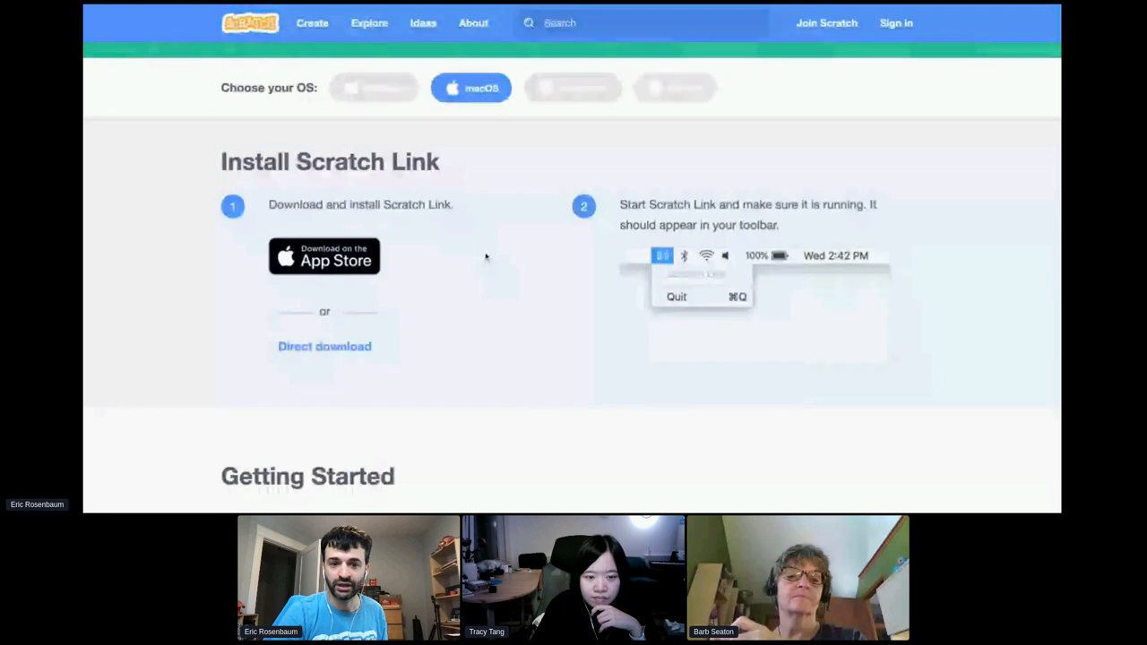
- Scroll past the HEX file steps to the Connecting micro:bit to Scratch section
{"action": "scroll", "scroll_direction": "down", "scroll_amount": 3}
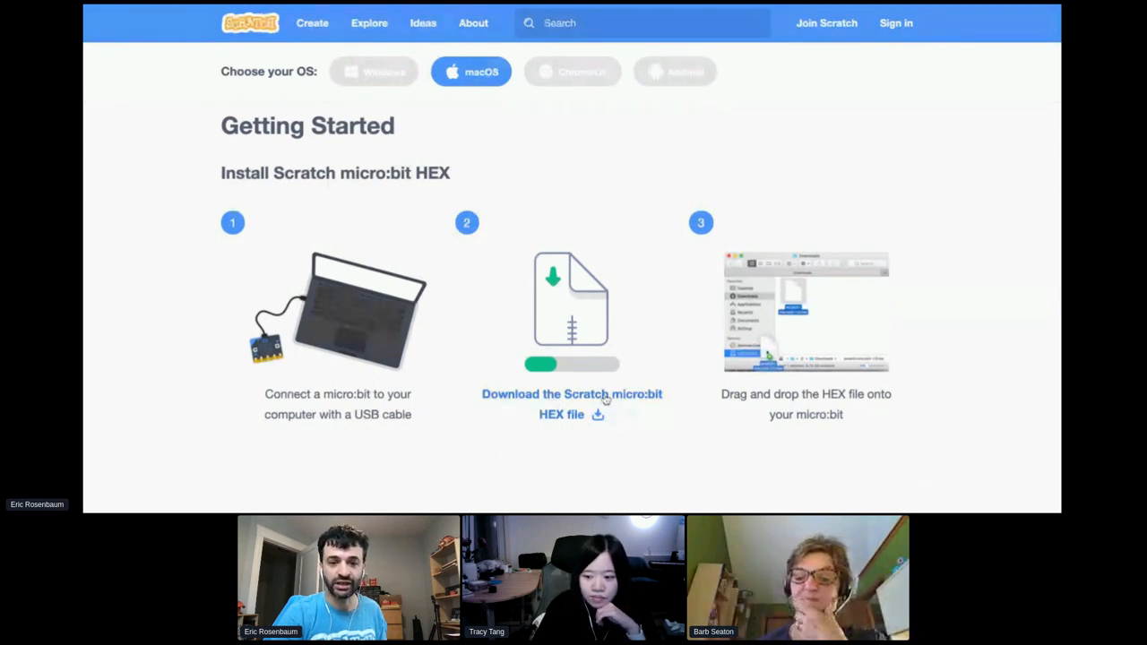
{"action": "mouse_move", "coordinate": [541, 167]}
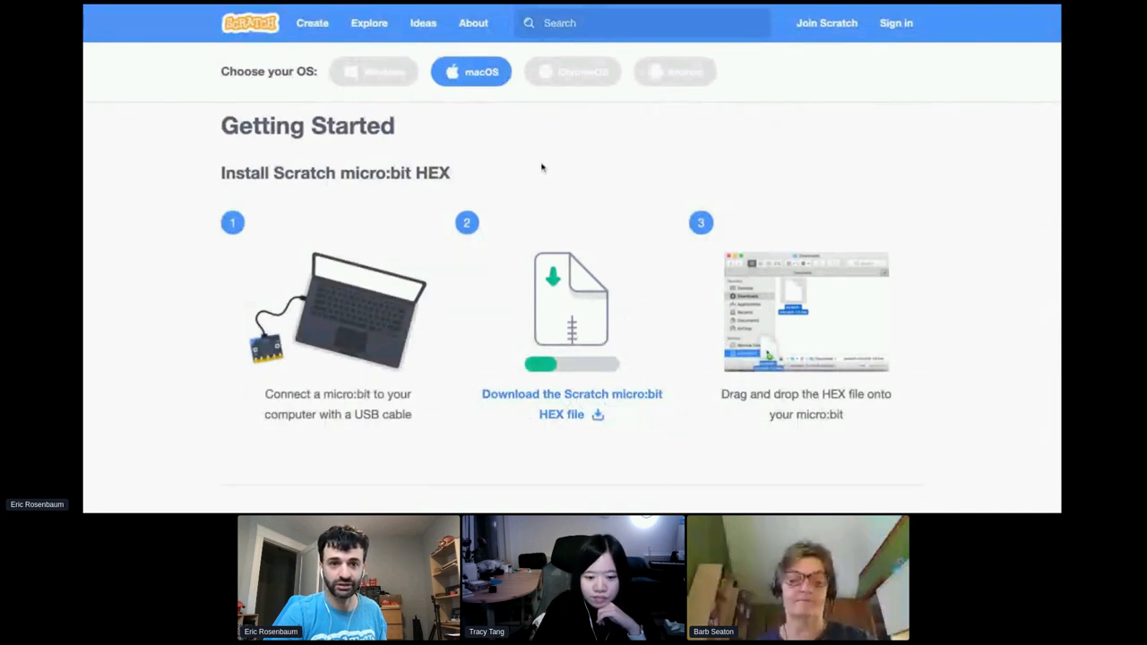
{"action": "mouse_move", "coordinate": [544, 196]}
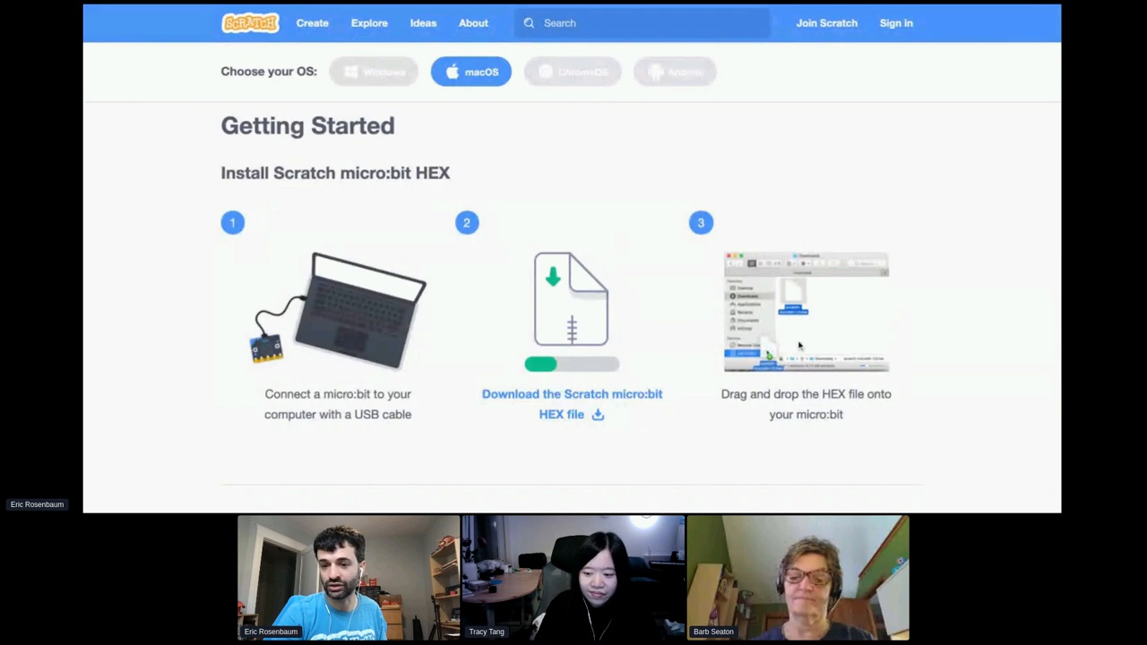
{"action": "mouse_move", "coordinate": [792, 381]}
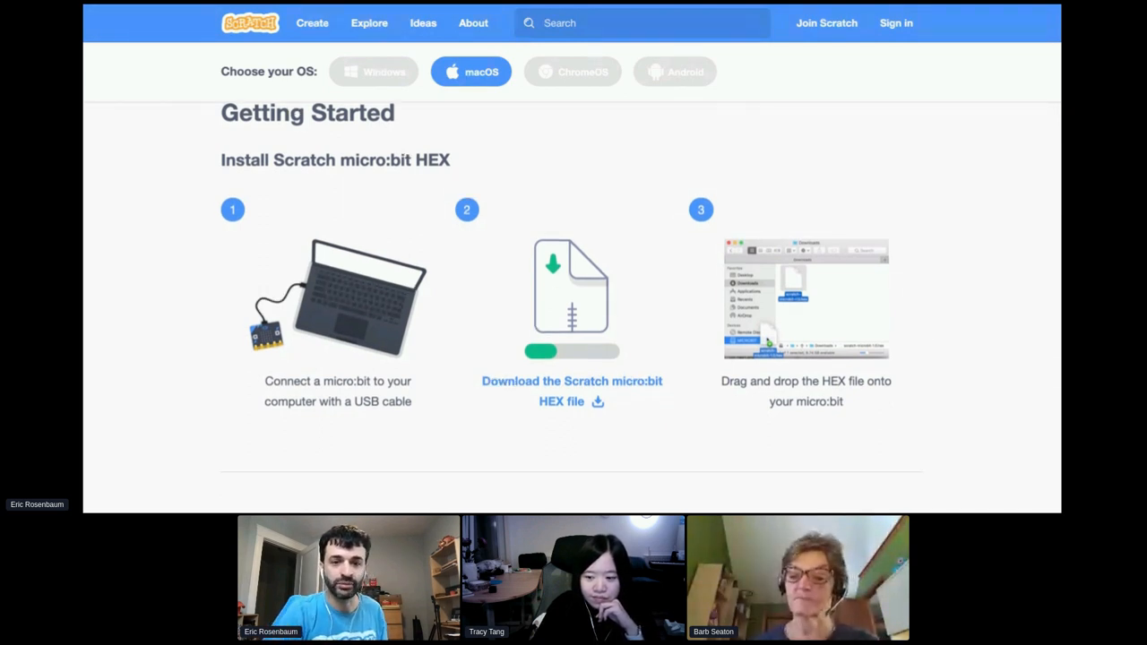
{"action": "scroll", "scroll_direction": "down", "scroll_amount": 3}
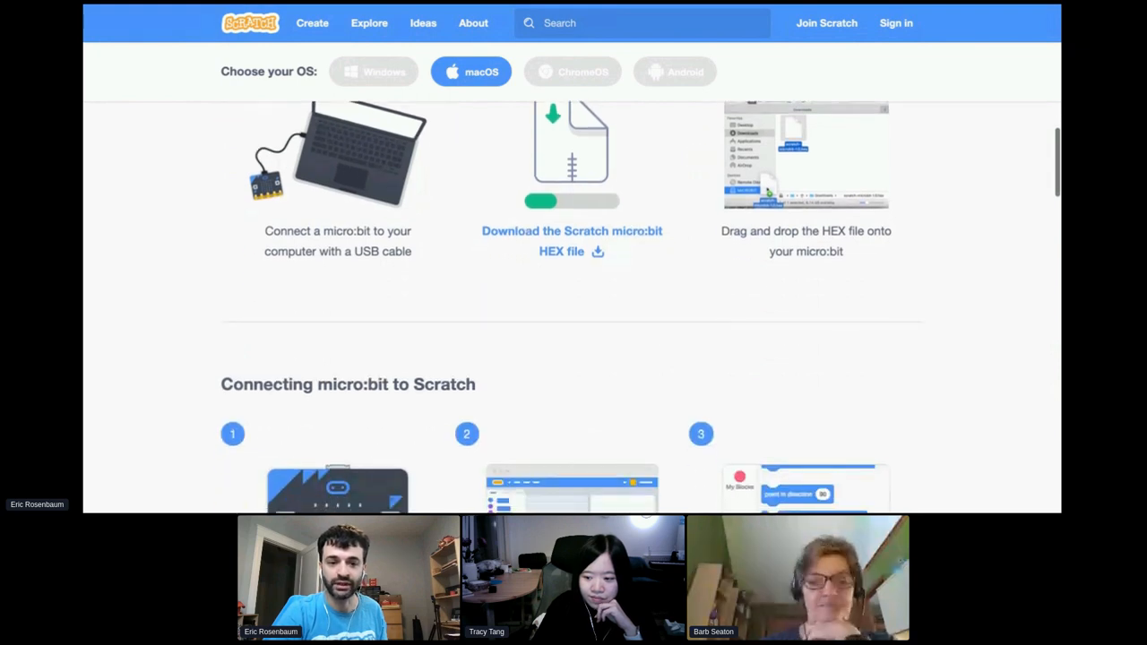
{"action": "scroll", "scroll_direction": "up", "scroll_amount": 3}
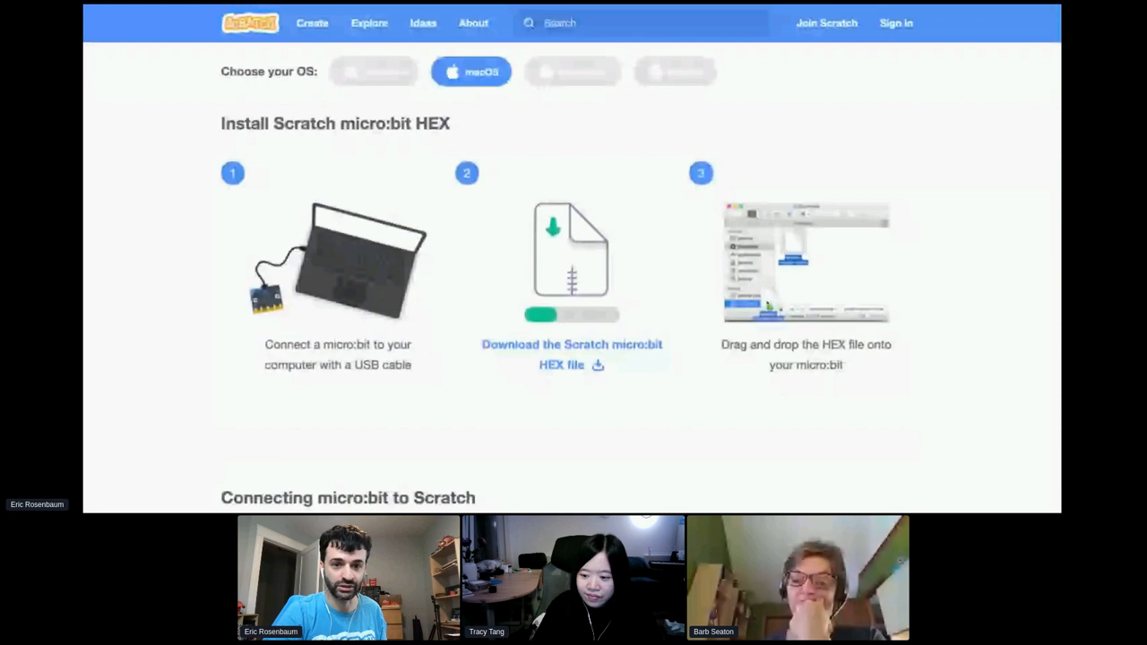
{"action": "scroll", "scroll_direction": "down", "scroll_amount": 3}
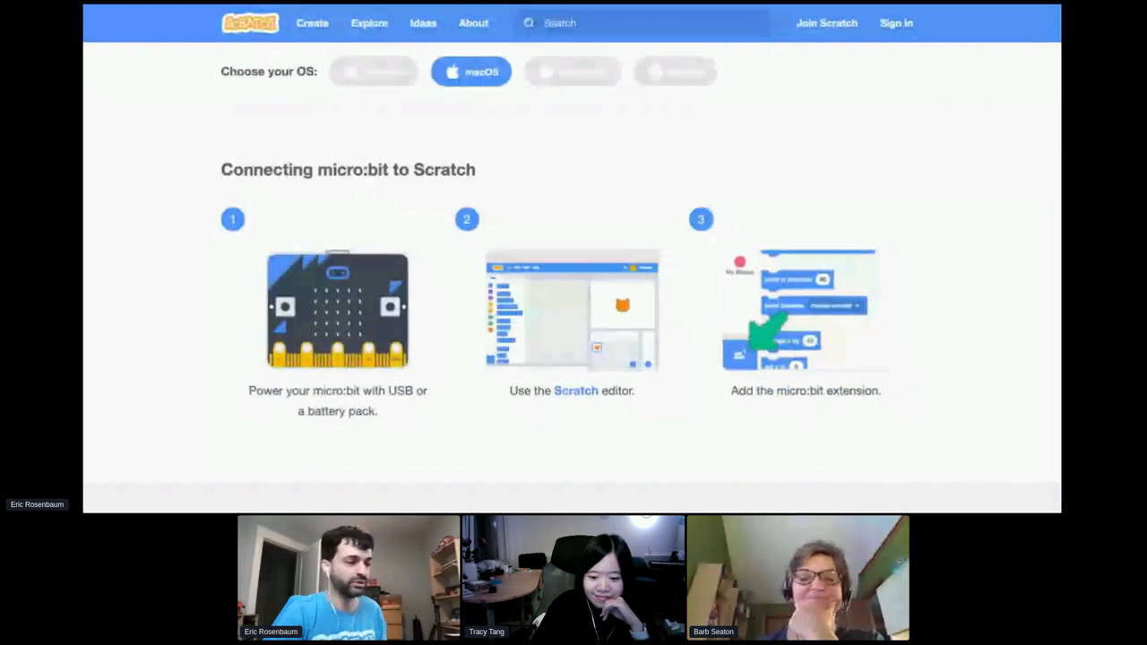
{"action": "scroll", "scroll_direction": "down", "scroll_amount": 3}
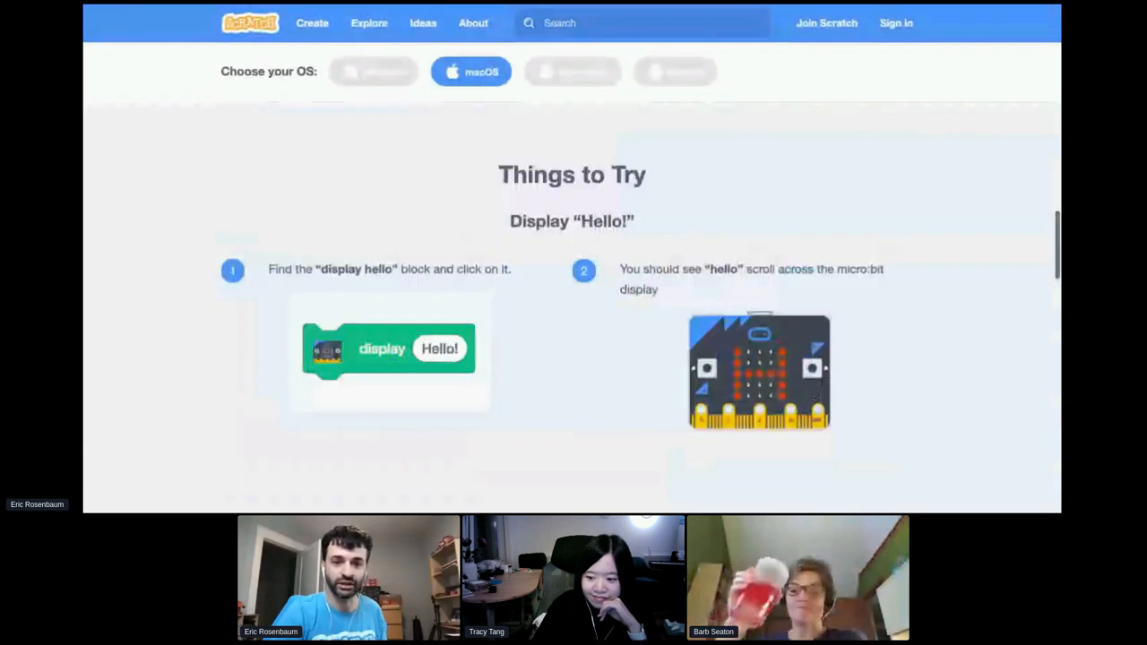
{"action": "scroll", "scroll_direction": "down", "scroll_amount": 3}
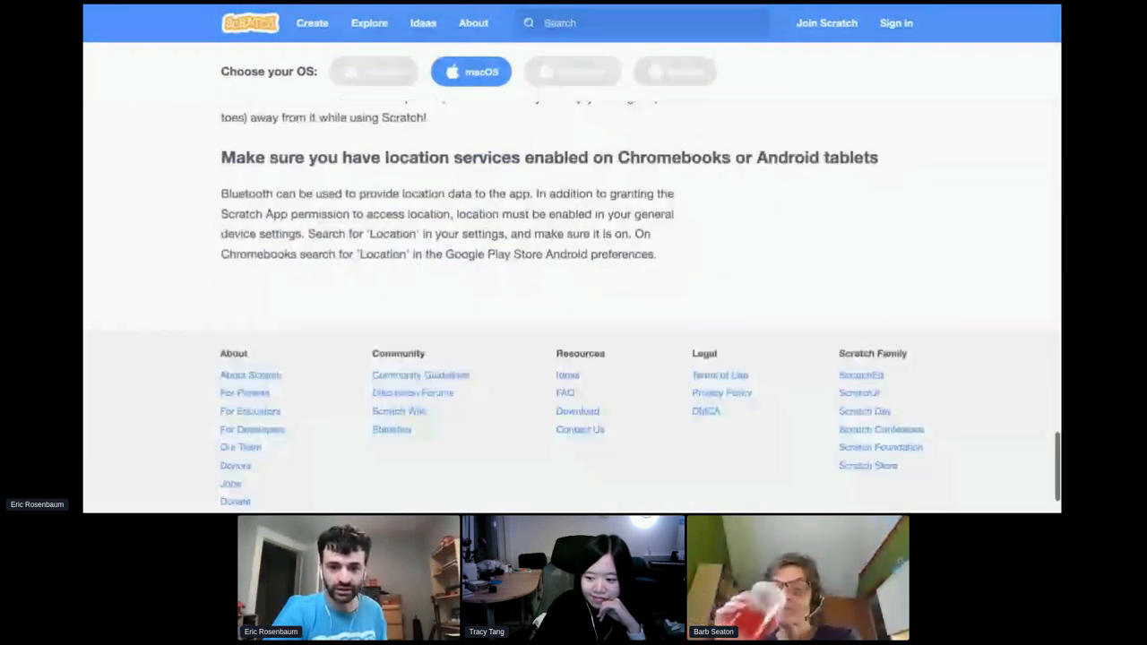
{"action": "scroll", "scroll_direction": "down", "scroll_amount": 3}
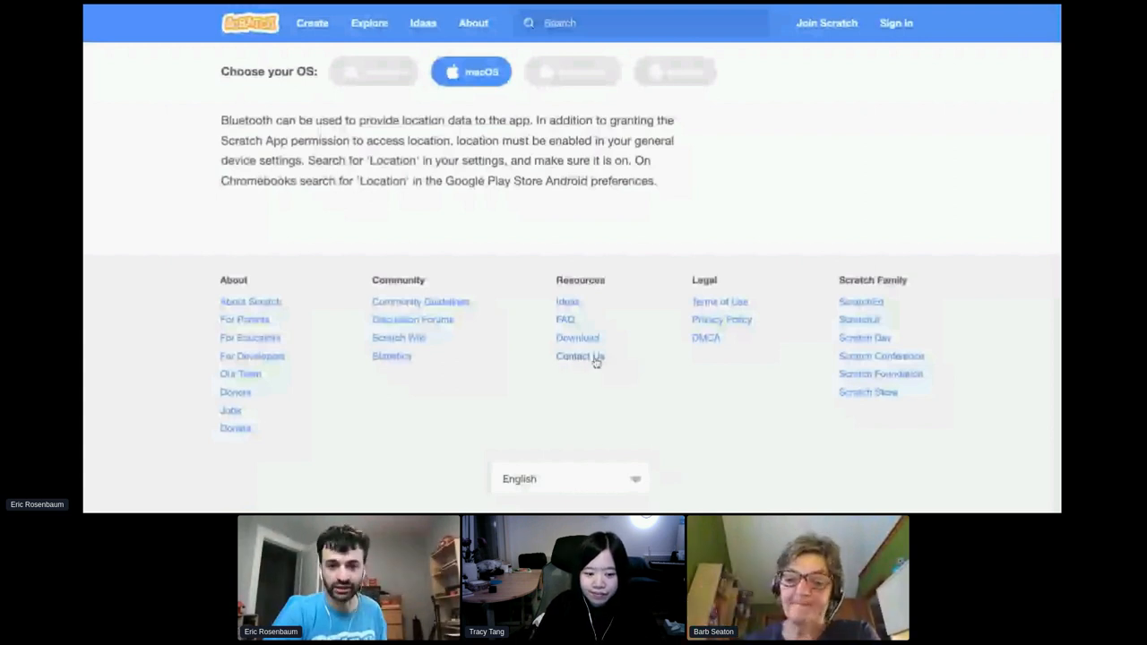
{"action": "mouse_move", "coordinate": [678, 397]}
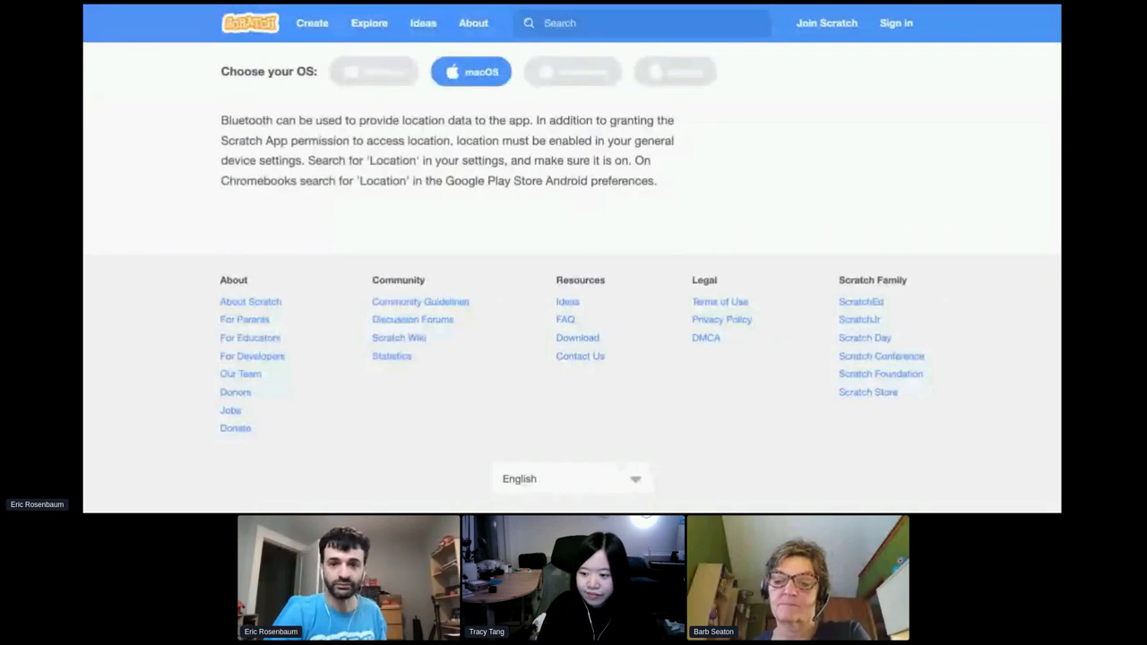
{"action": "scroll", "scroll_direction": "up", "scroll_amount": 3}
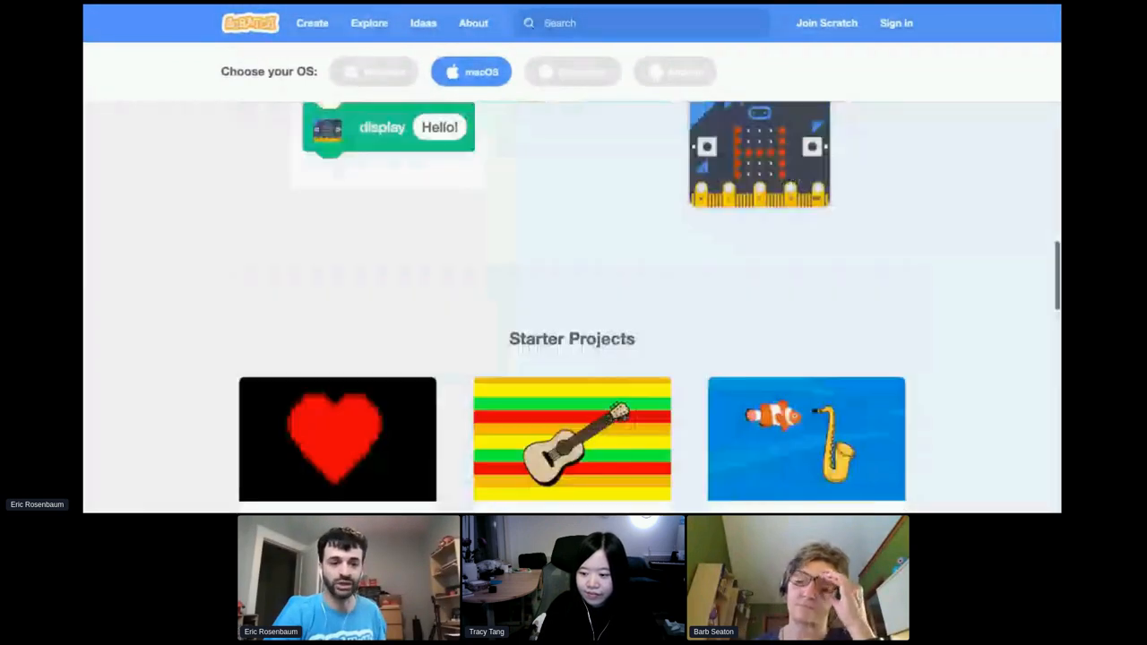
{"action": "scroll", "scroll_direction": "up", "scroll_amount": 3}
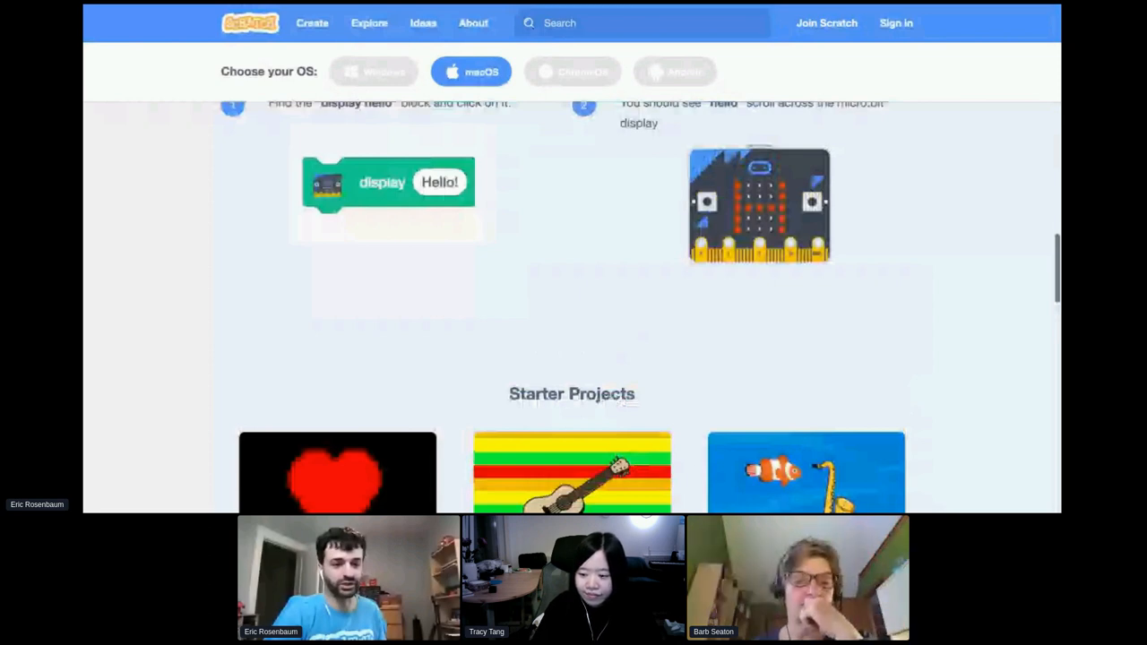
{"action": "scroll", "scroll_direction": "down", "scroll_amount": 3}
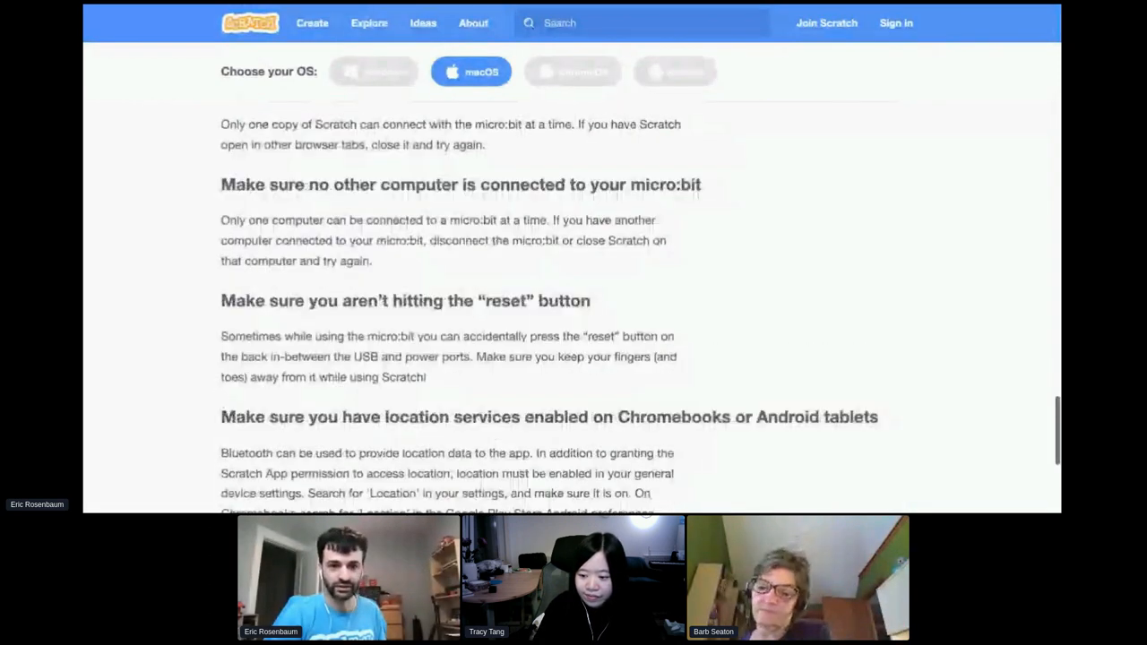
{"action": "scroll", "scroll_direction": "up", "scroll_amount": 3}
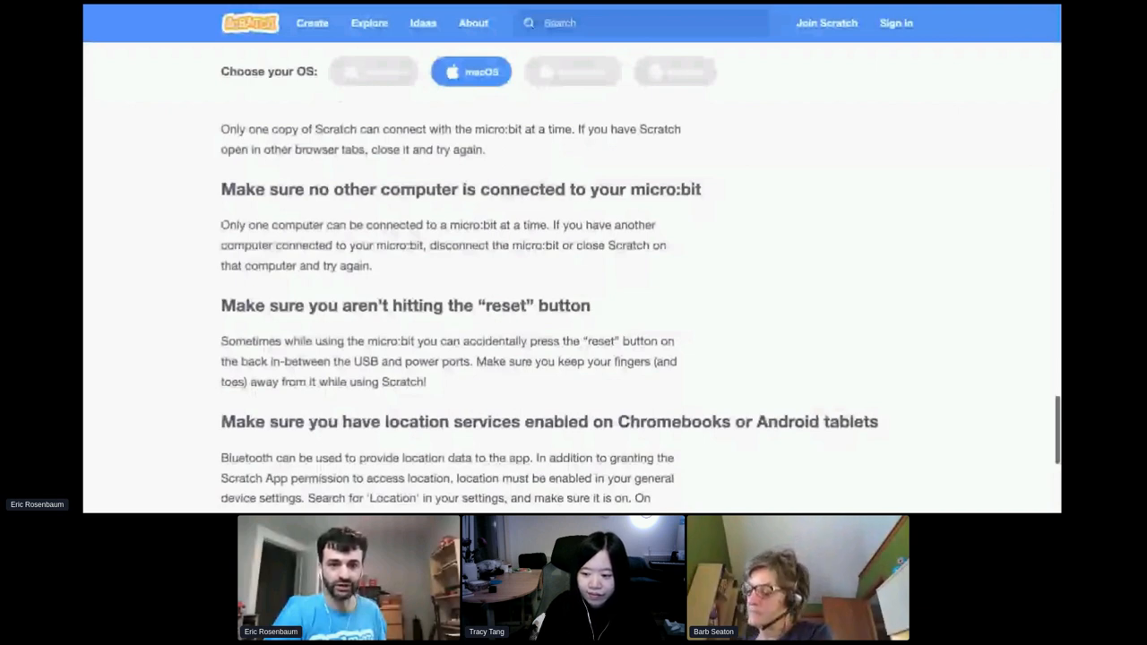